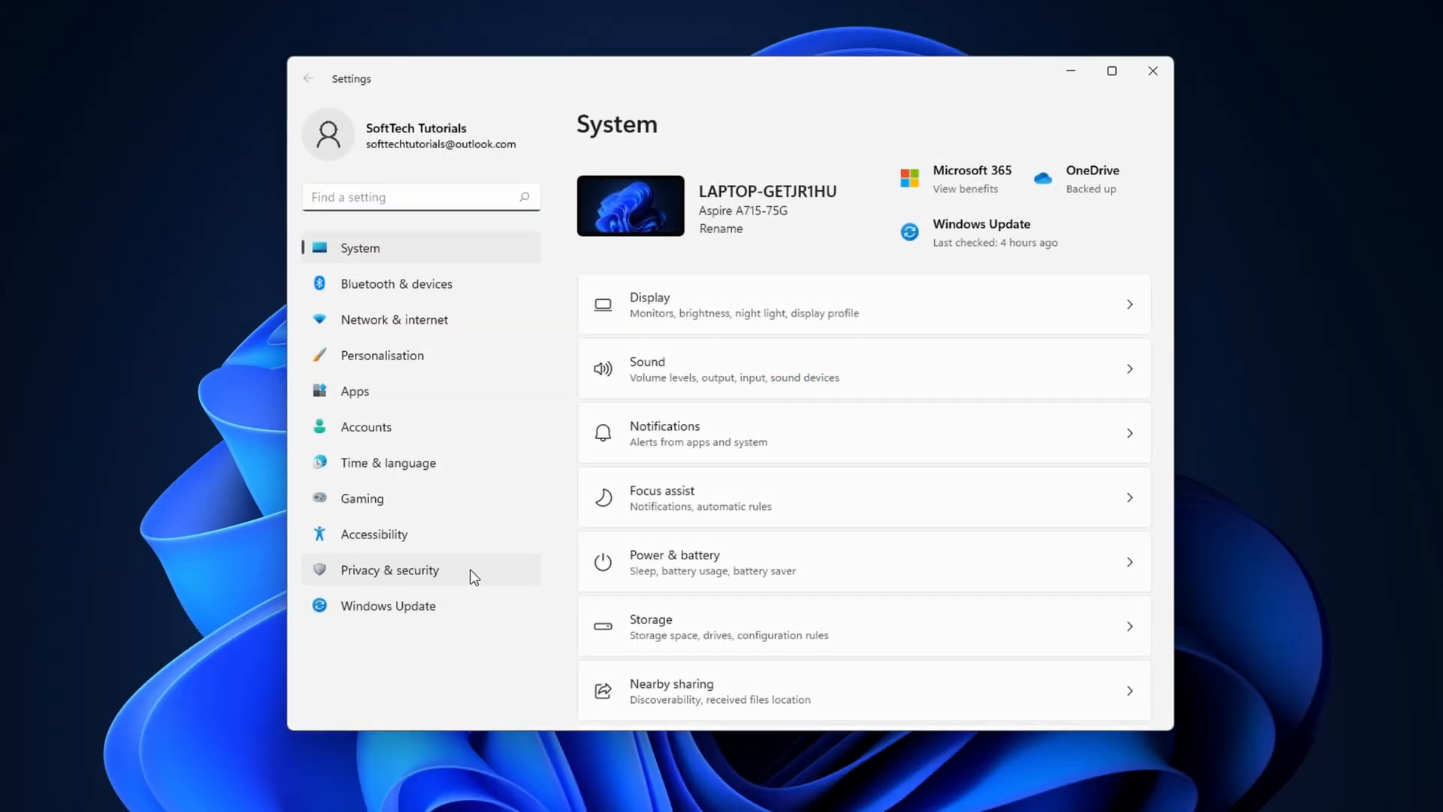
# Switch Online speech recognition off under Privacy & security > Speech and return to the overview.
pyautogui.click(388, 569)
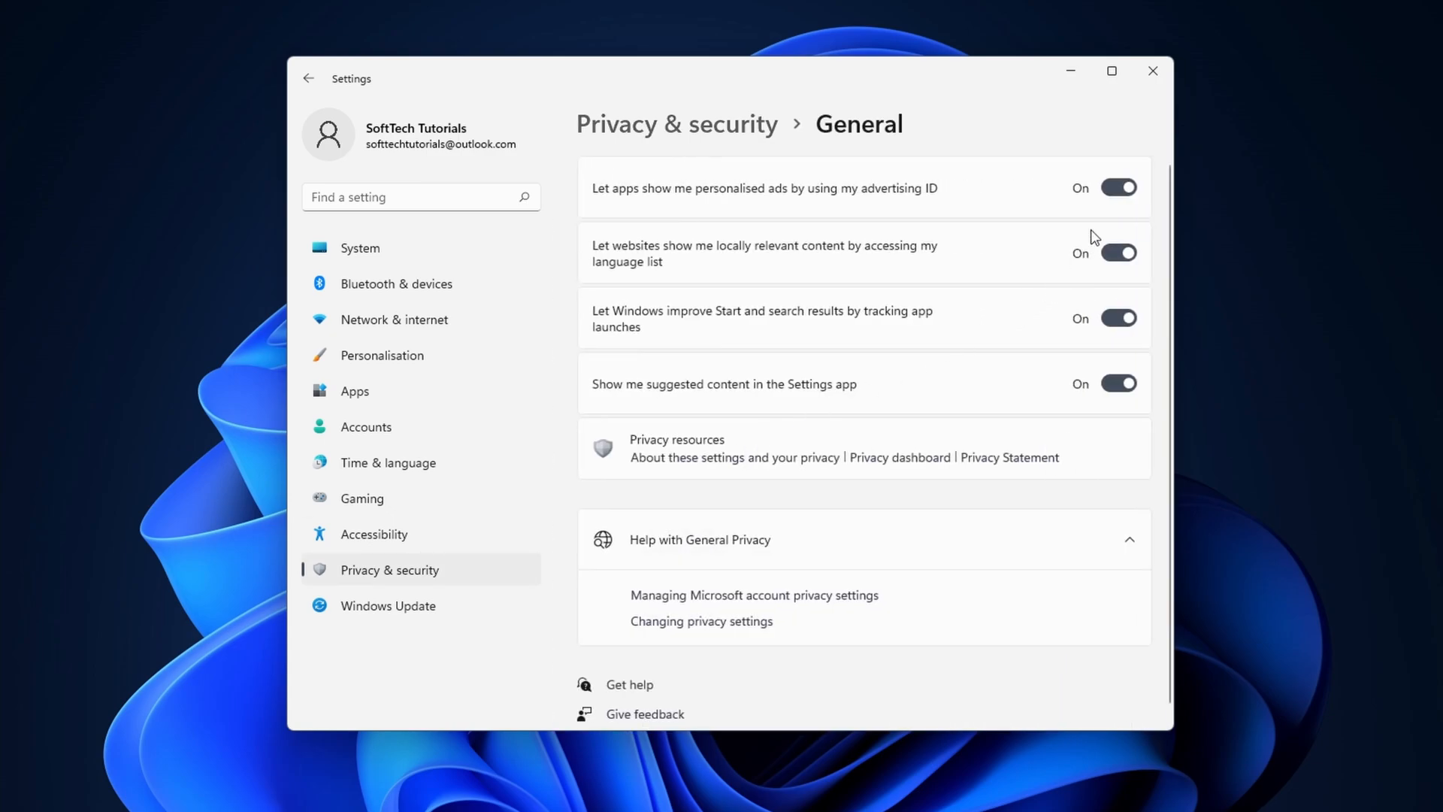
pyautogui.click(1118, 383)
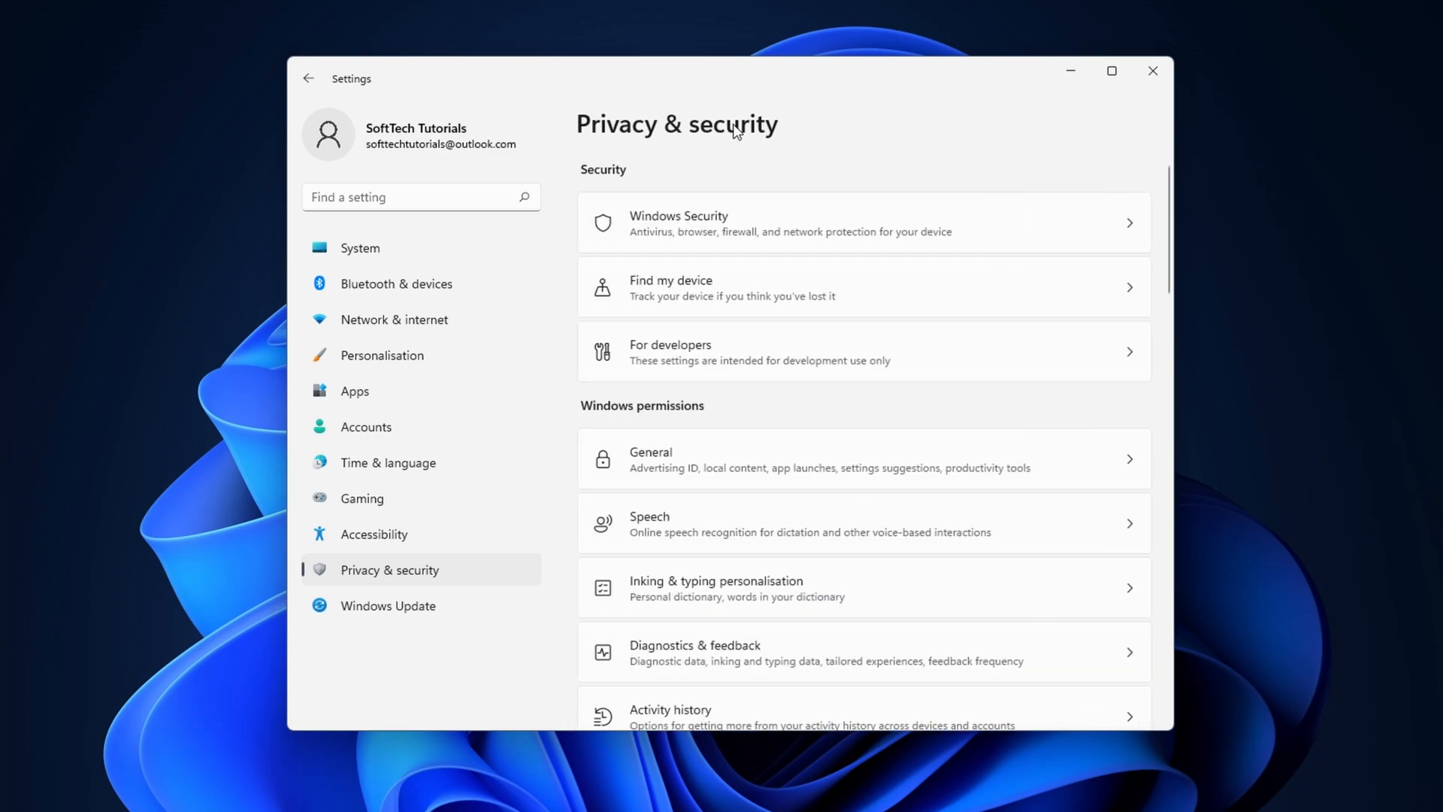
pyautogui.moveTo(765, 521)
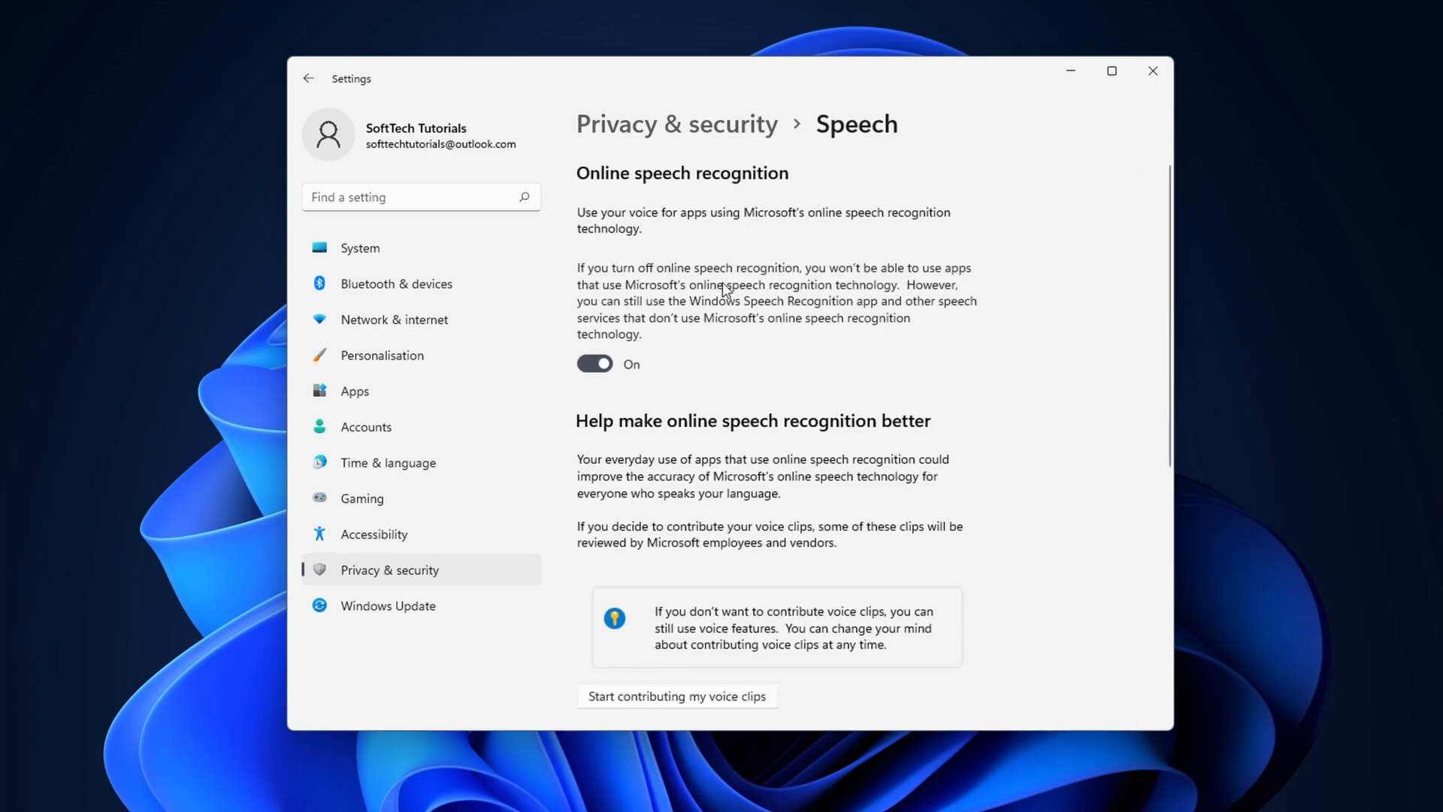
pyautogui.click(594, 362)
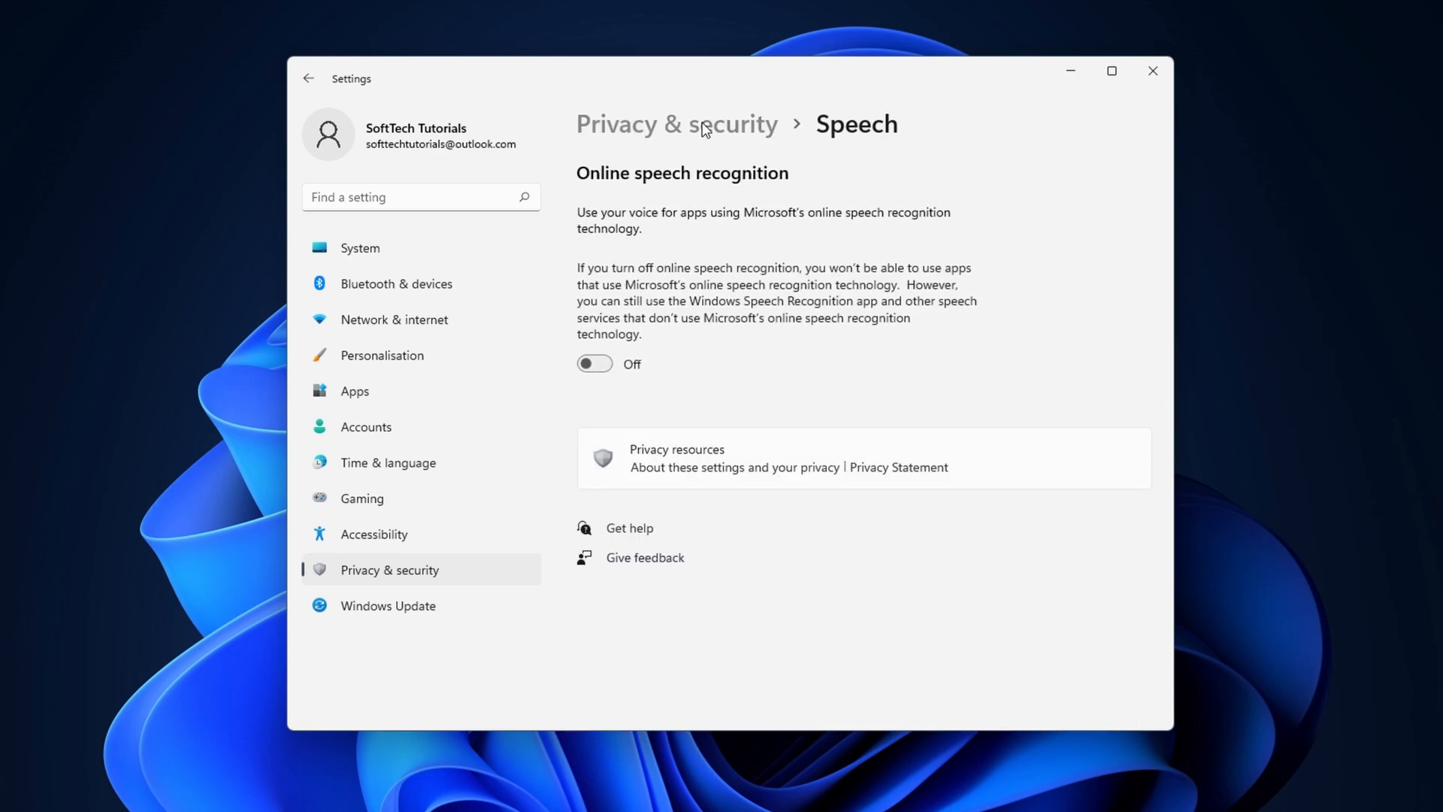
pyautogui.click(676, 125)
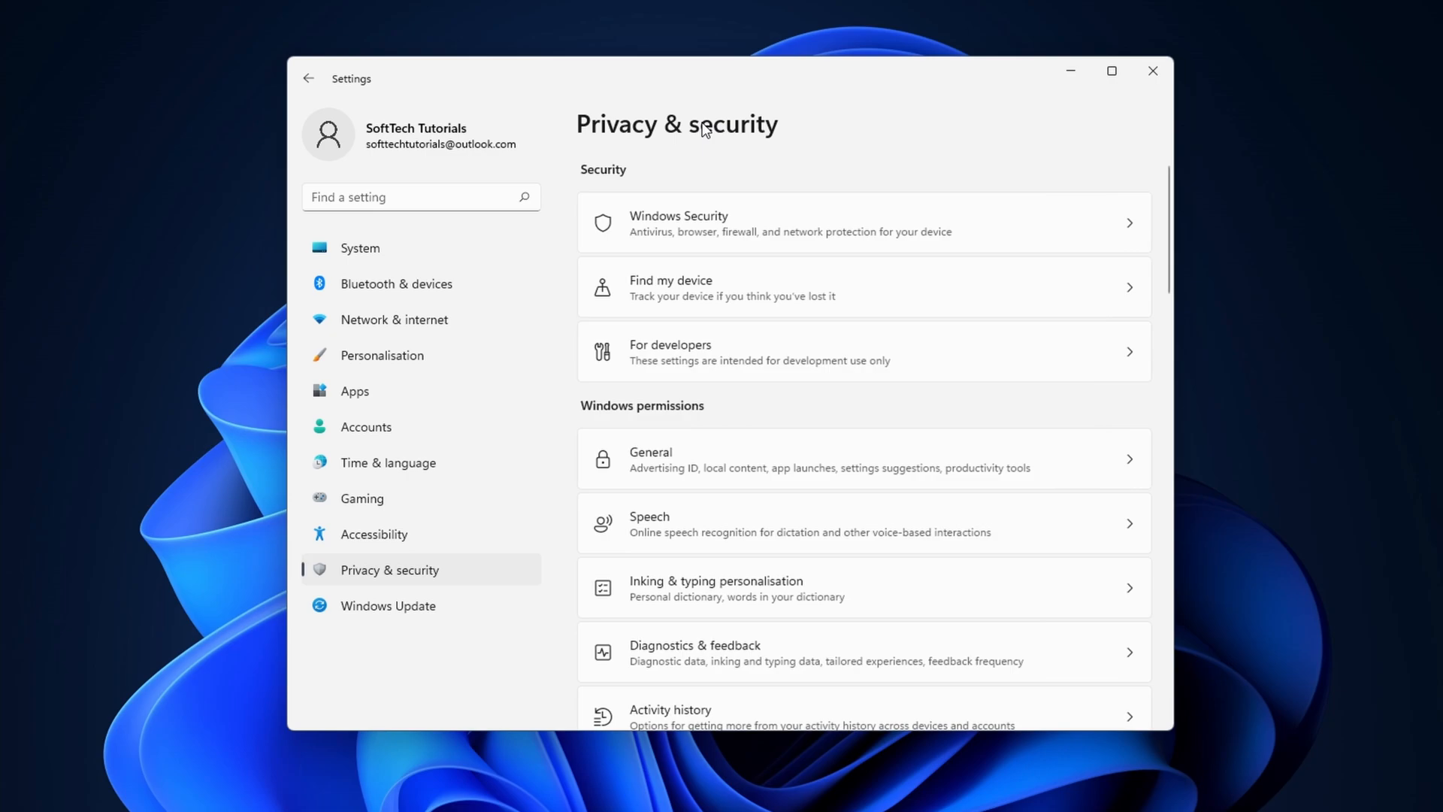
pyautogui.moveTo(694, 241)
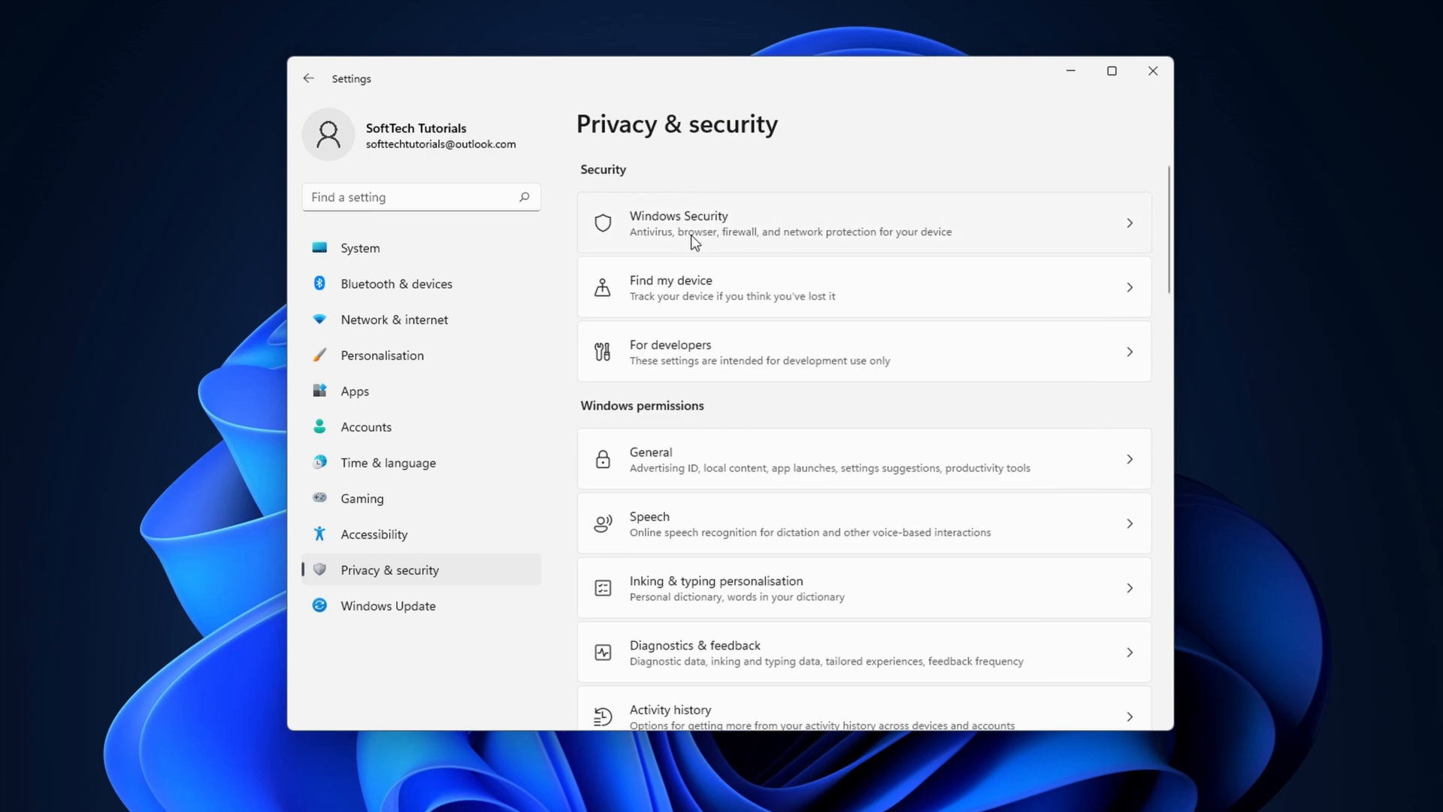
# Turn Location services off so apps can no longer use the device's location.
pyautogui.scroll(-3)
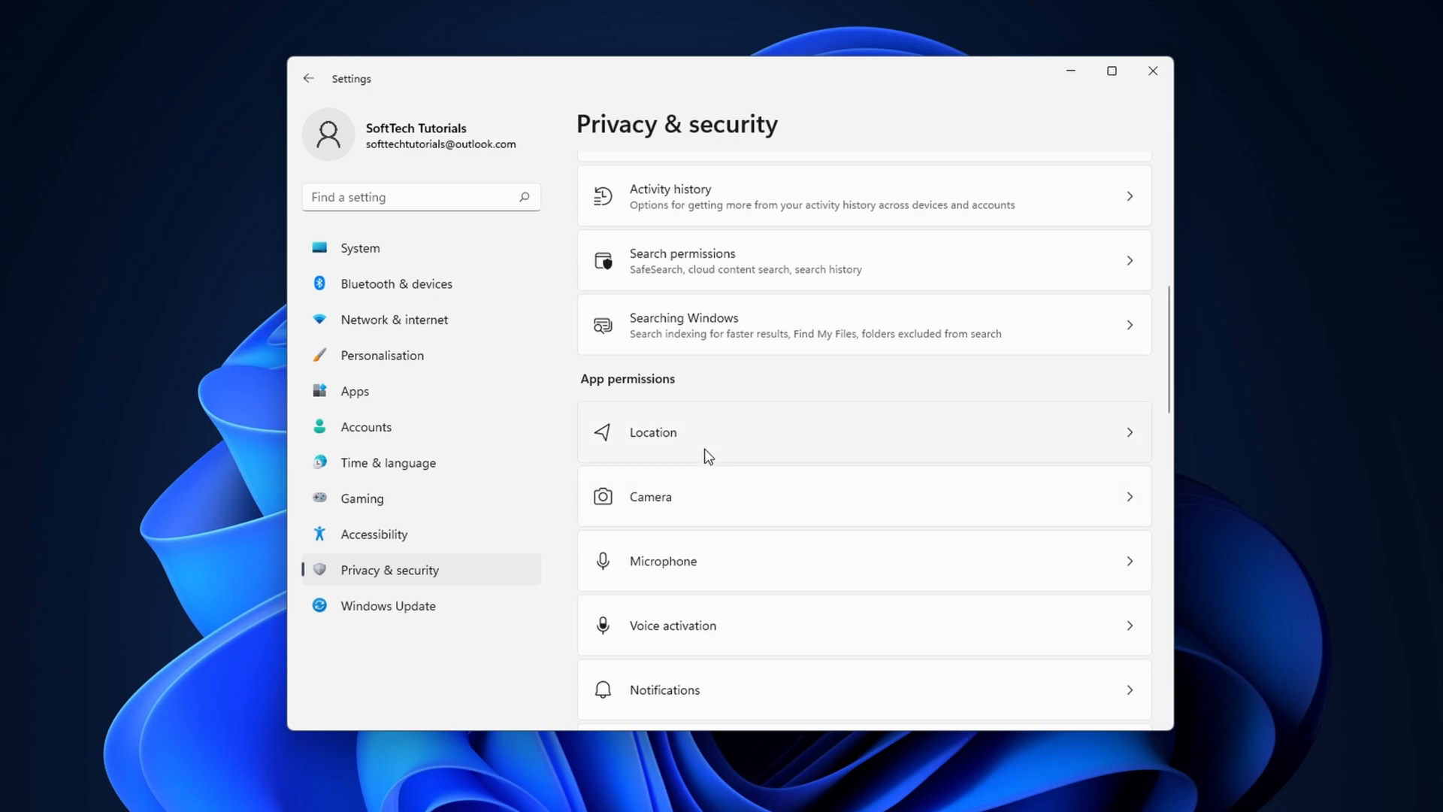
pyautogui.click(652, 431)
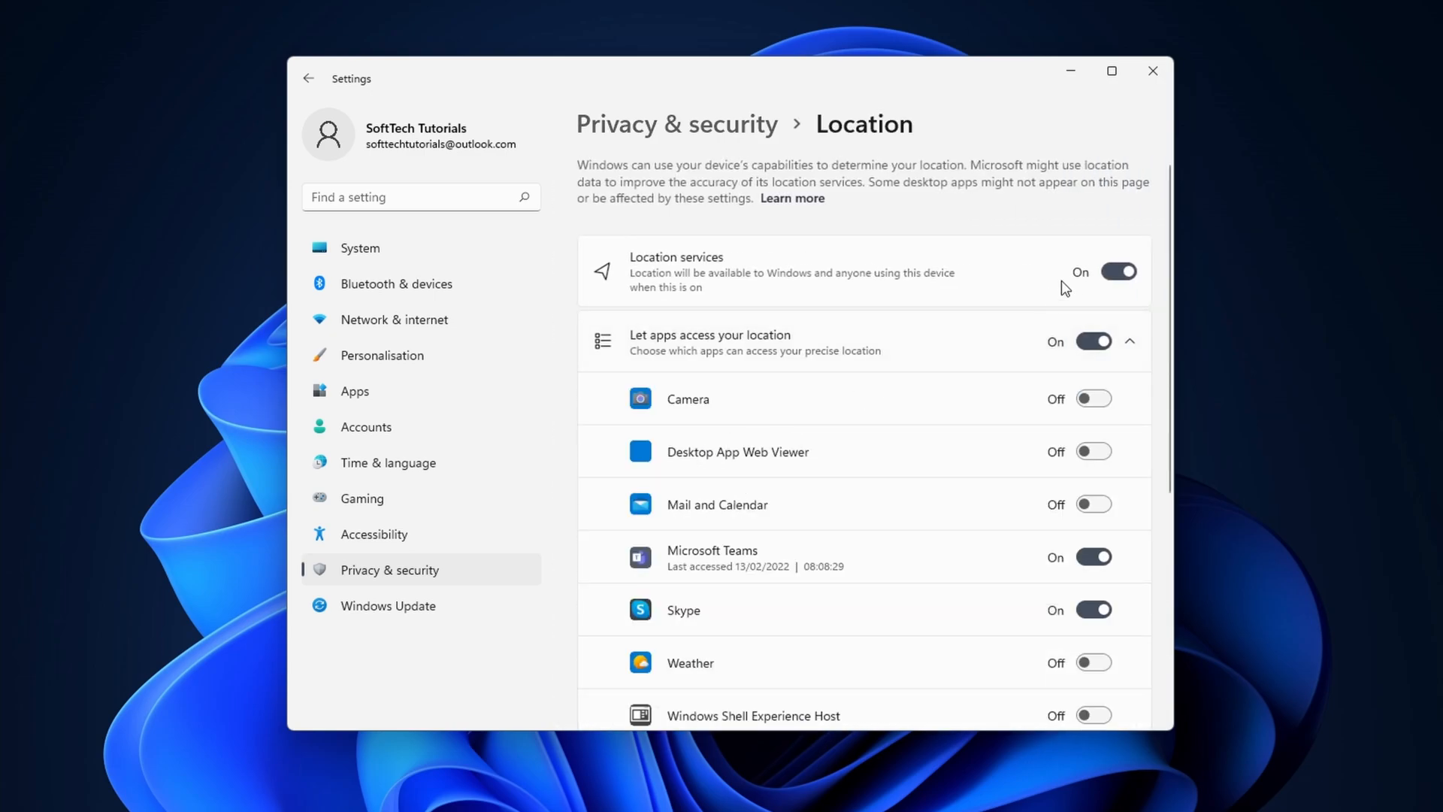
pyautogui.click(1116, 272)
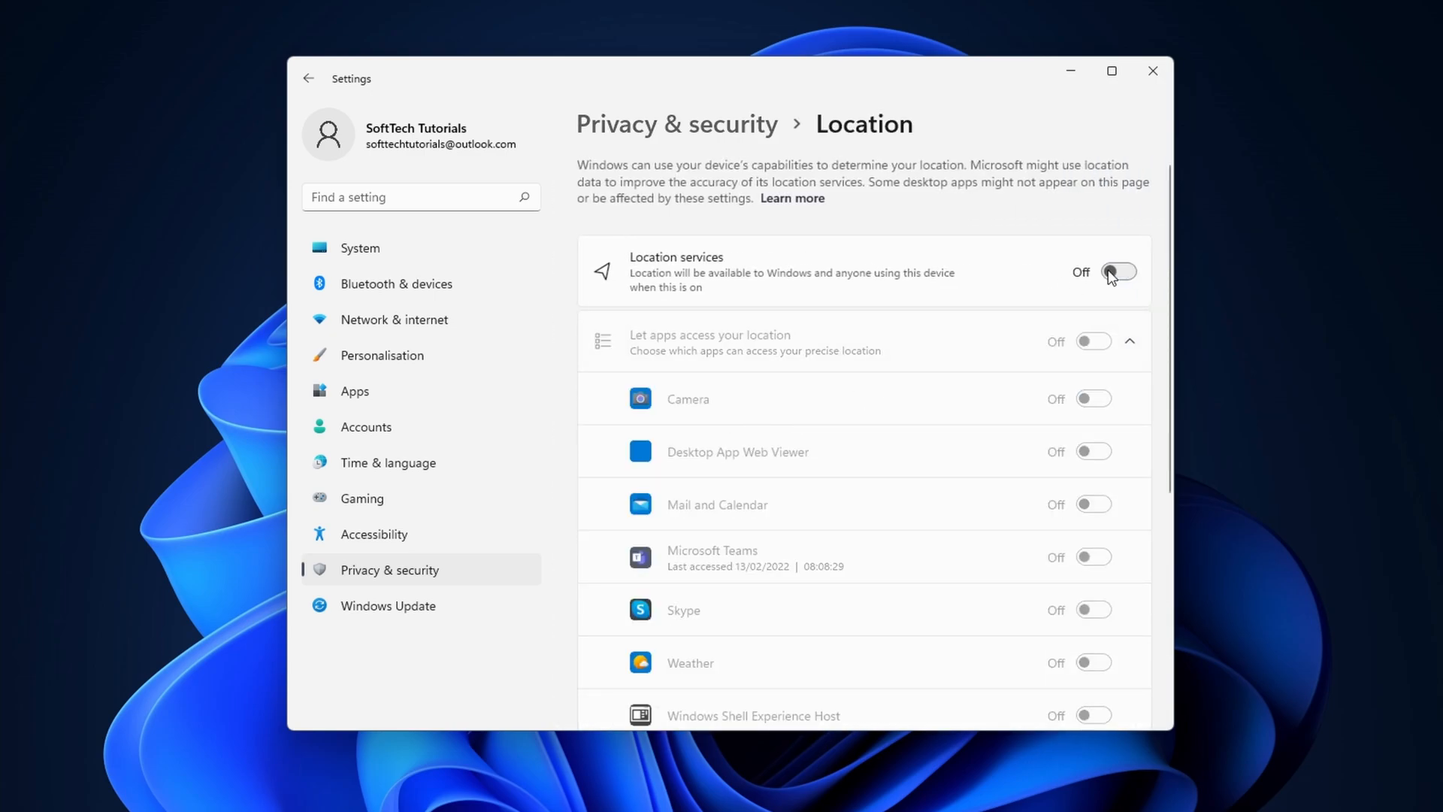
pyautogui.click(308, 78)
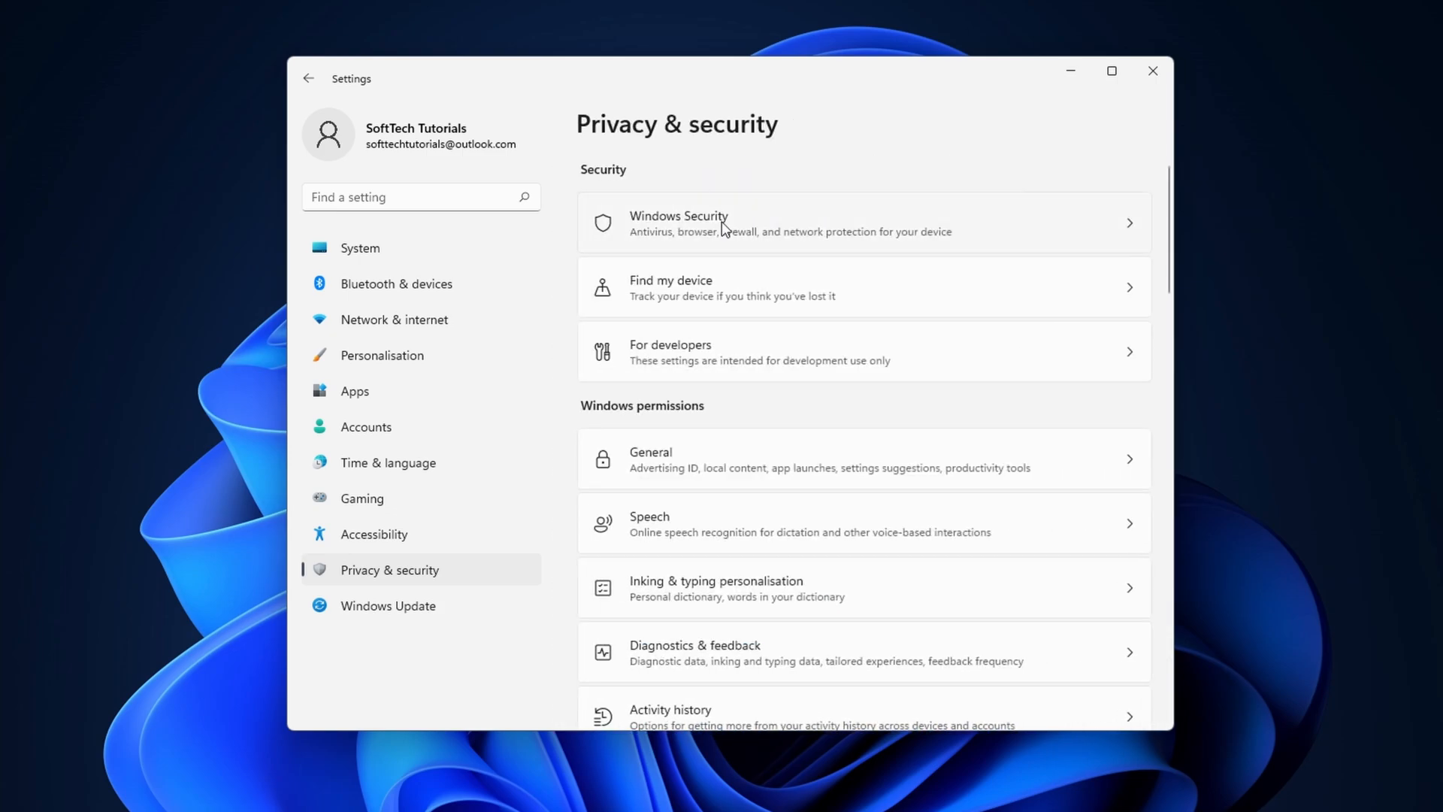
# Block app access to the camera and return to the Privacy & security overview.
pyautogui.scroll(-3)
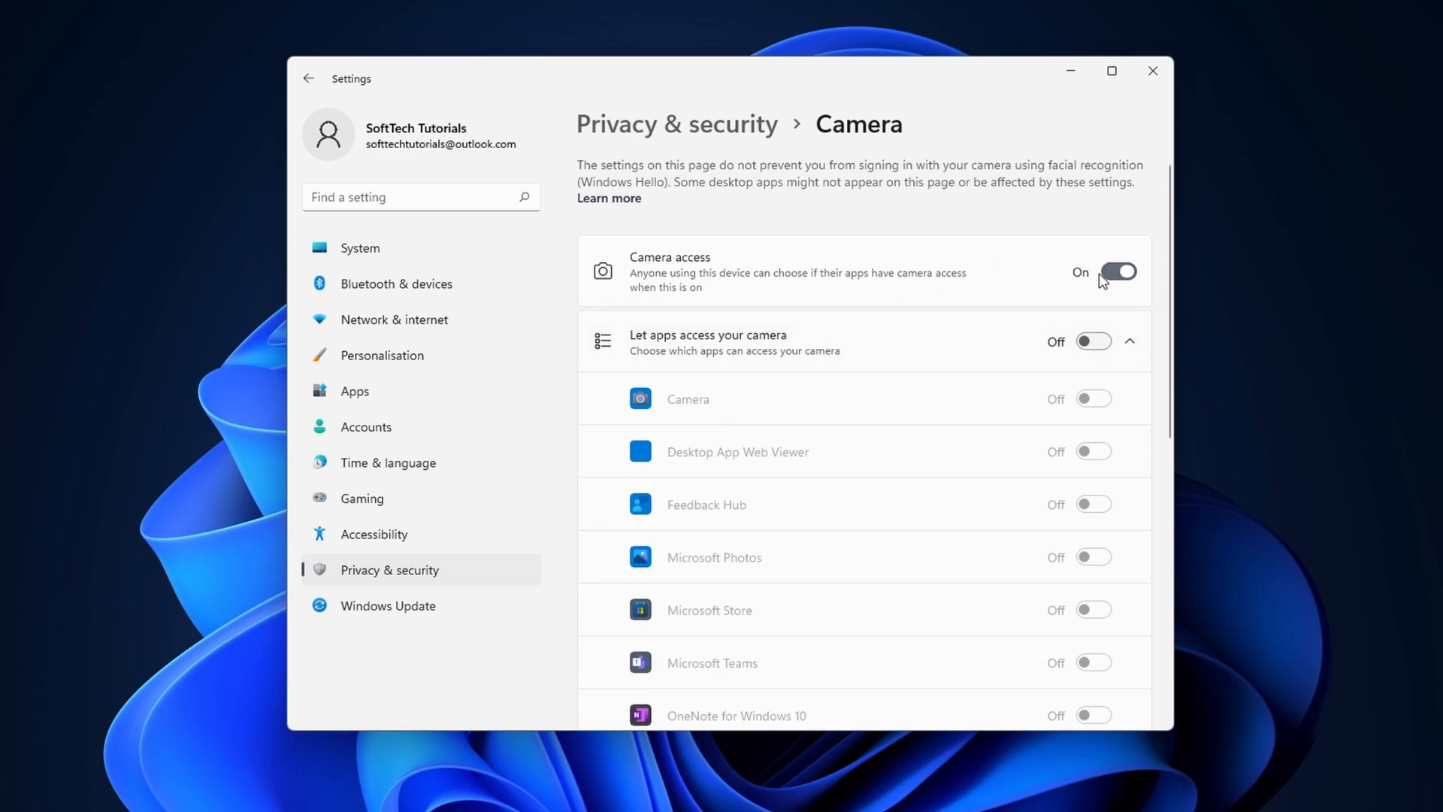
pyautogui.click(308, 78)
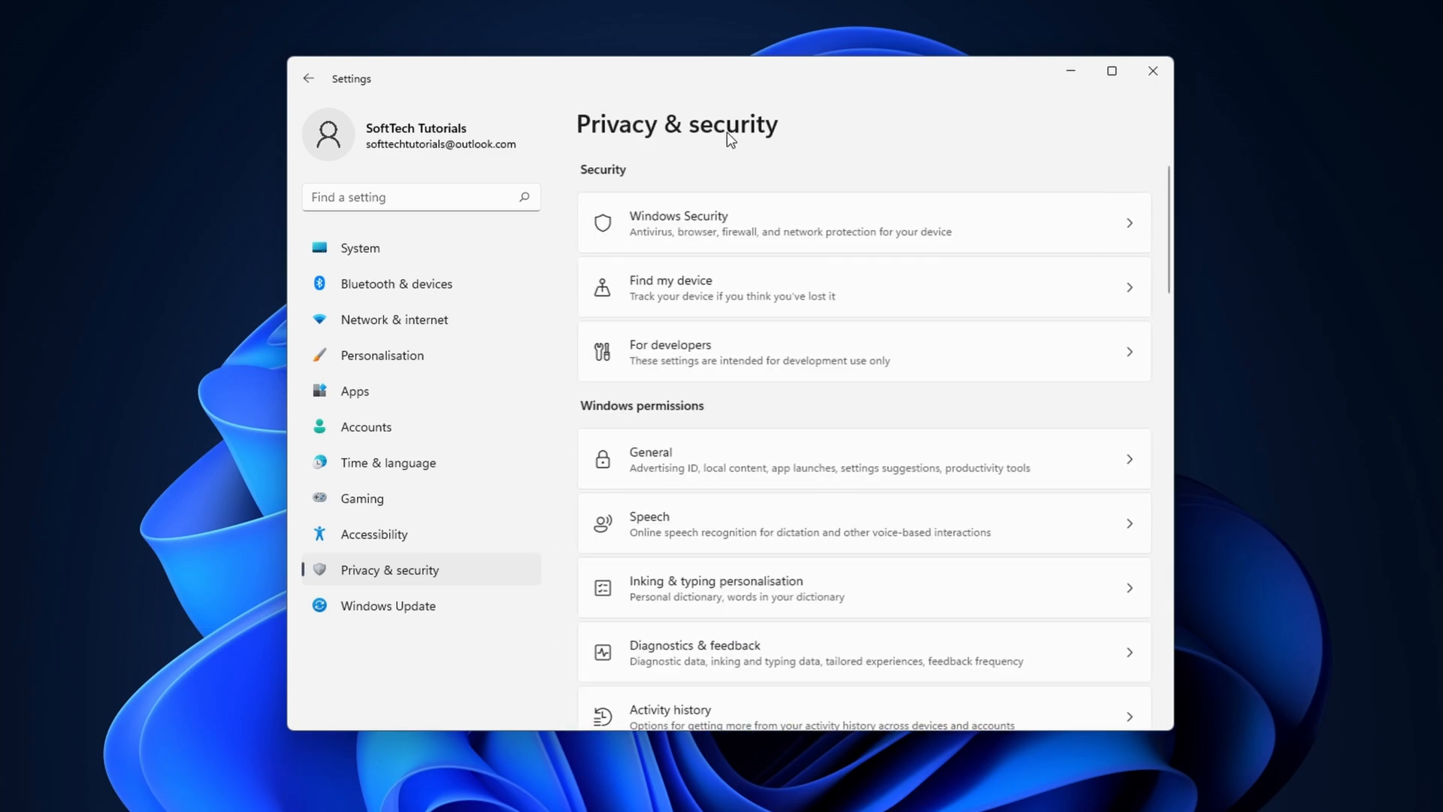
pyautogui.scroll(-3)
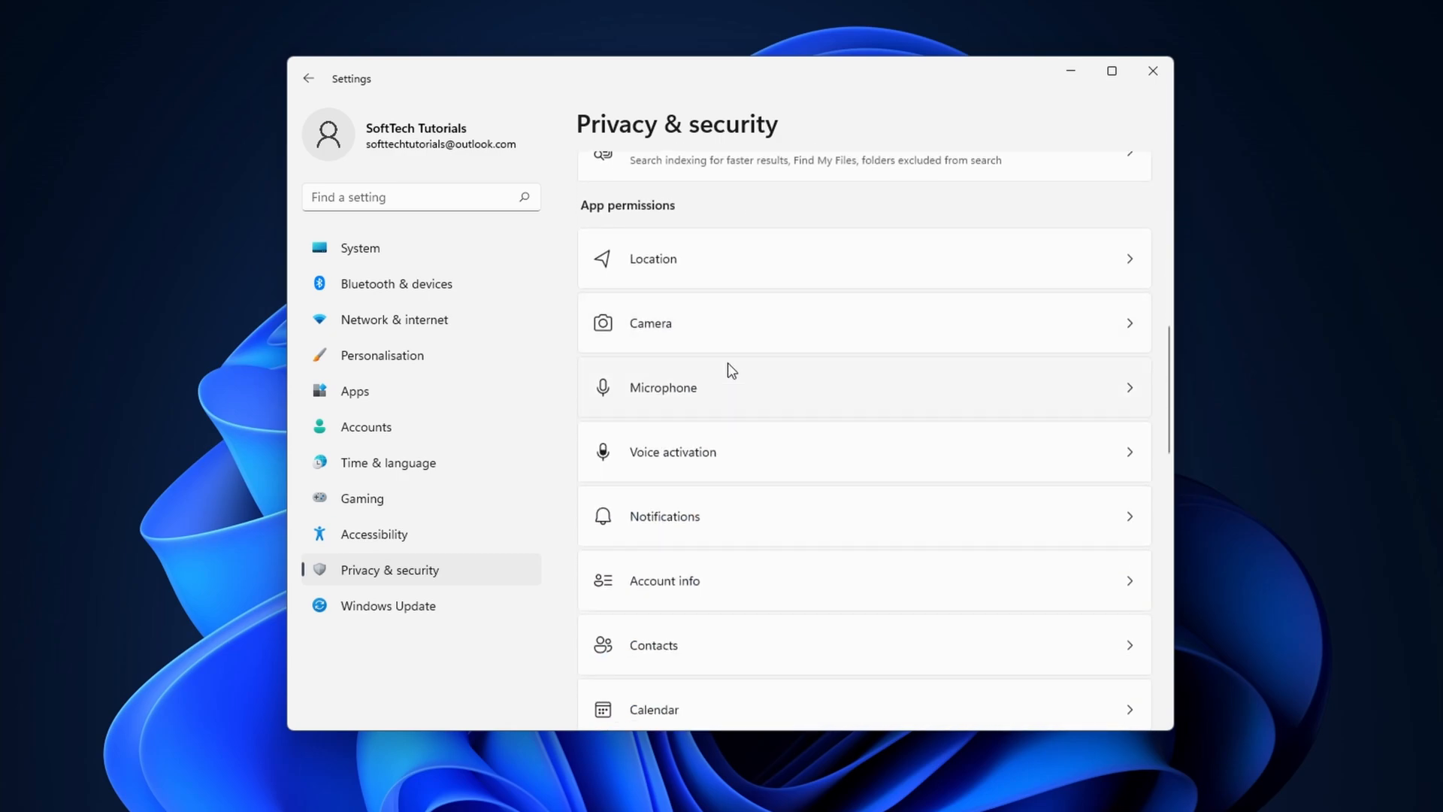
pyautogui.moveTo(730, 451)
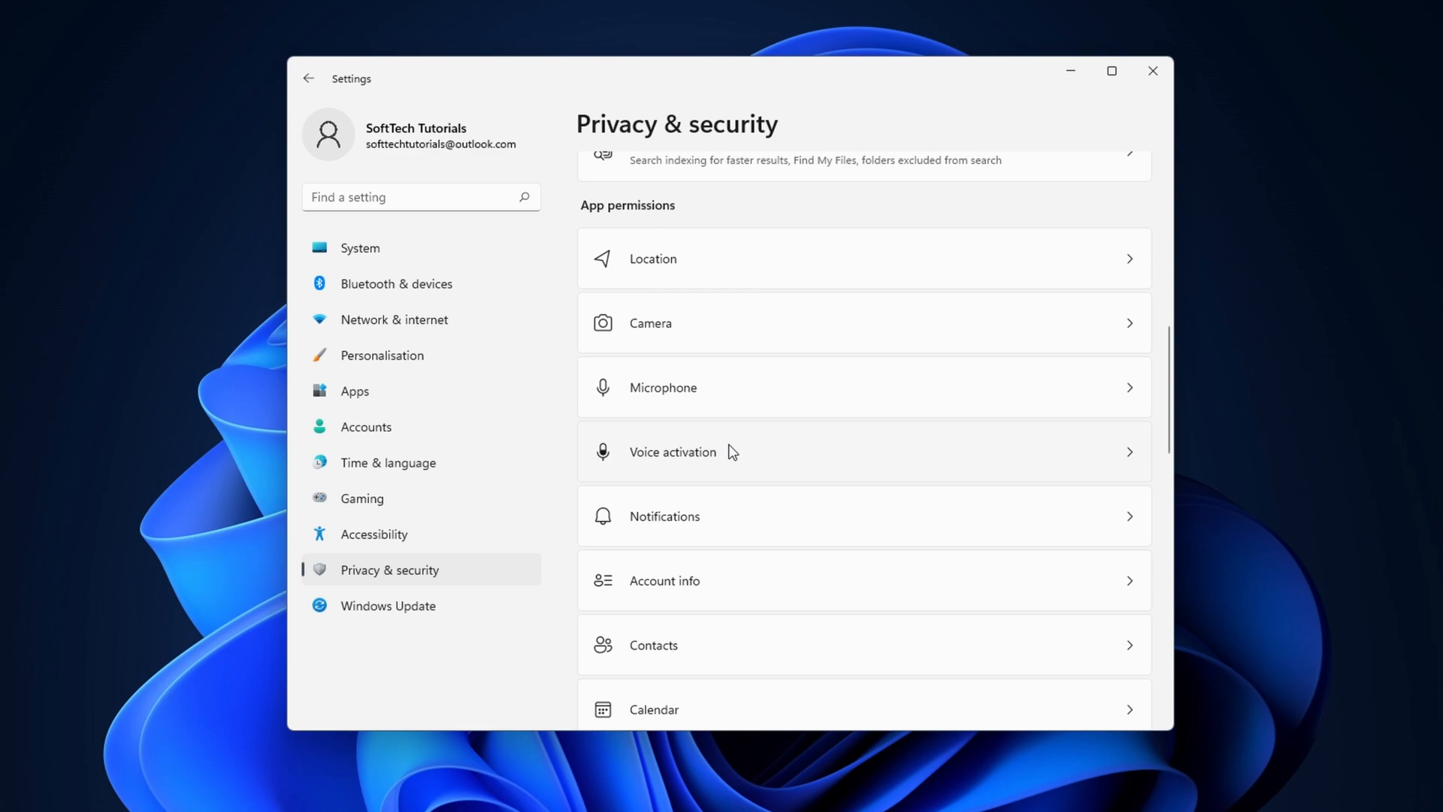
pyautogui.click(662, 515)
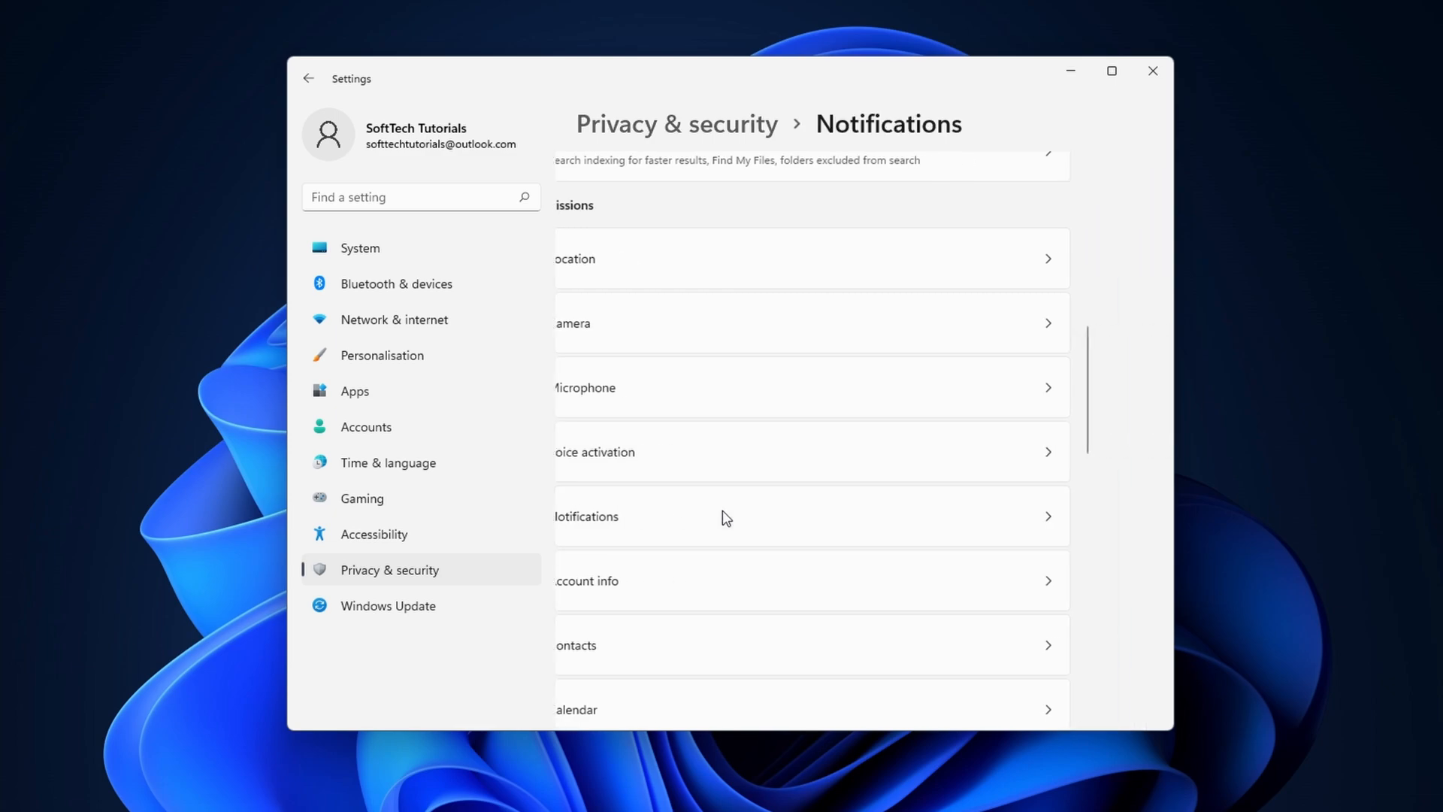
pyautogui.click(810, 515)
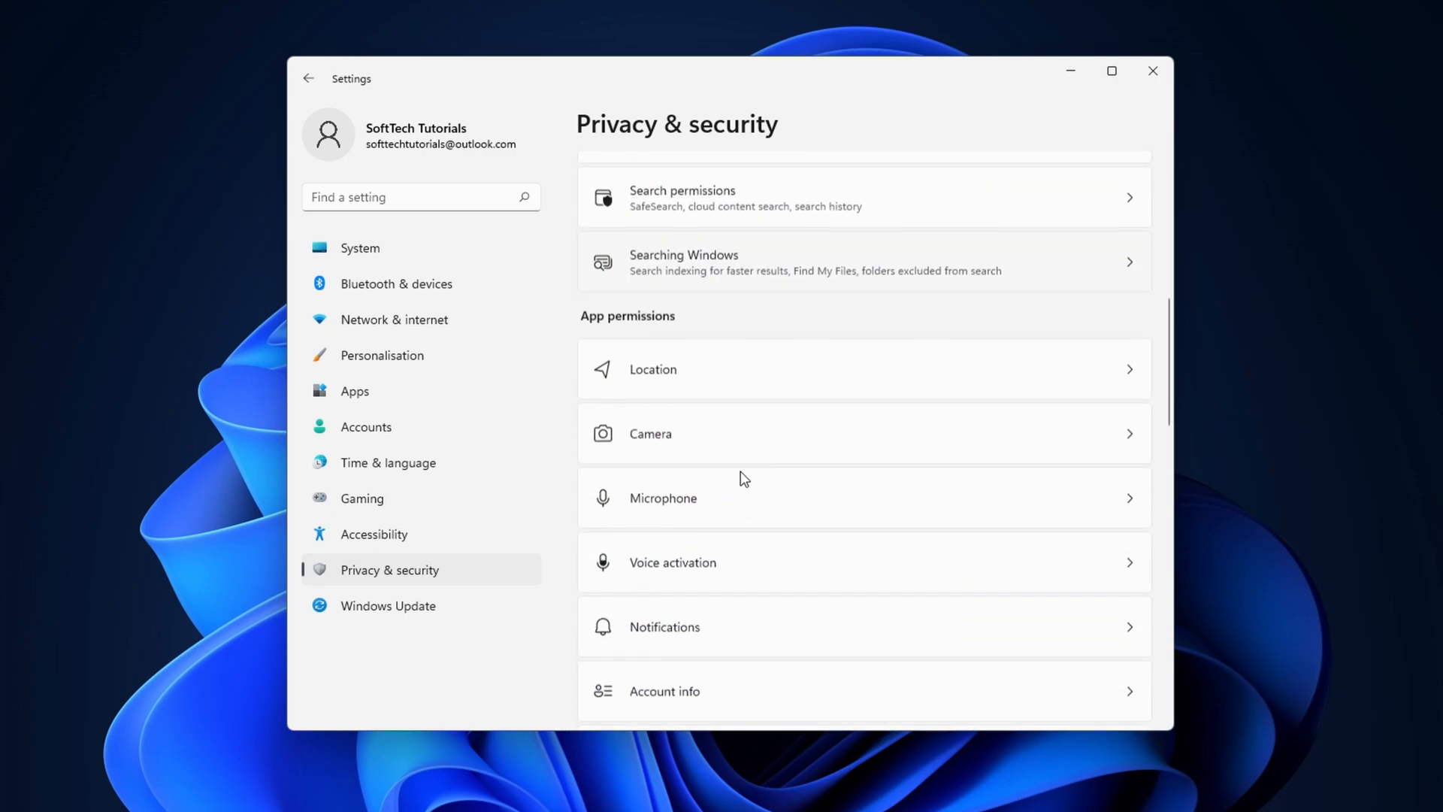
# Switch Contacts access off for apps under App permissions.
pyautogui.scroll(-3)
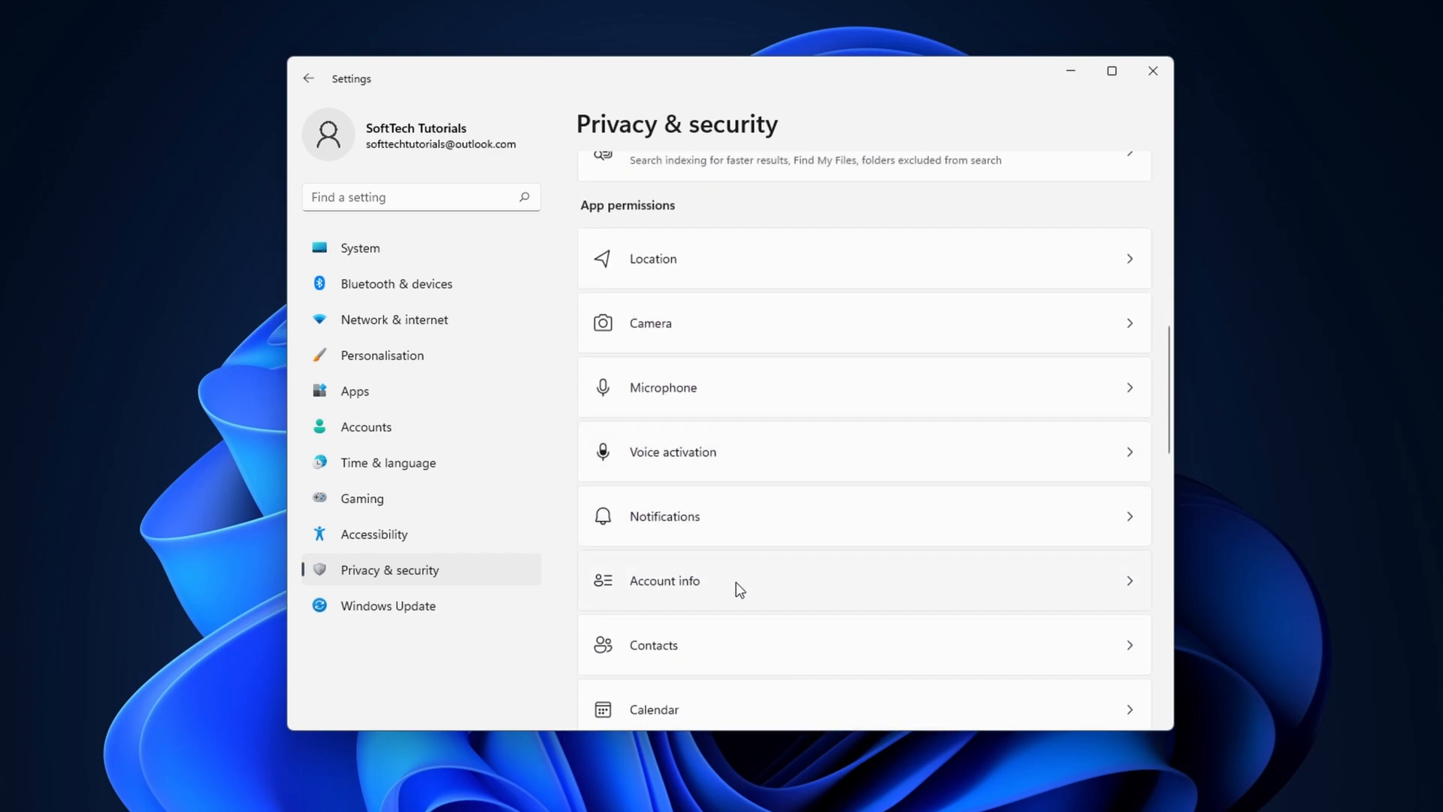
pyautogui.click(663, 580)
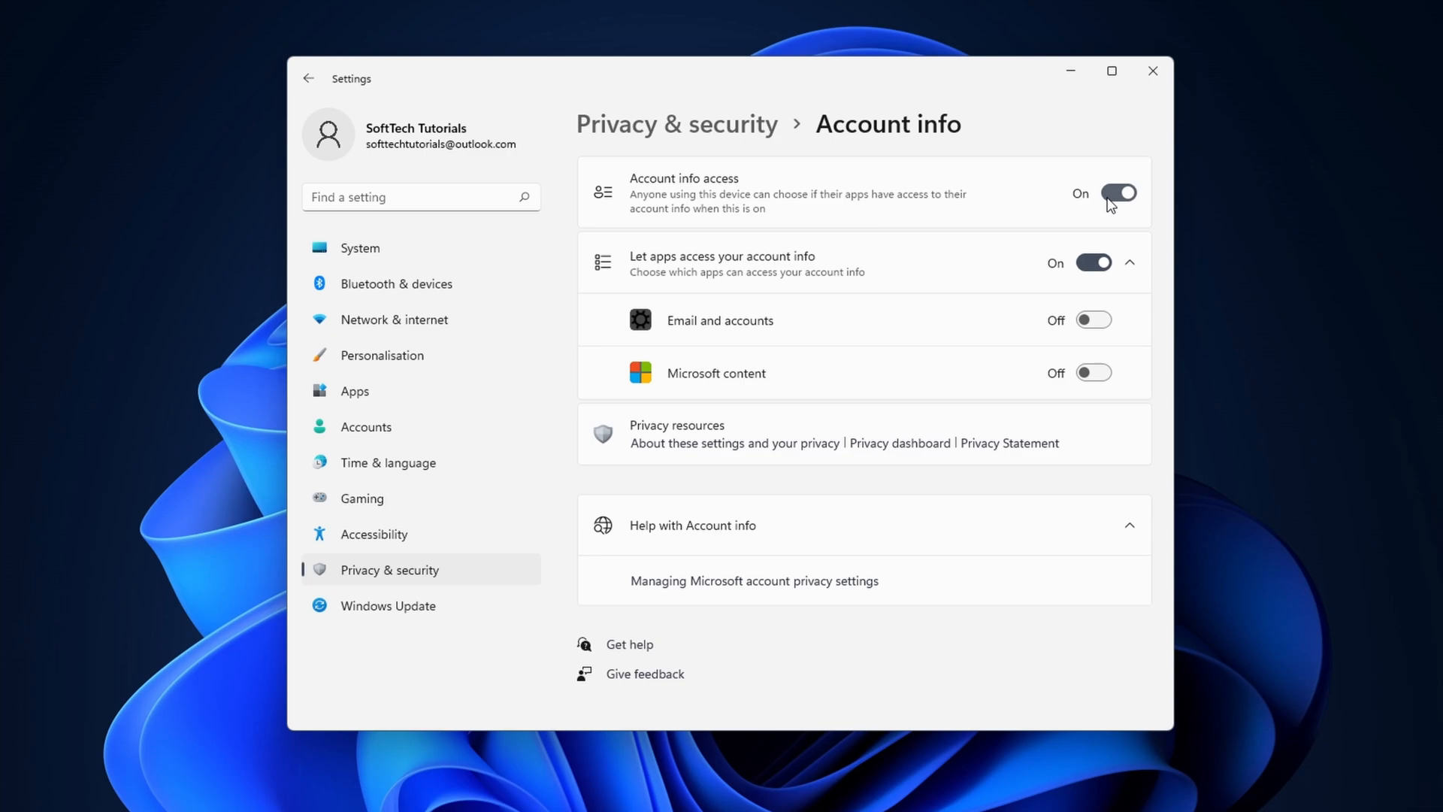
pyautogui.click(1118, 194)
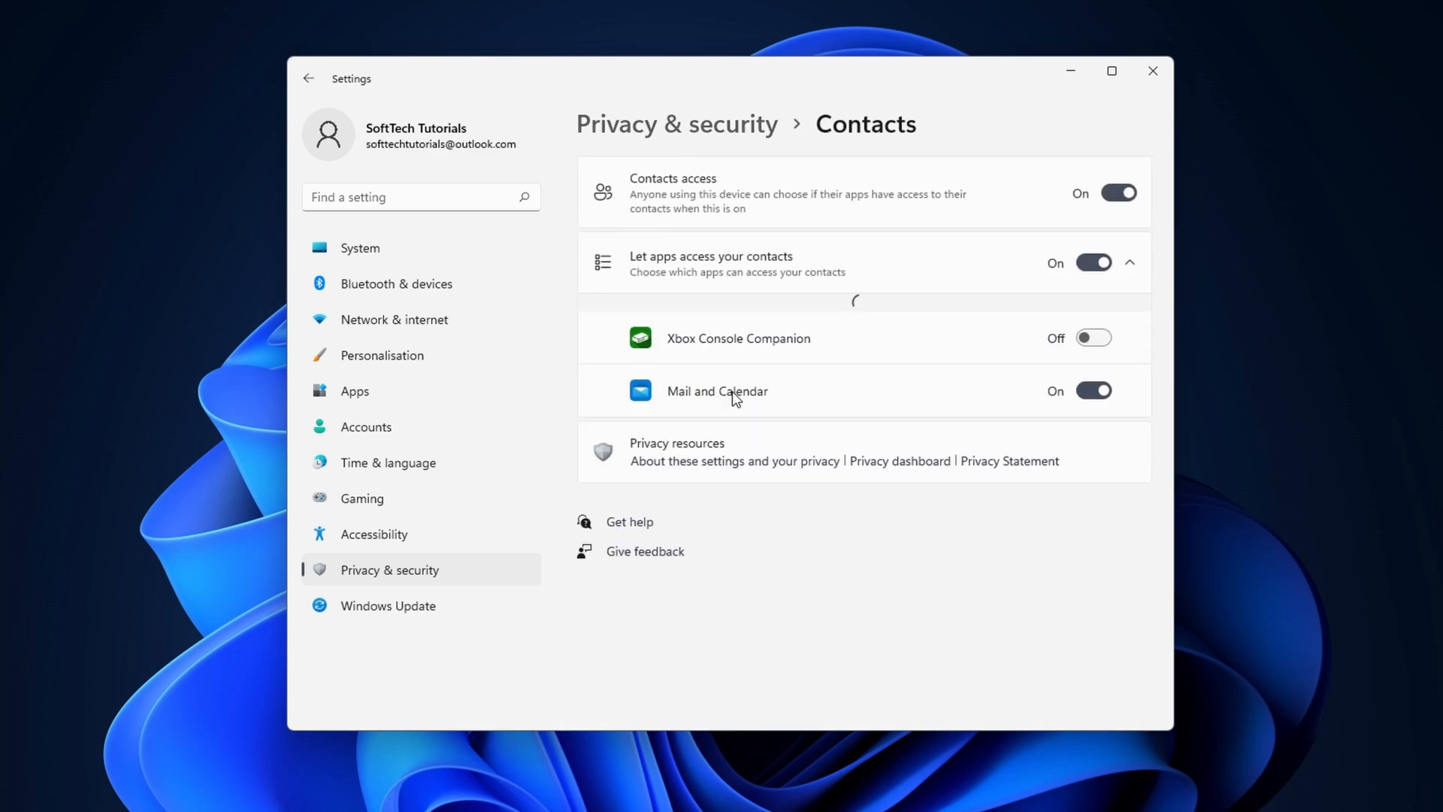
pyautogui.click(1117, 194)
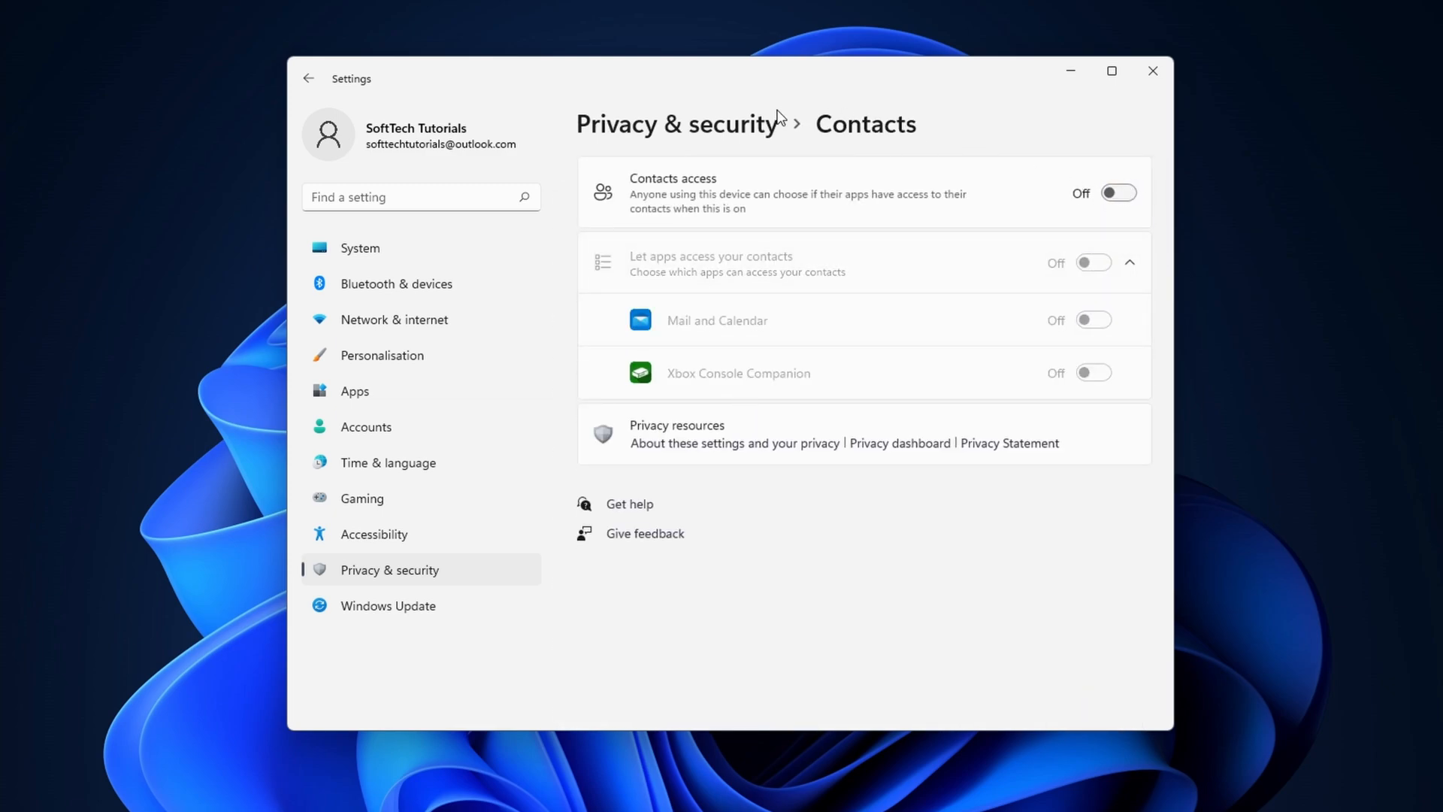
pyautogui.click(308, 76)
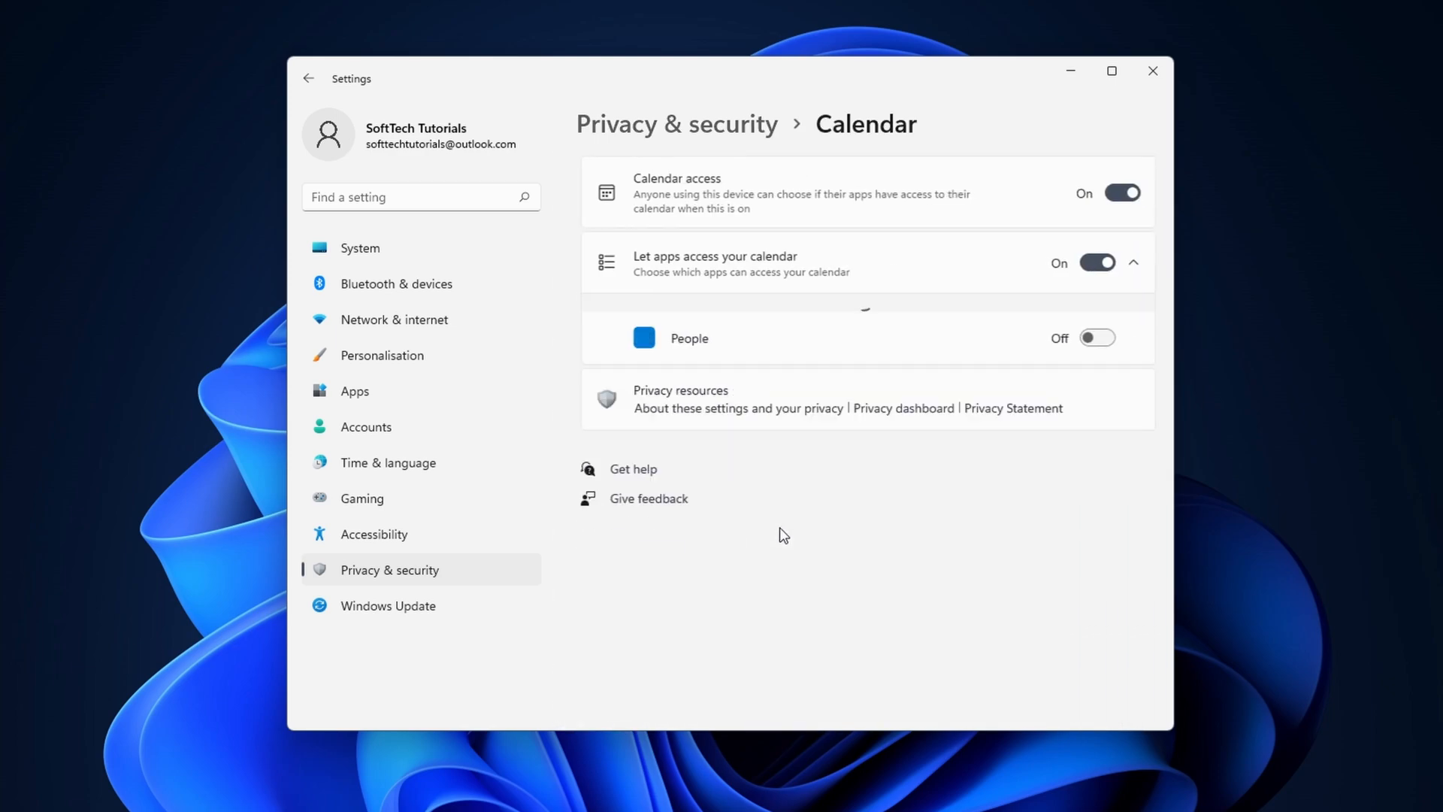
# Switch Calendar access off for apps and return to the Privacy & security overview.
pyautogui.click(1119, 192)
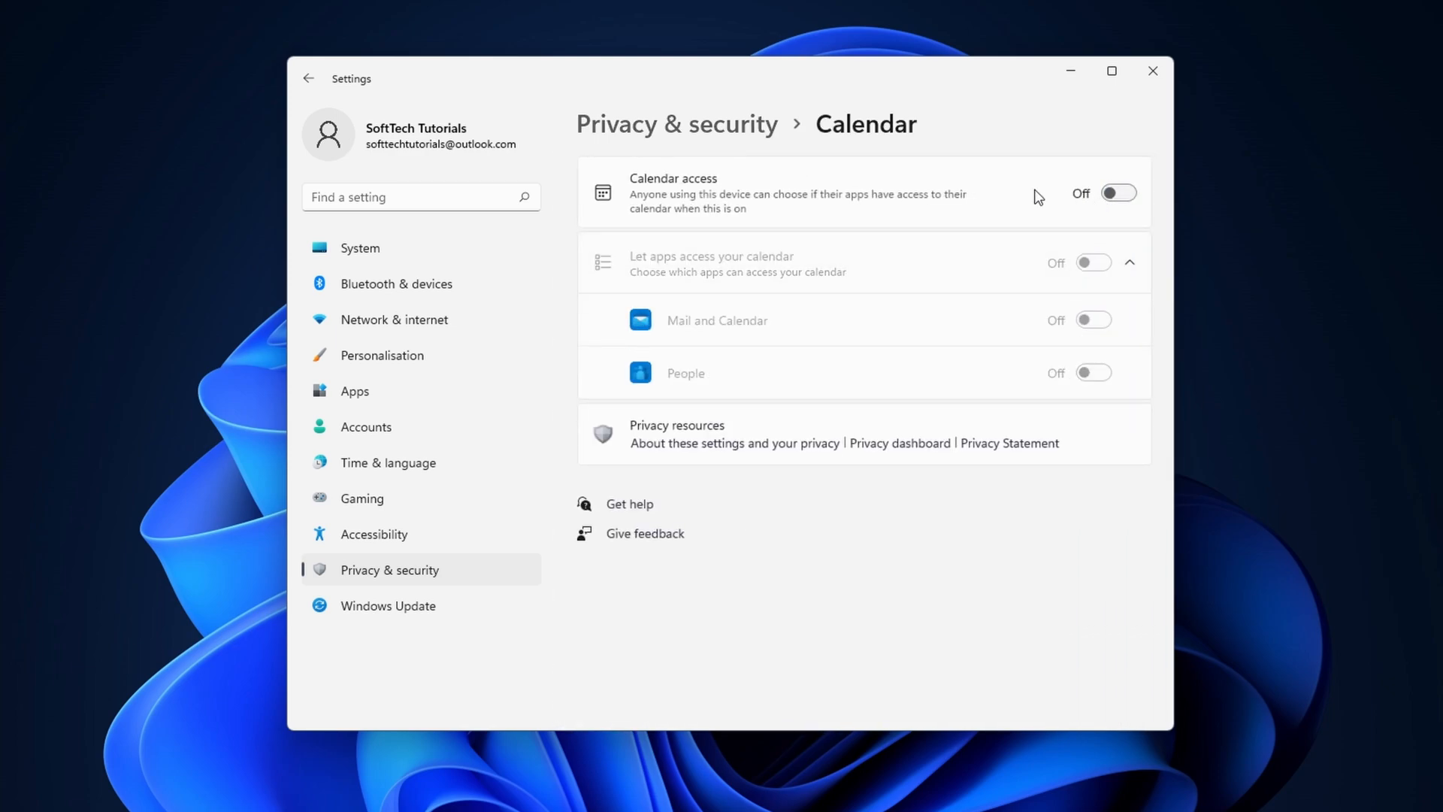
pyautogui.click(308, 77)
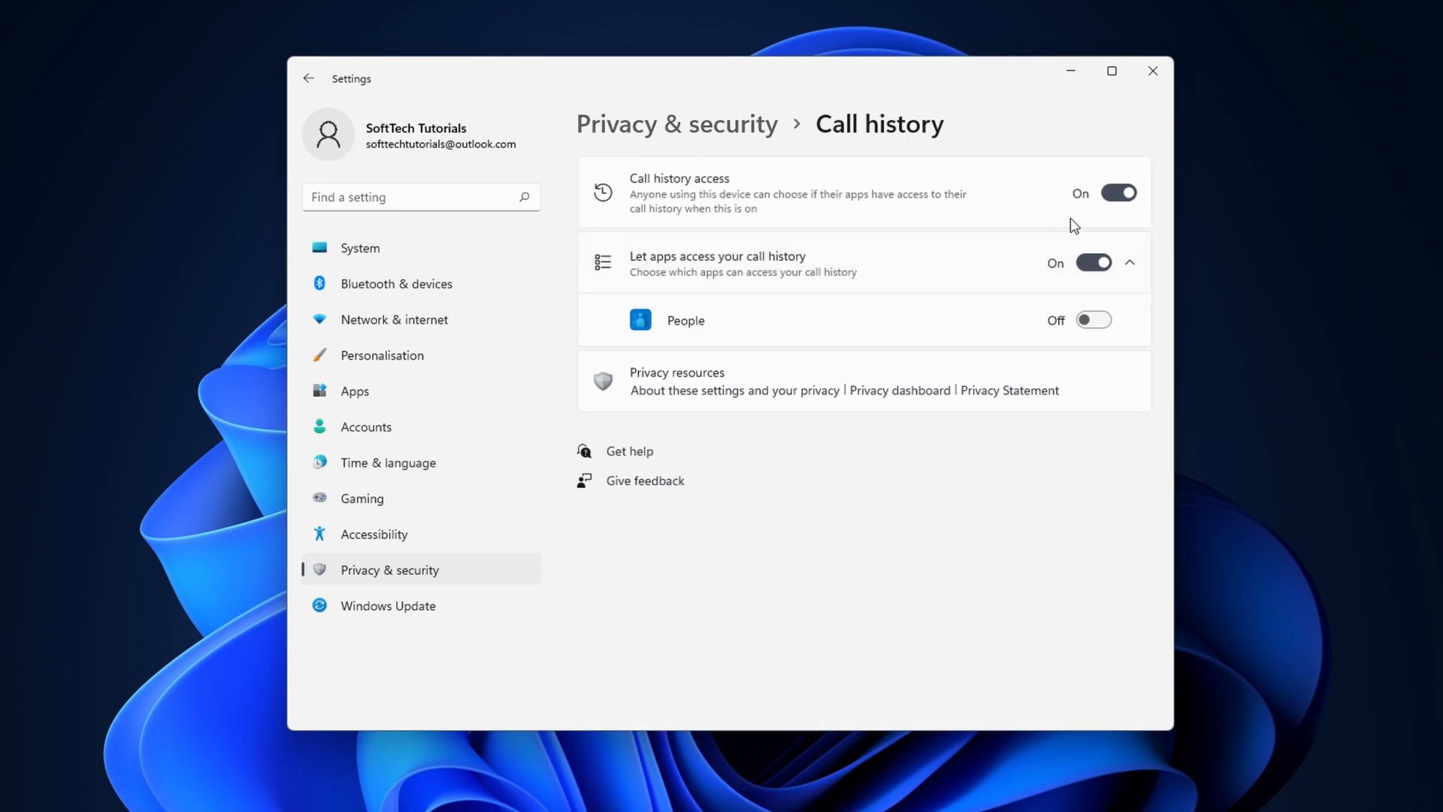
pyautogui.click(676, 124)
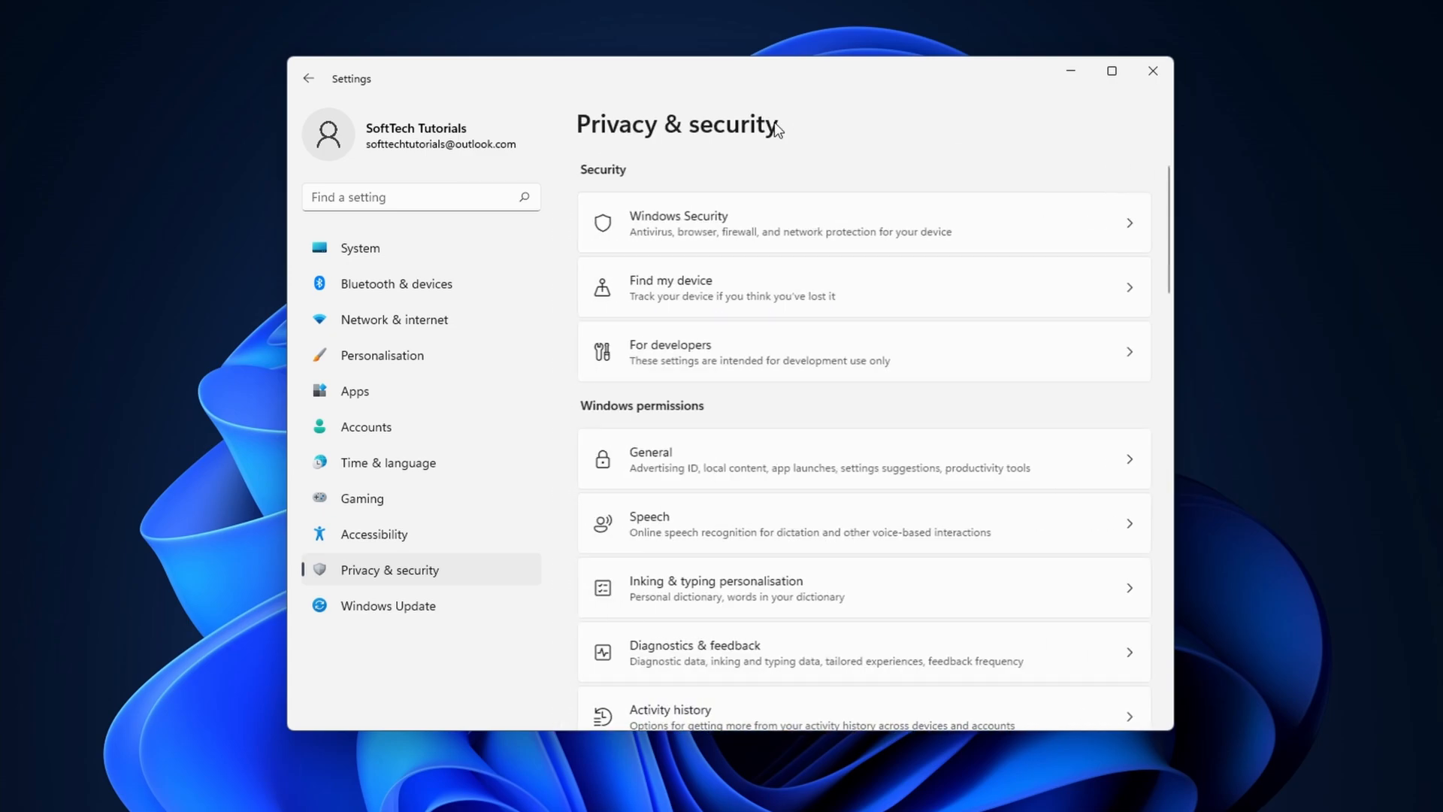
# Review the Email permission page and return to the Privacy & security overview.
pyautogui.scroll(-3)
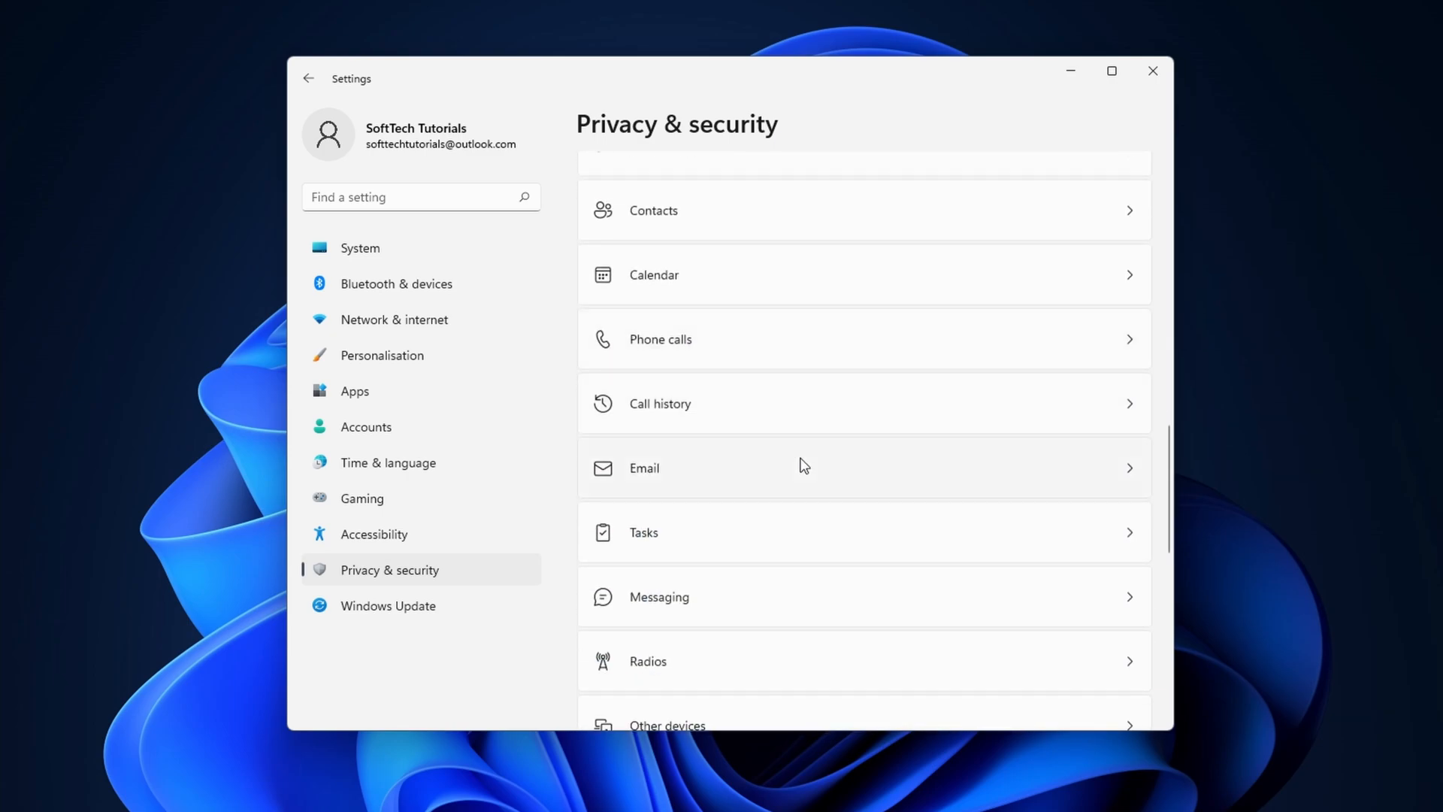
pyautogui.click(862, 468)
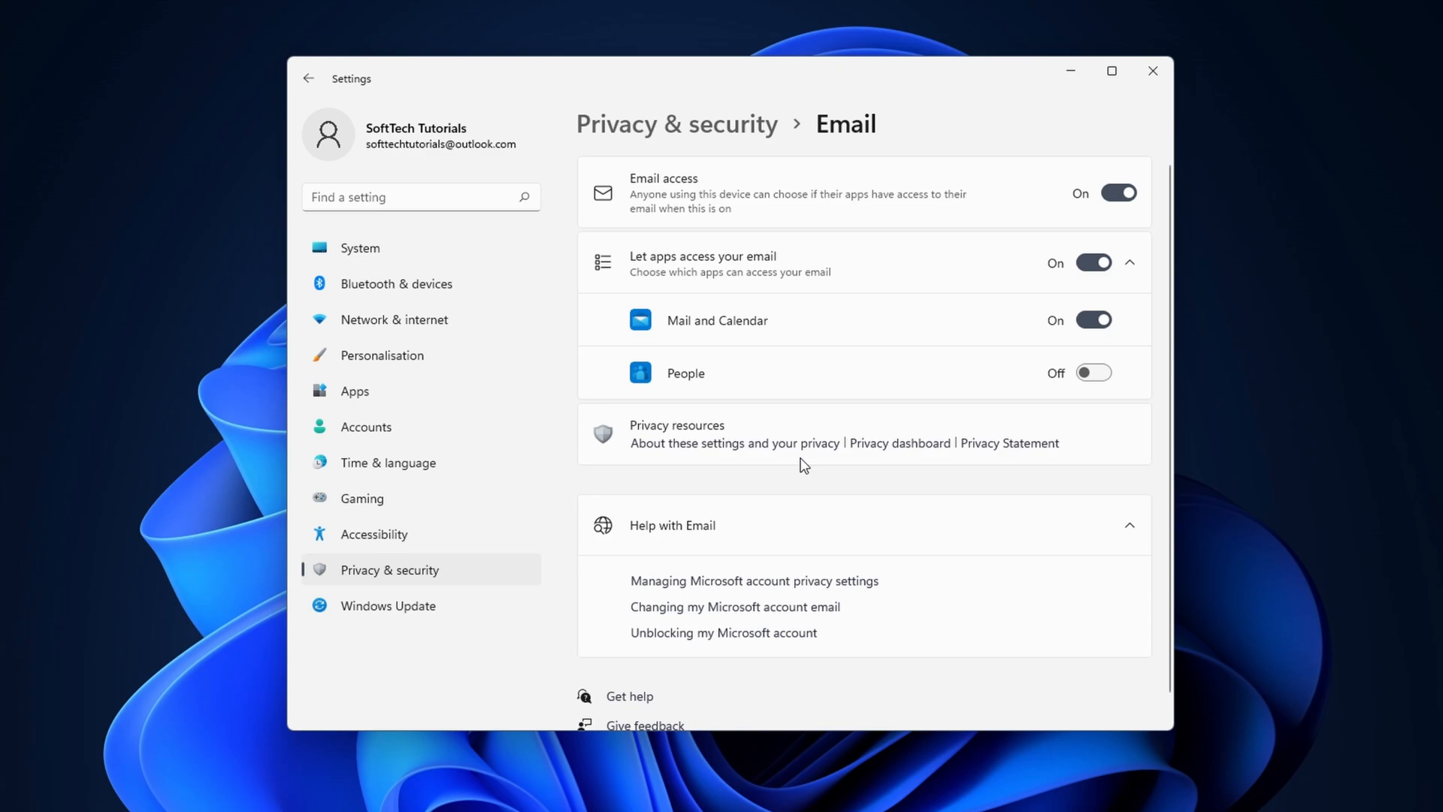
pyautogui.moveTo(1064, 199)
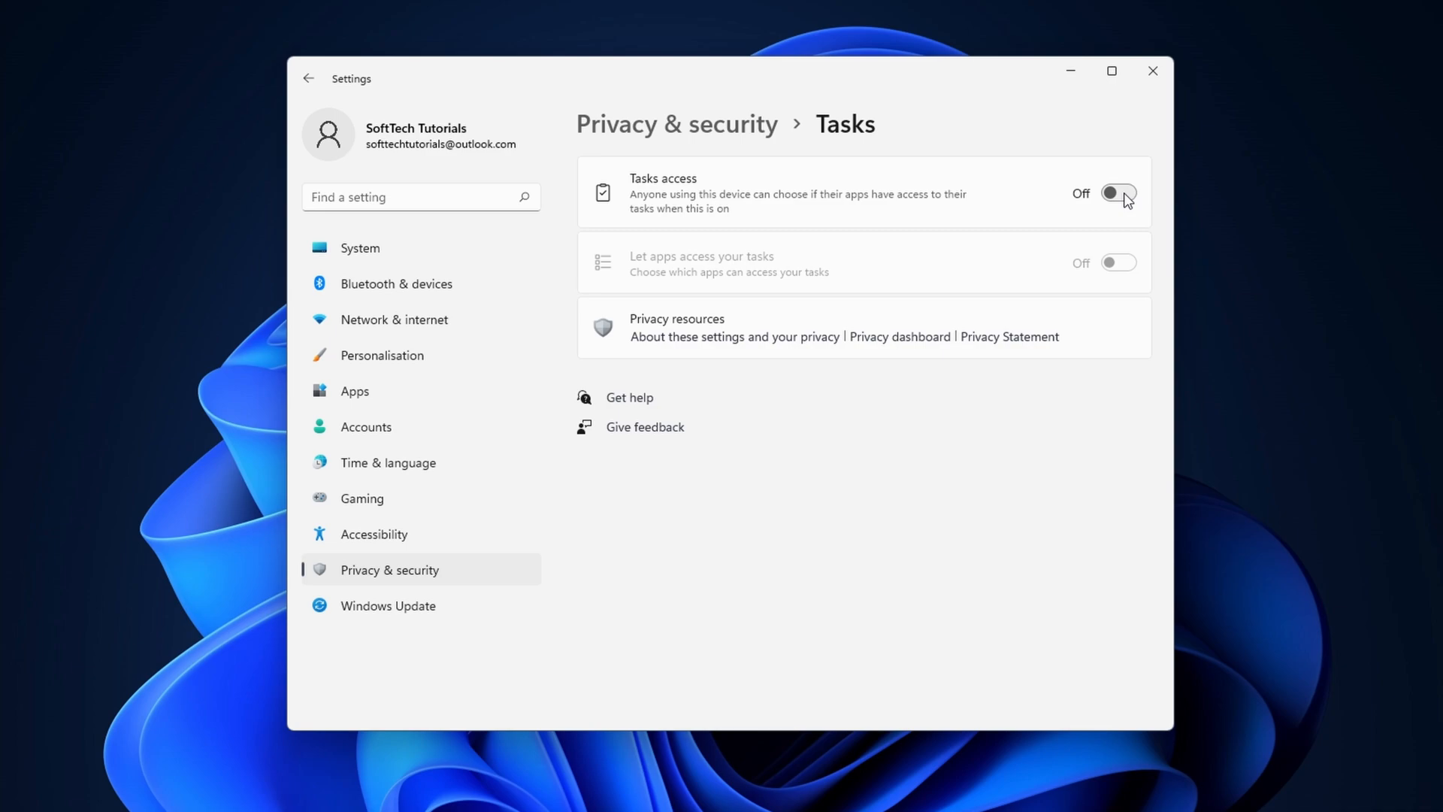
pyautogui.click(308, 79)
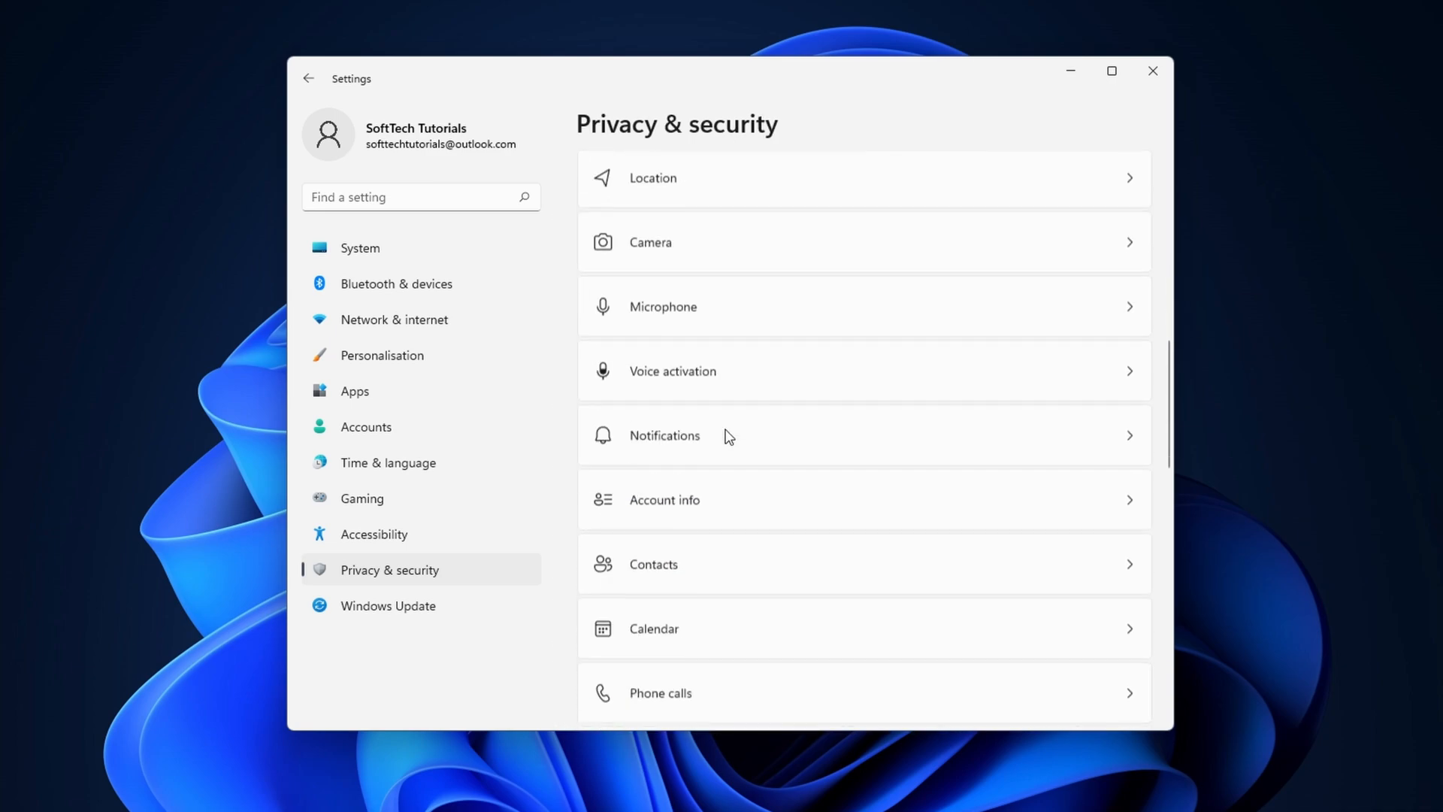
# Switch App diagnostic access off so apps cannot read diagnostics of other apps.
pyautogui.scroll(-3)
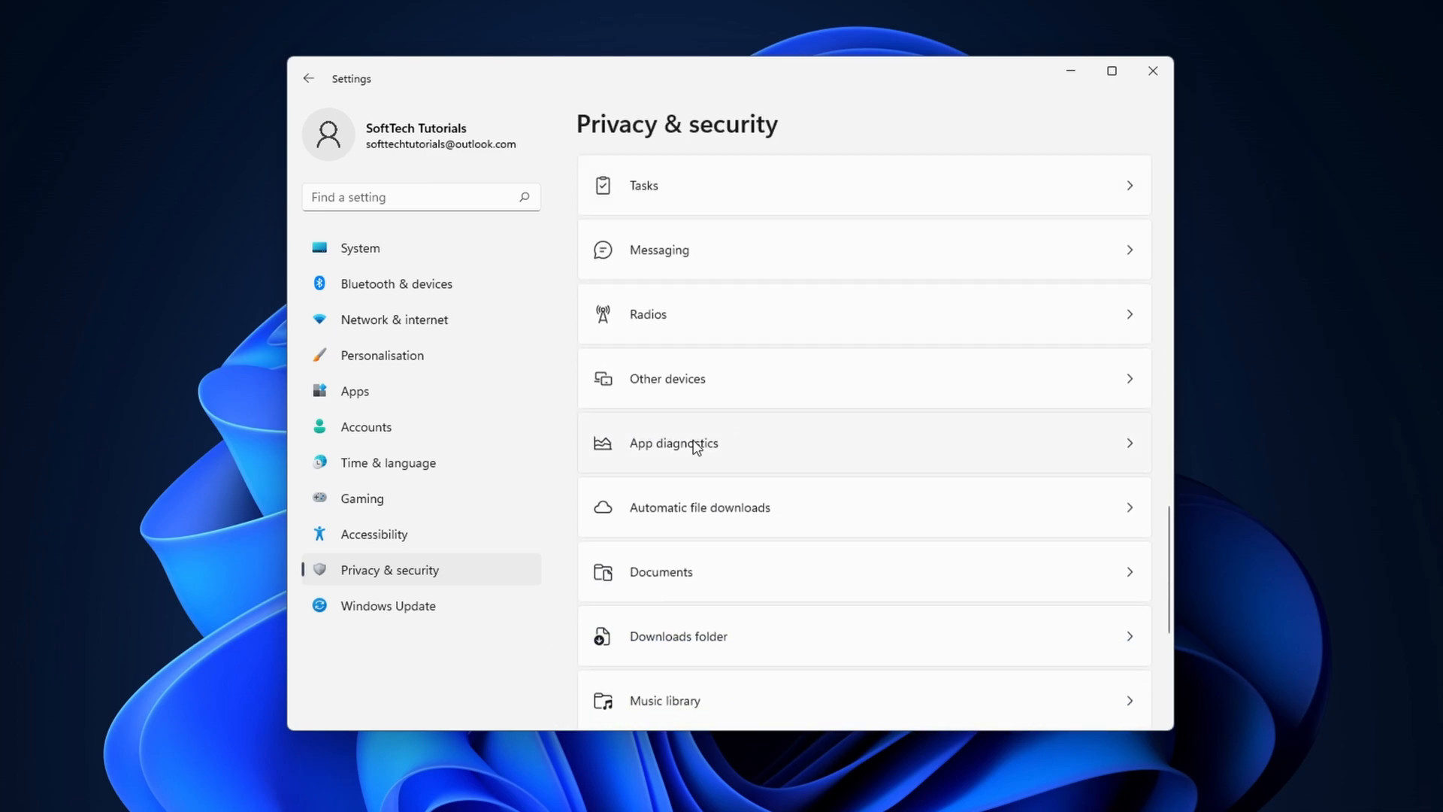
pyautogui.click(674, 442)
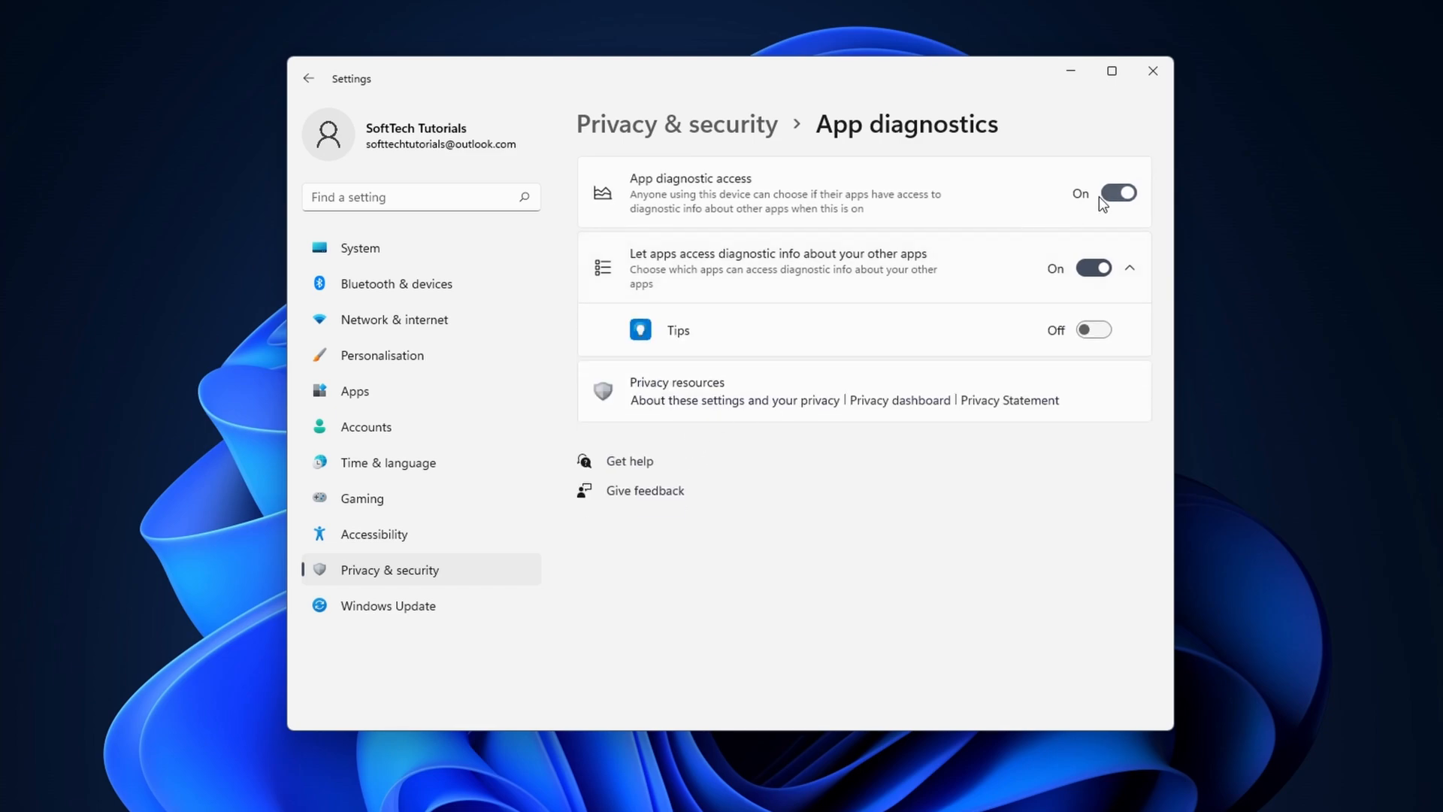
pyautogui.click(1117, 194)
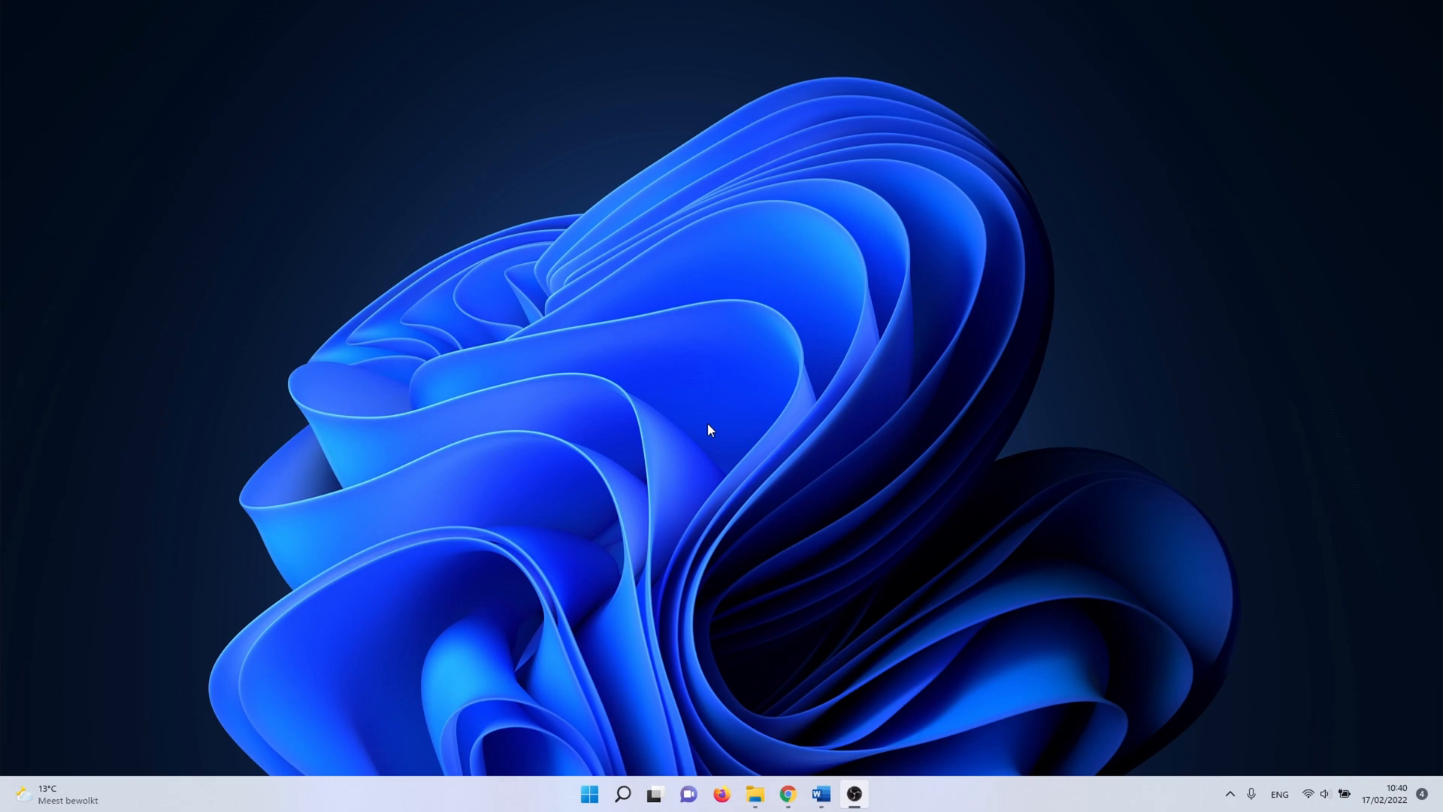
pyautogui.moveTo(622, 794)
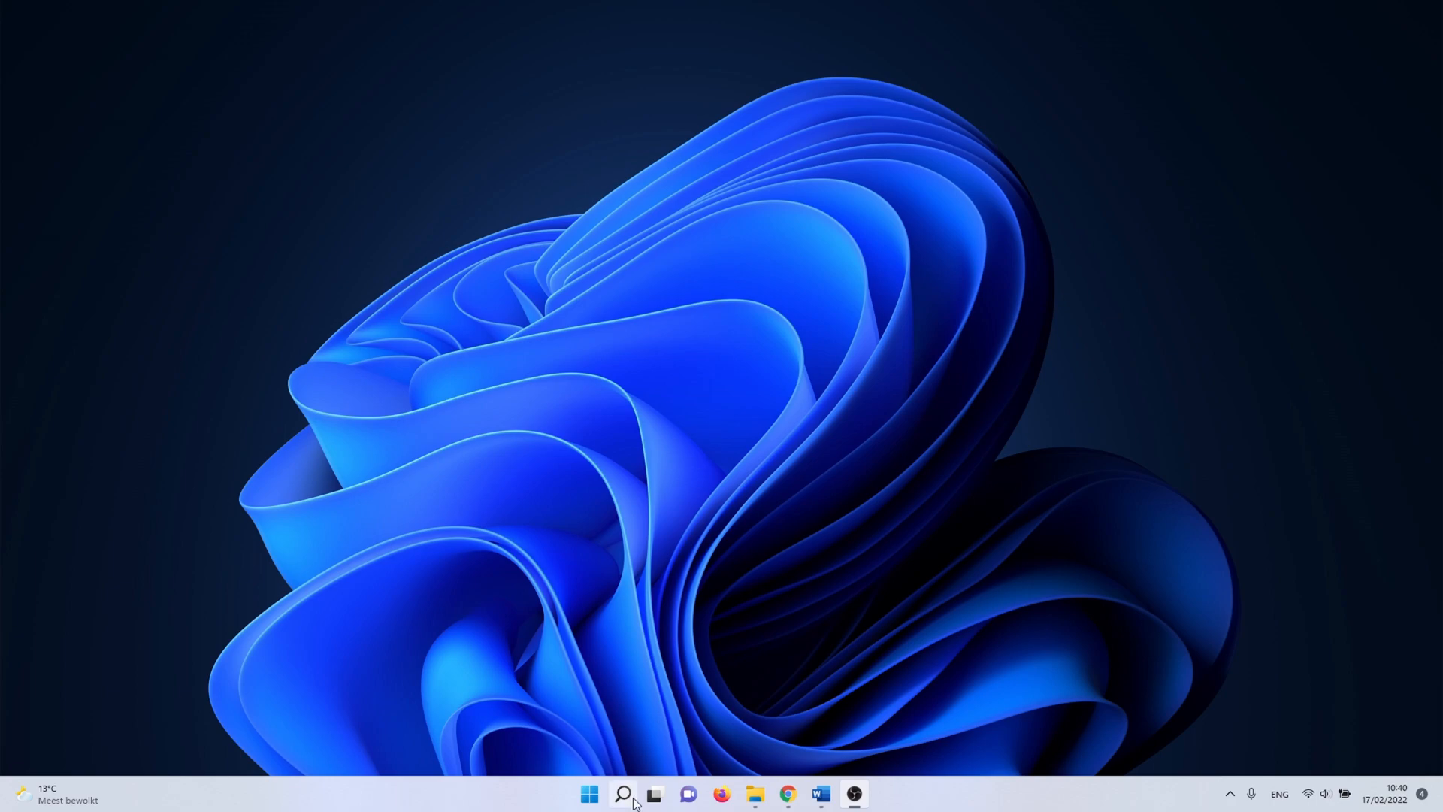
# Find Transparency effects via taskbar search and switch the toggle off.
pyautogui.click(622, 793)
pyautogui.write('transparency')
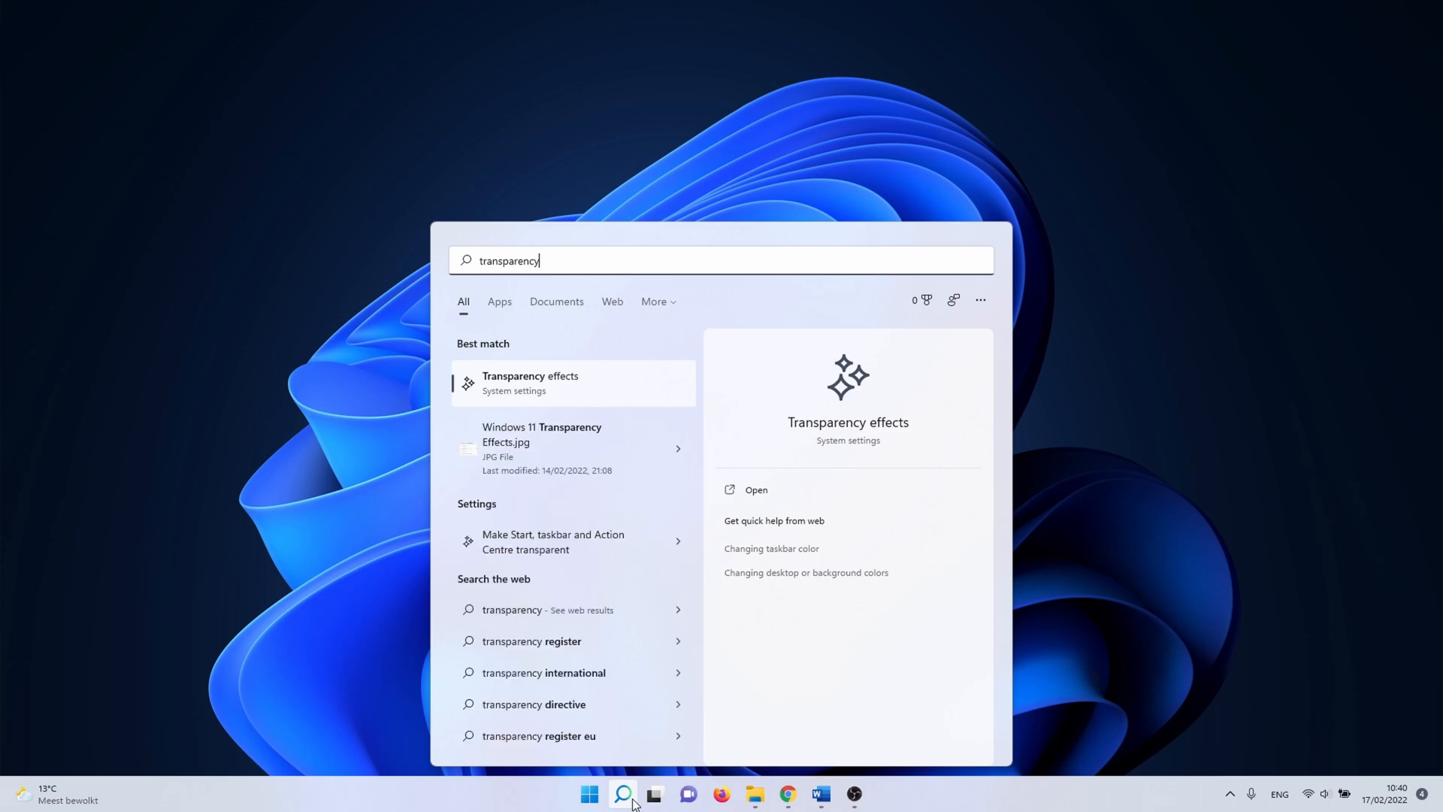
pyautogui.click(529, 382)
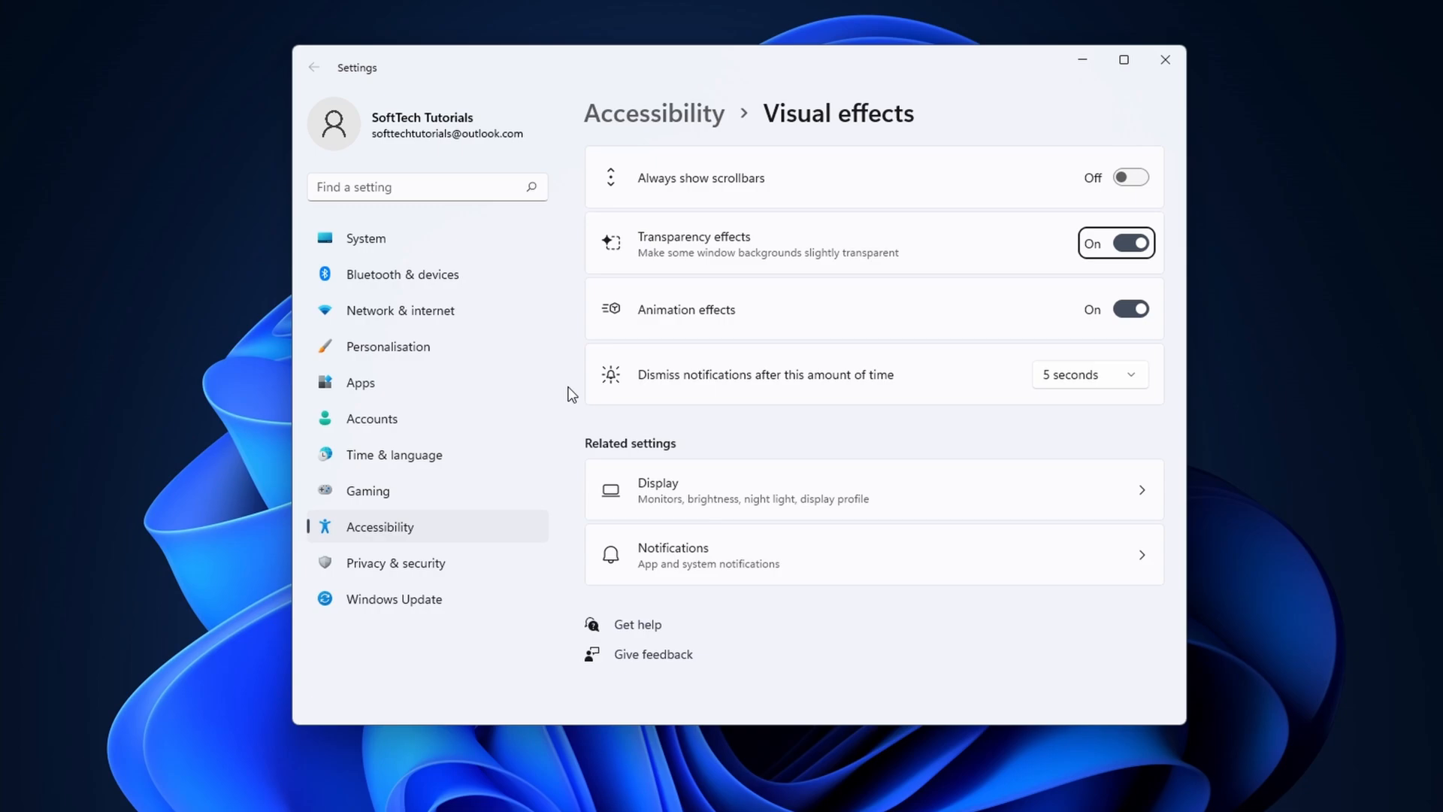
pyautogui.moveTo(1154, 242)
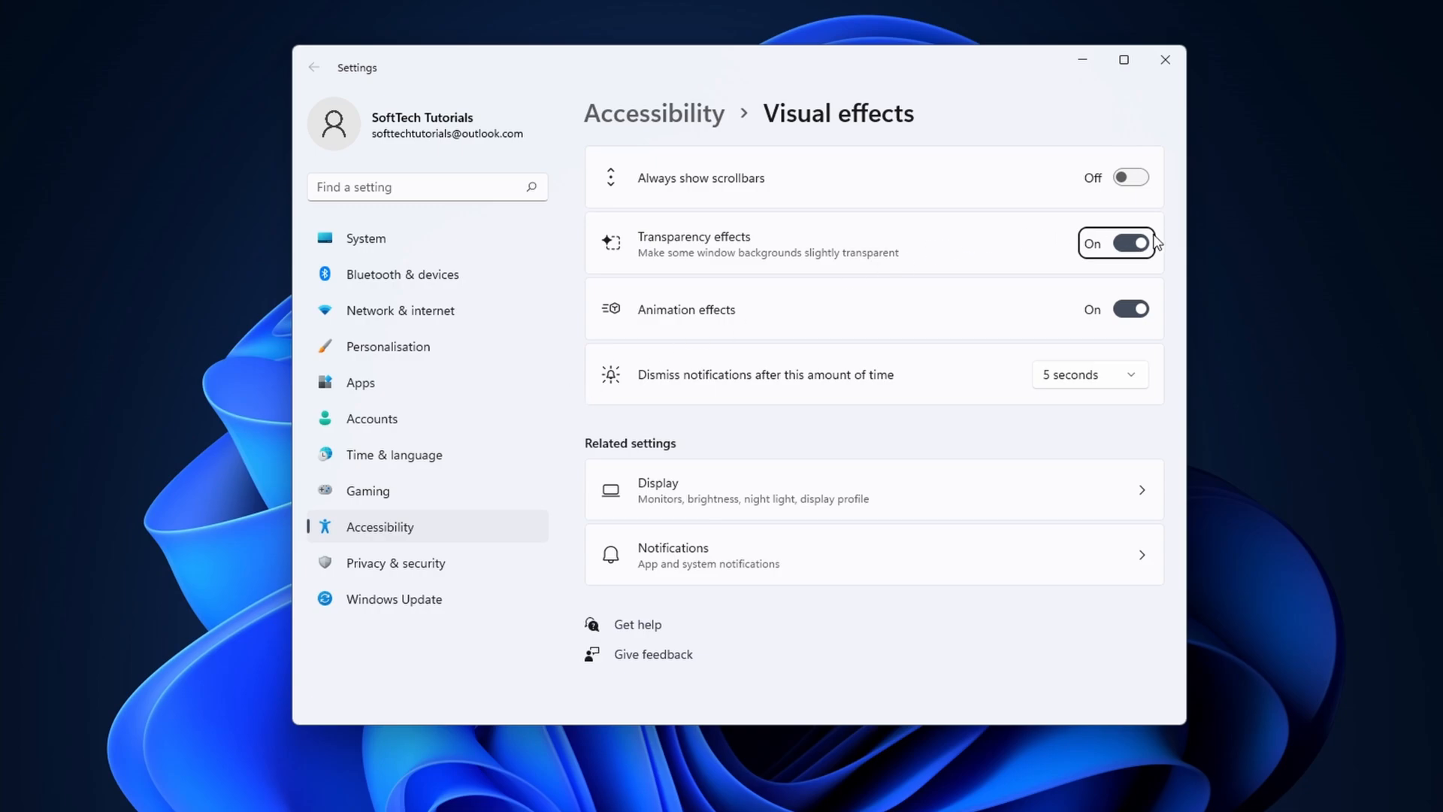
pyautogui.click(1130, 244)
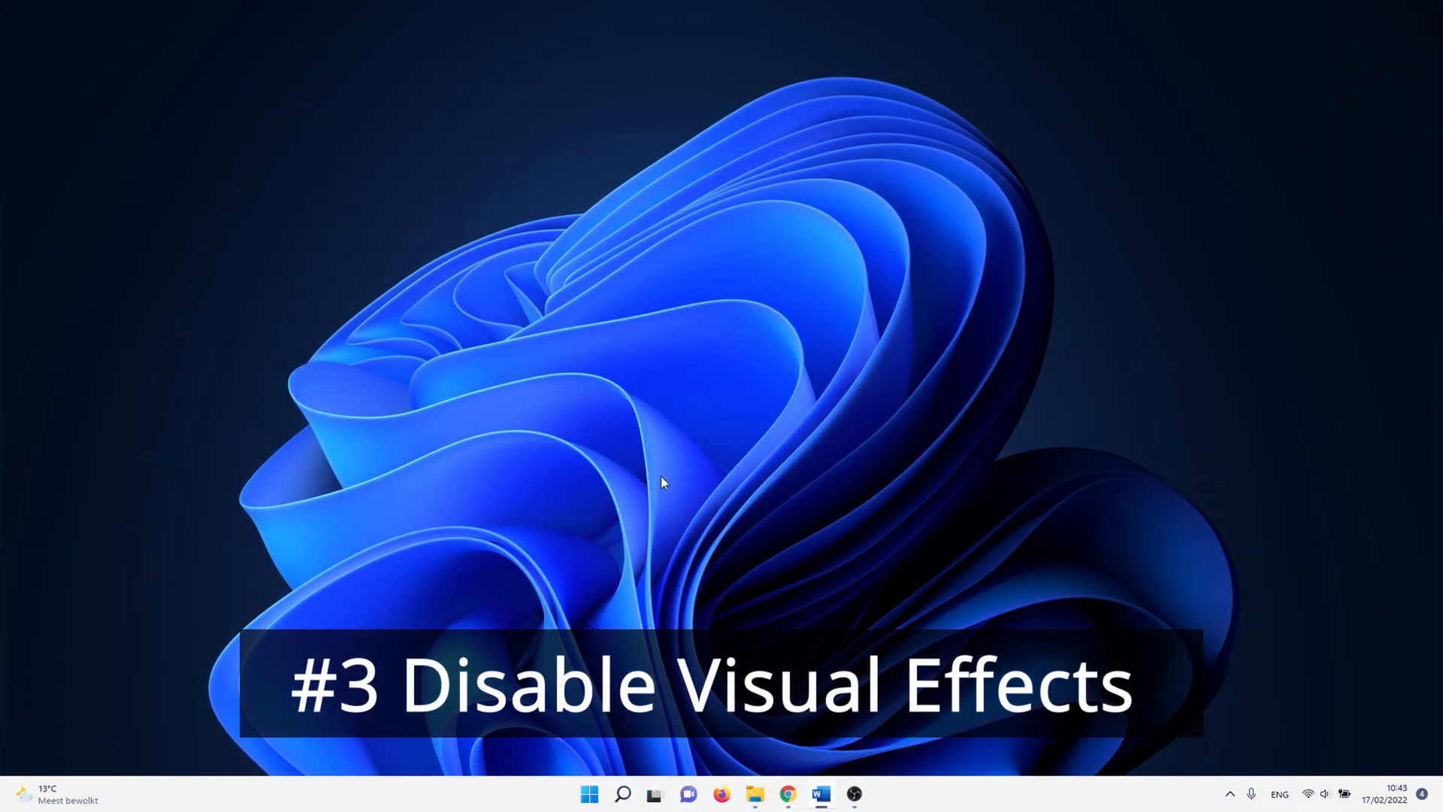
pyautogui.moveTo(679, 480)
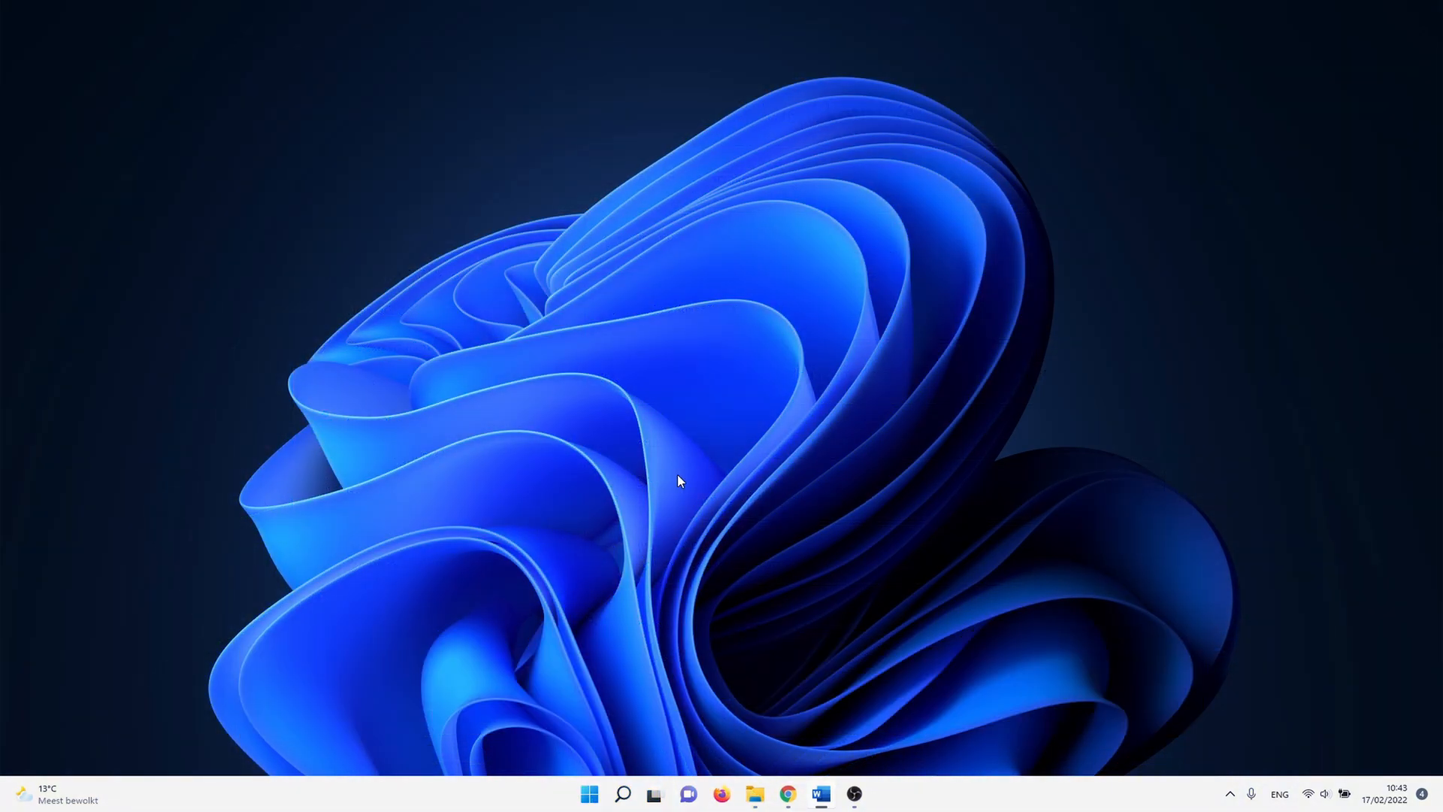
# Search 'advanced system' and open View advanced system settings to reach System Properties' Advanced page.
pyautogui.click(622, 794)
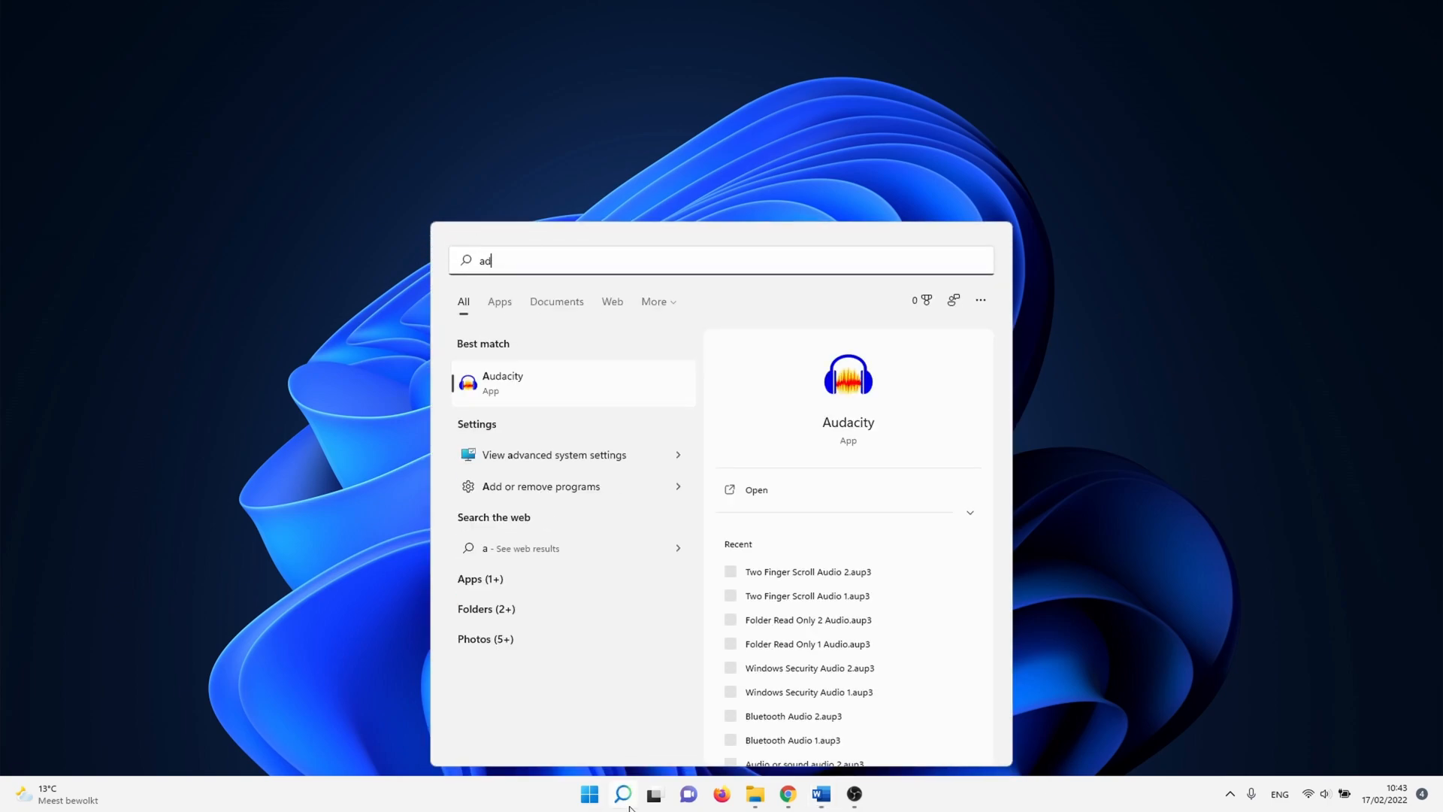
pyautogui.write('dvanced system')
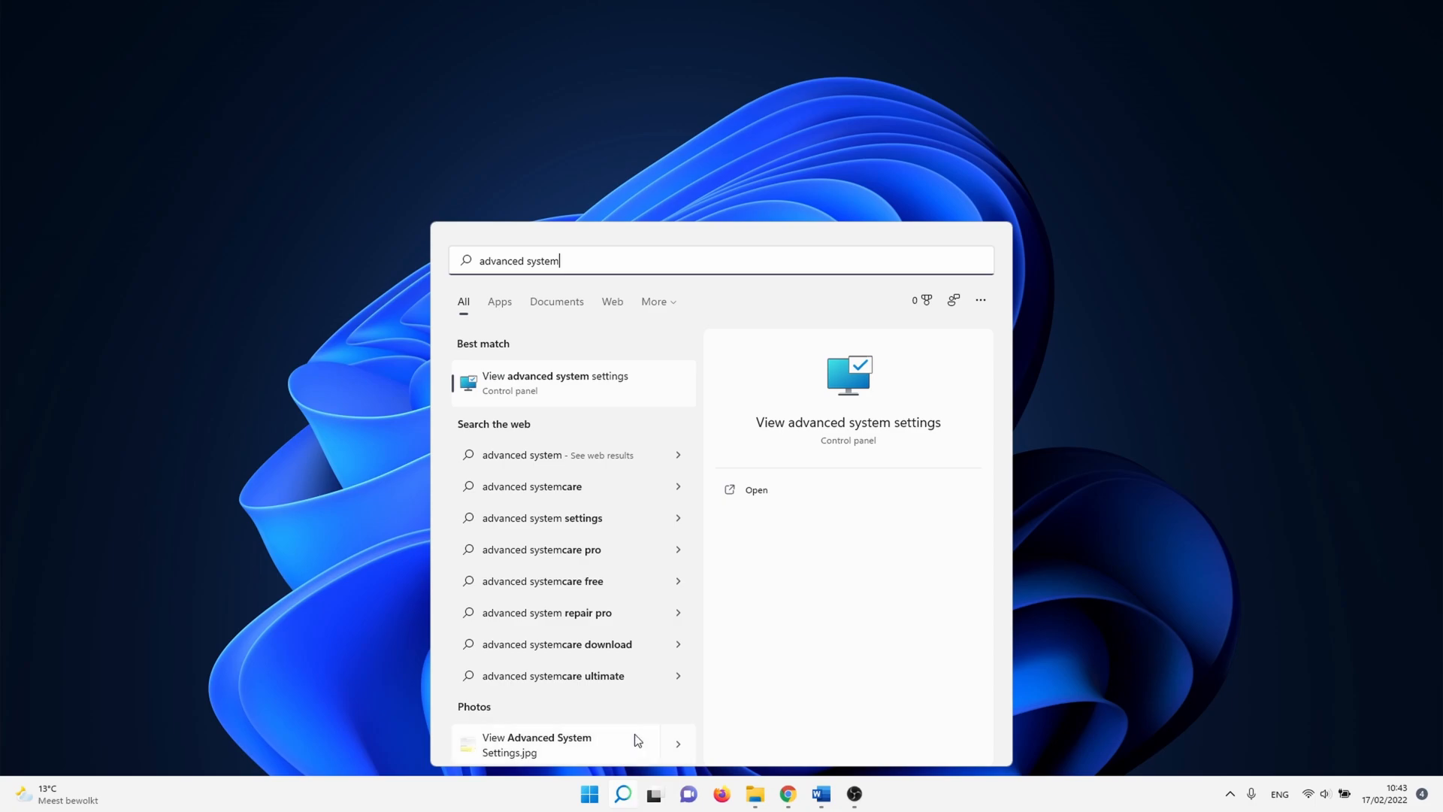
pyautogui.click(555, 381)
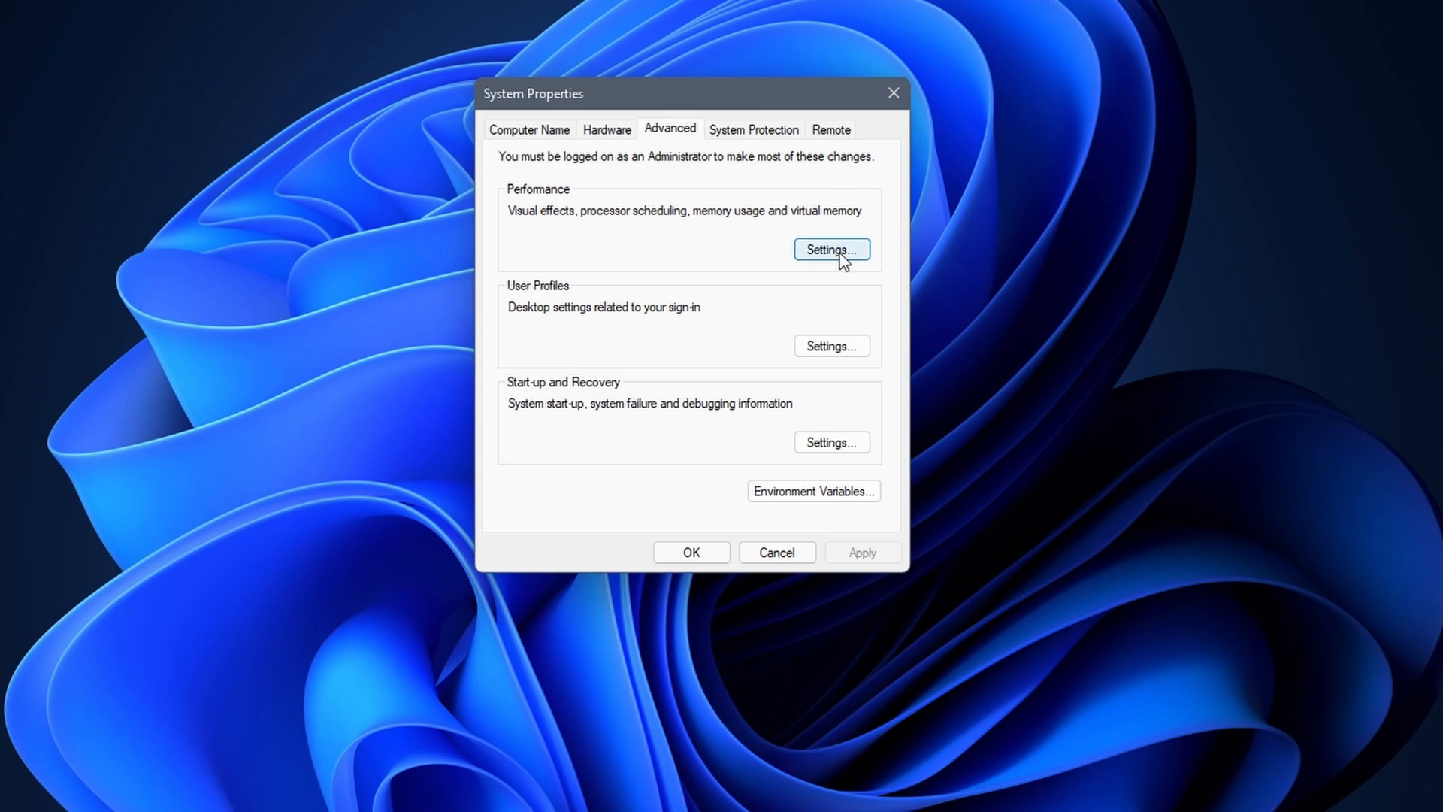
# Set Performance Options to best performance, keeping smooth fonts, window contents while dragging and thumbnails, then OK.
pyautogui.click(829, 250)
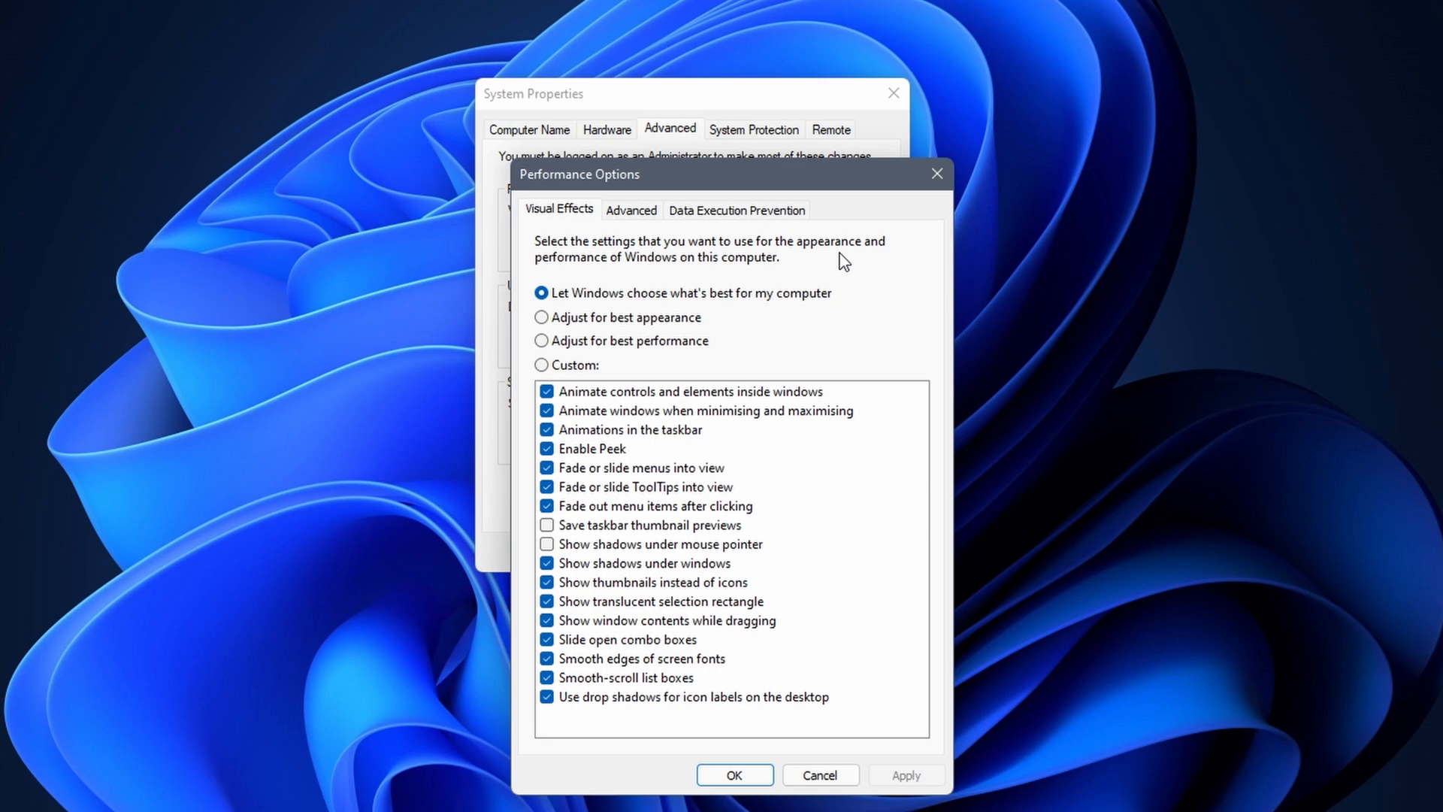
pyautogui.moveTo(665, 346)
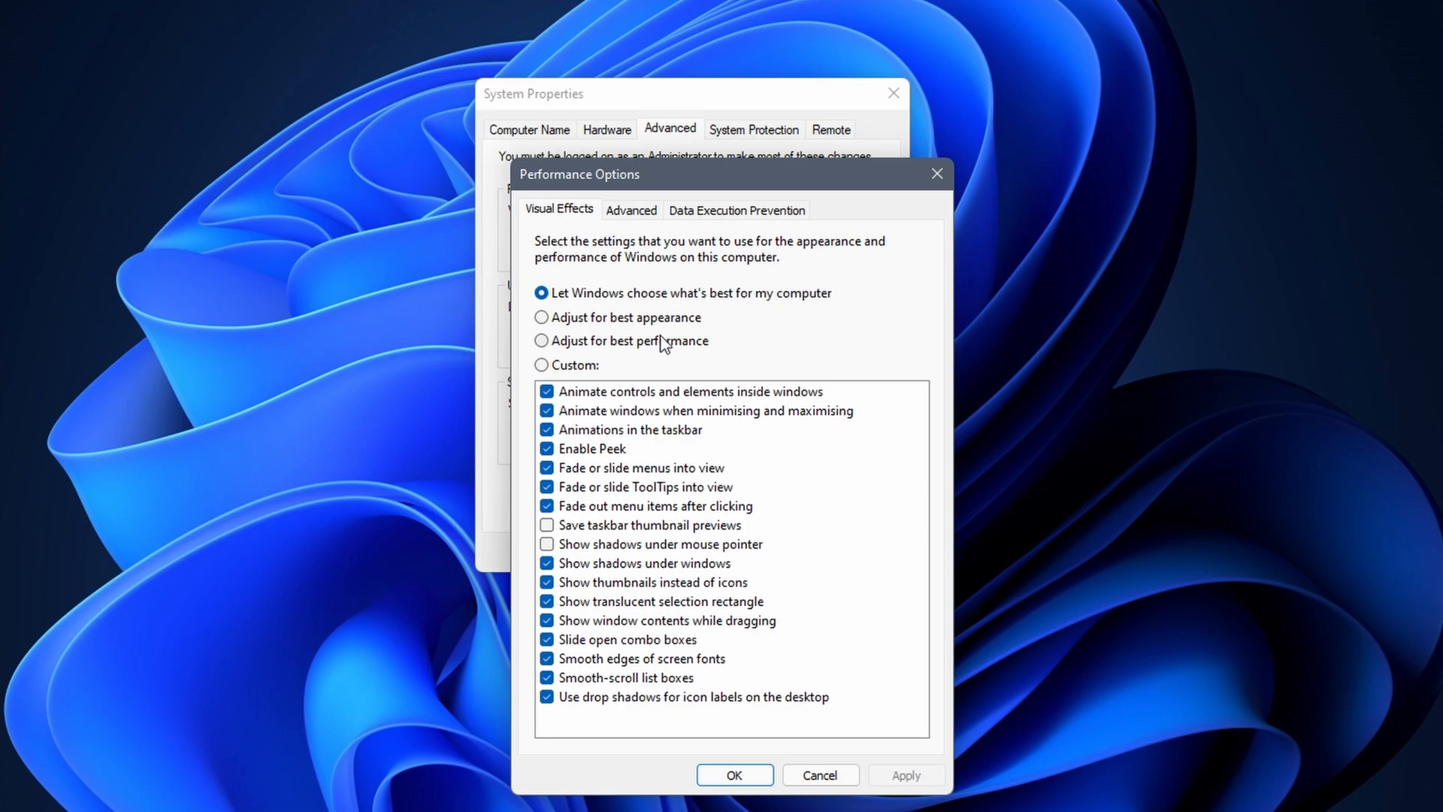
pyautogui.click(543, 341)
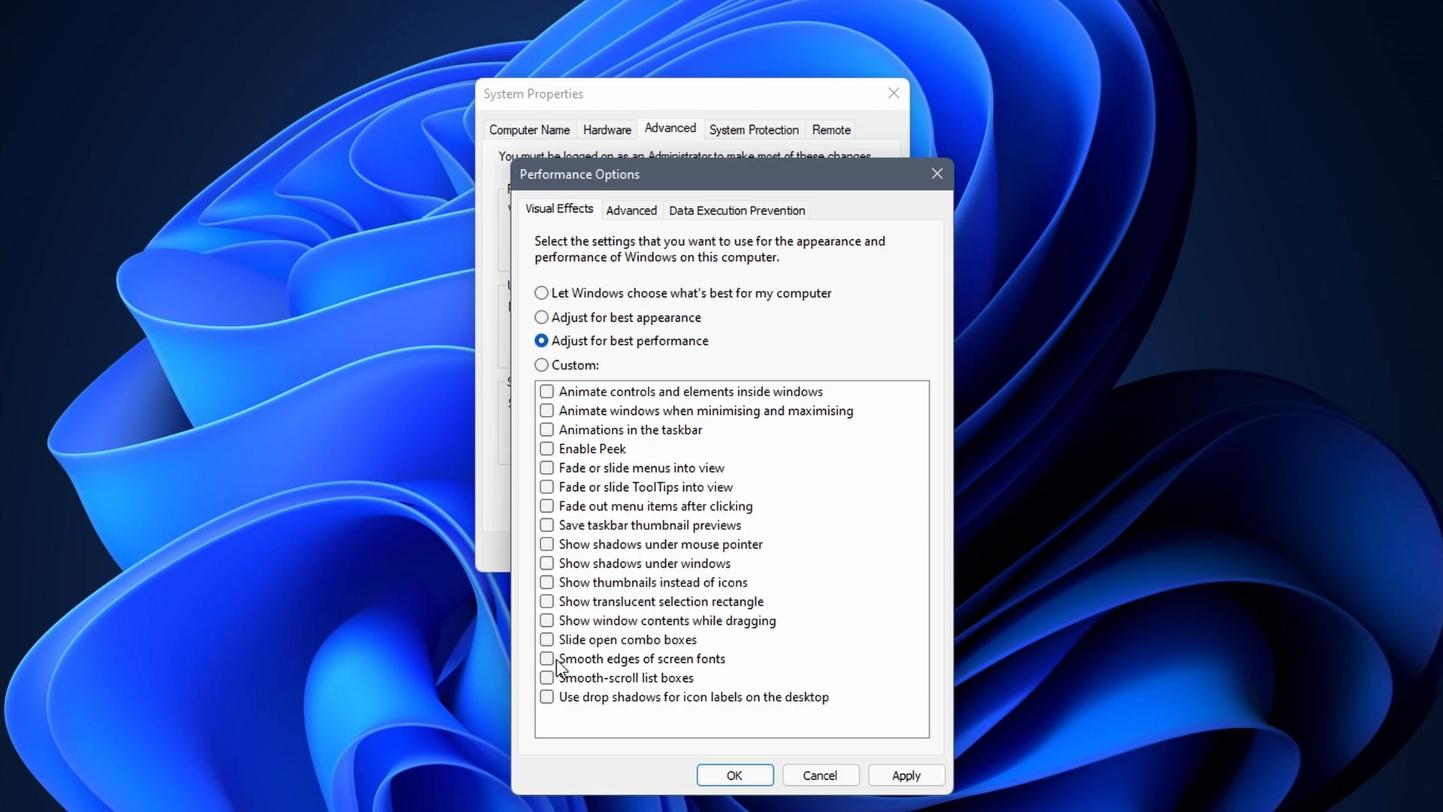
pyautogui.click(545, 658)
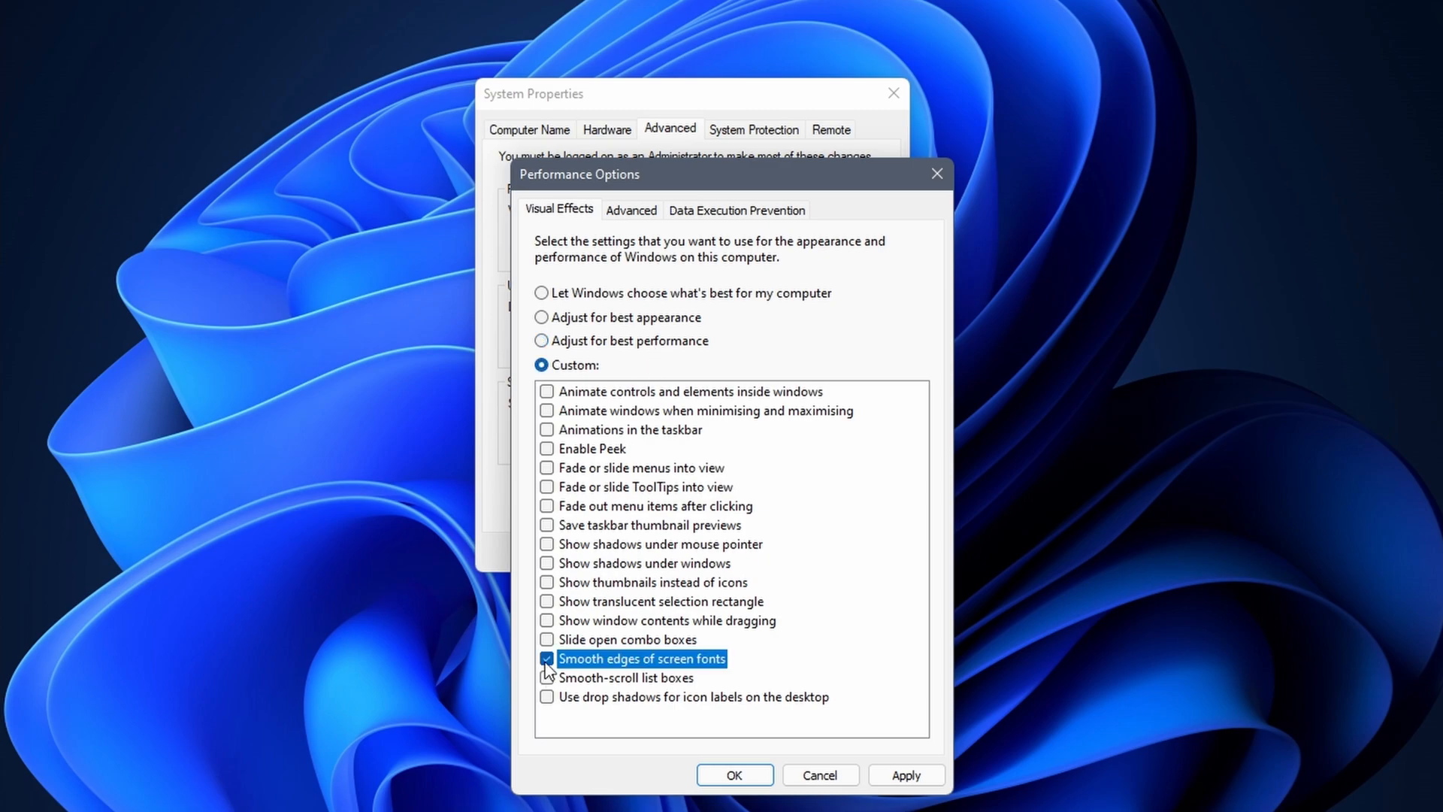
pyautogui.click(545, 619)
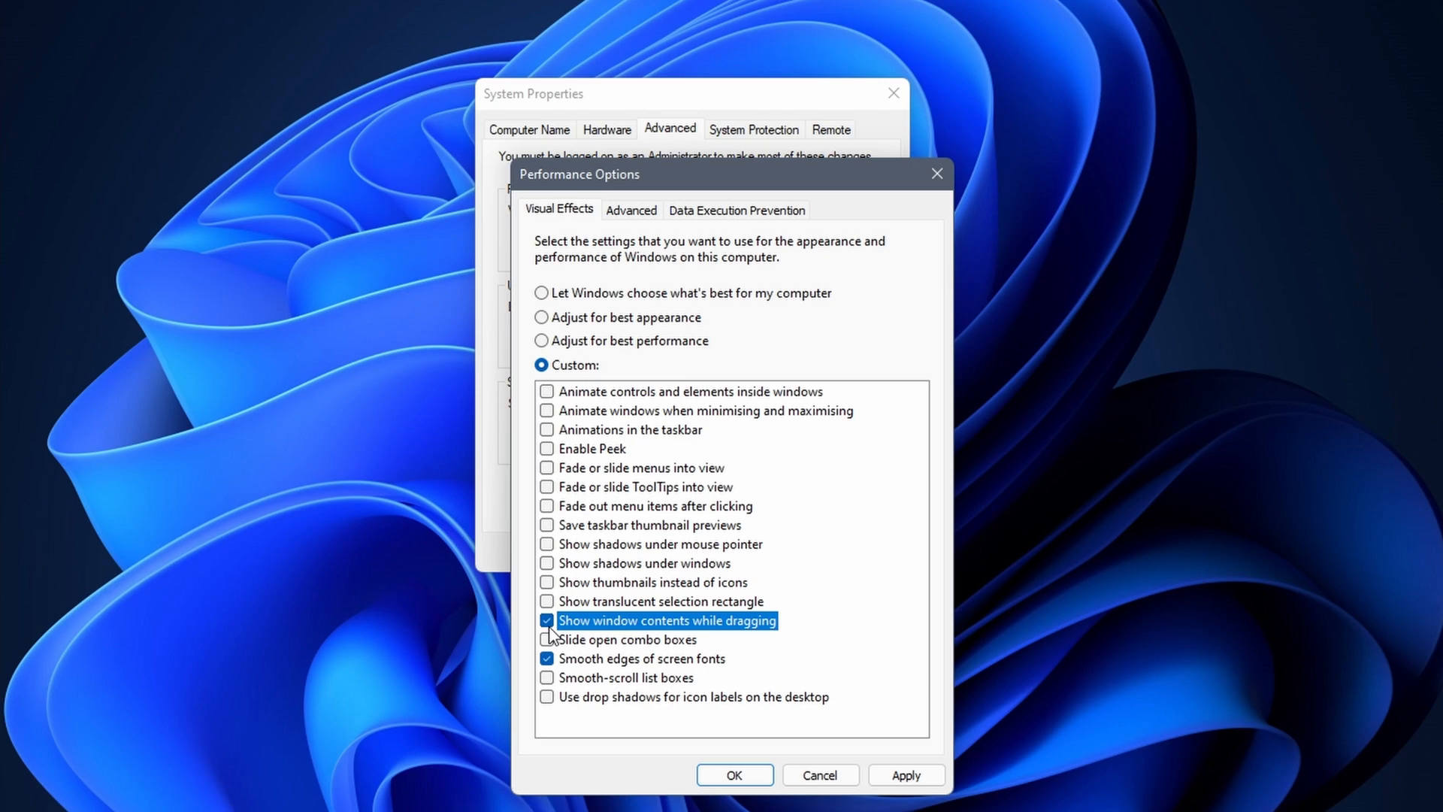
pyautogui.click(546, 621)
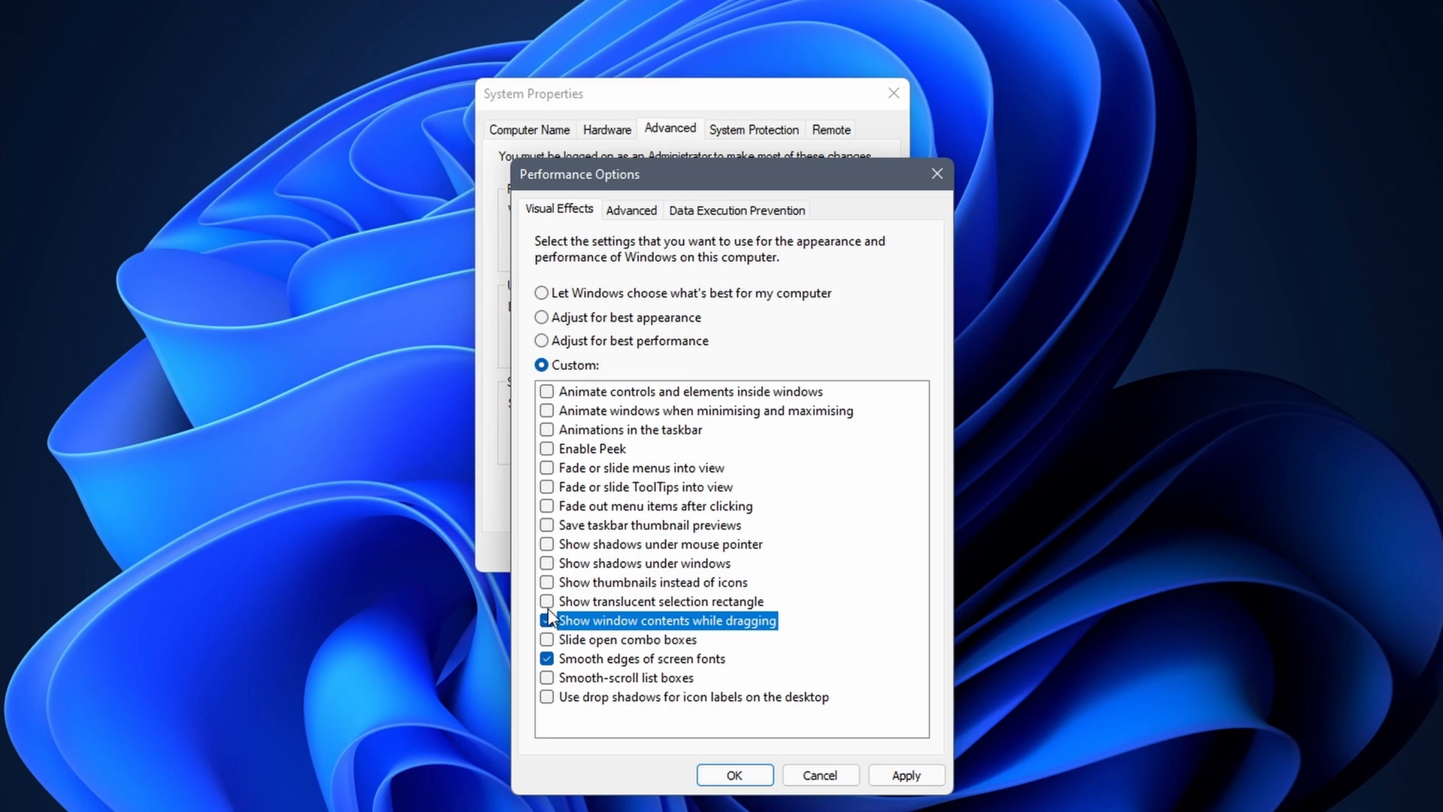
pyautogui.click(546, 582)
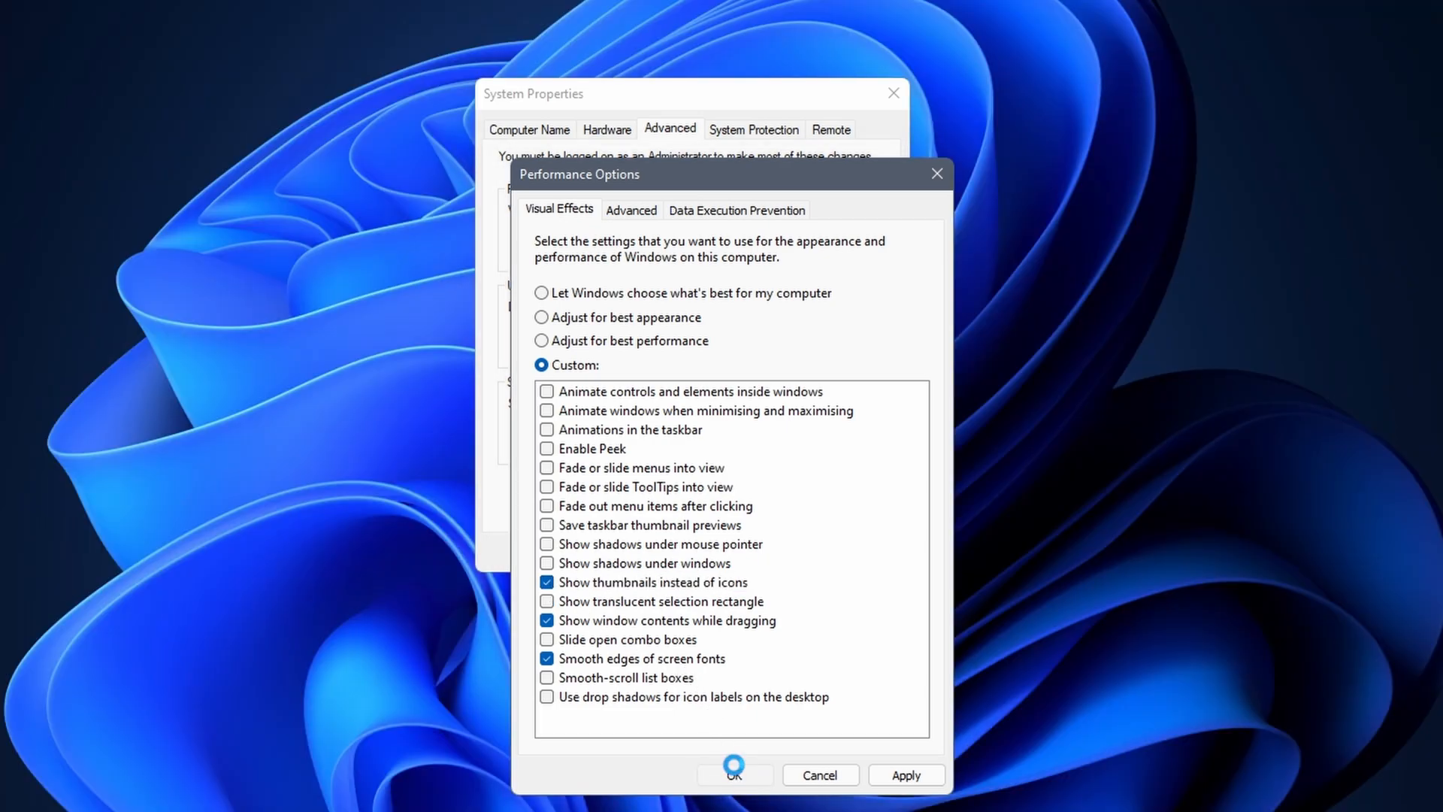
pyautogui.click(735, 774)
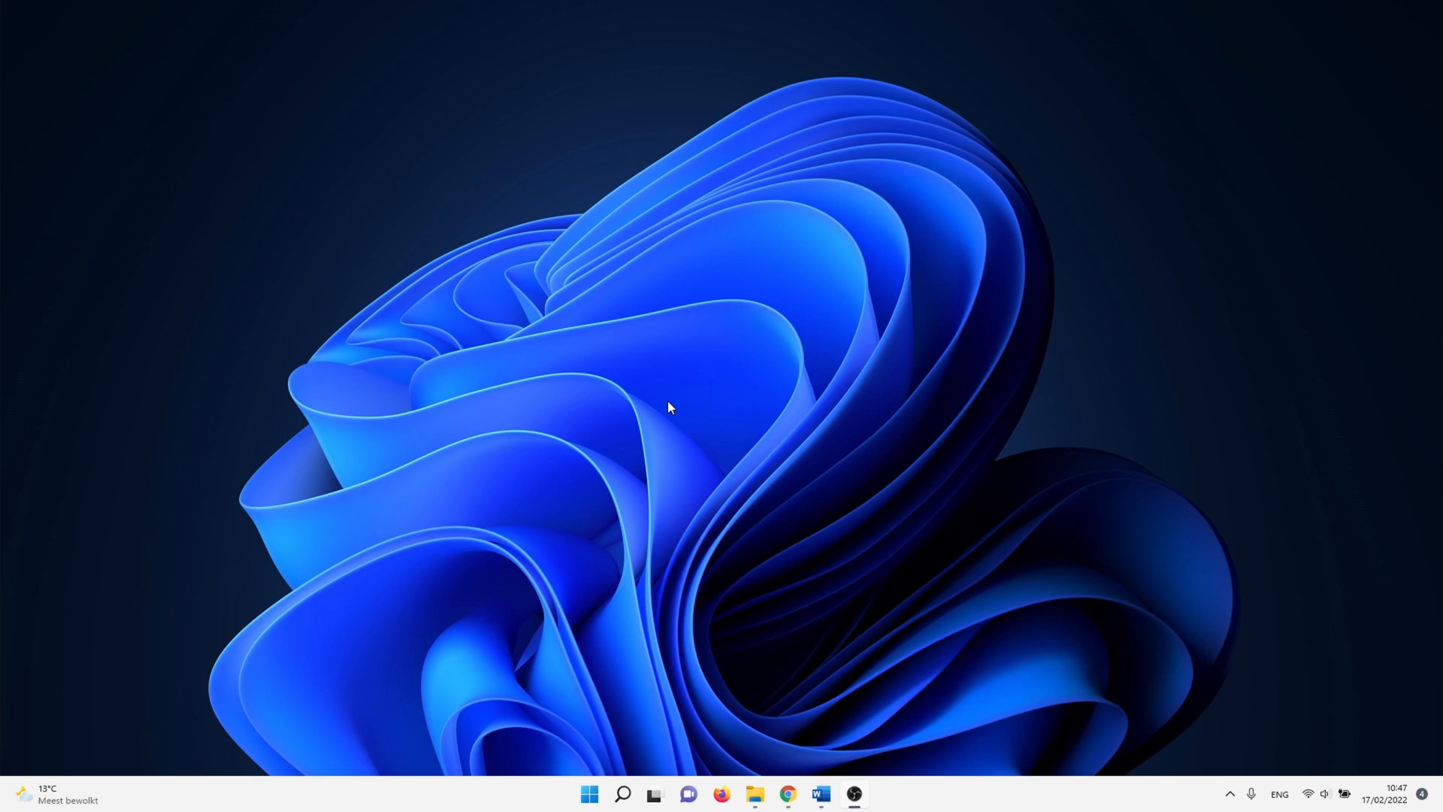
# Reach System > Storage > Temporary files from the Start right-click menu.
pyautogui.rightClick(589, 794)
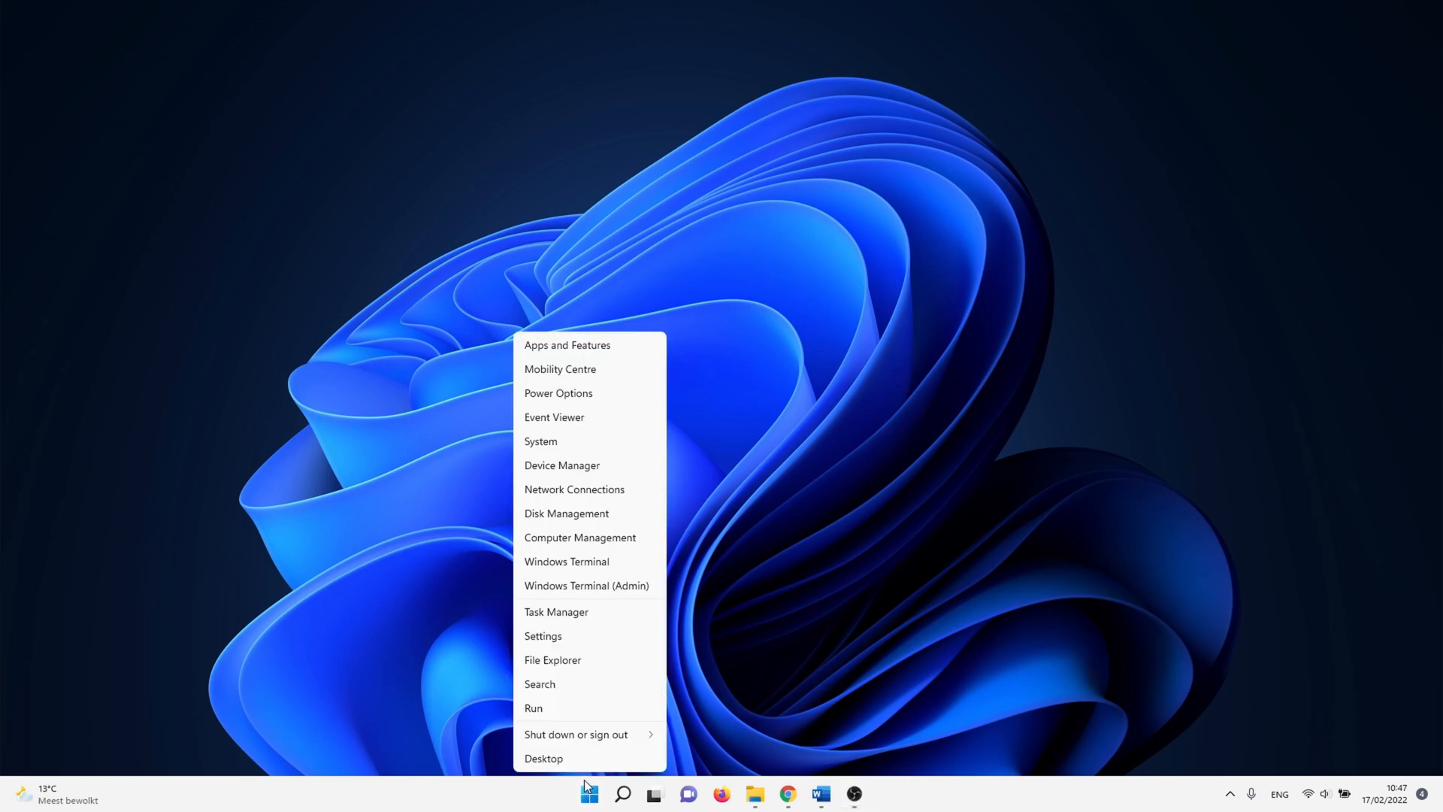
pyautogui.click(543, 634)
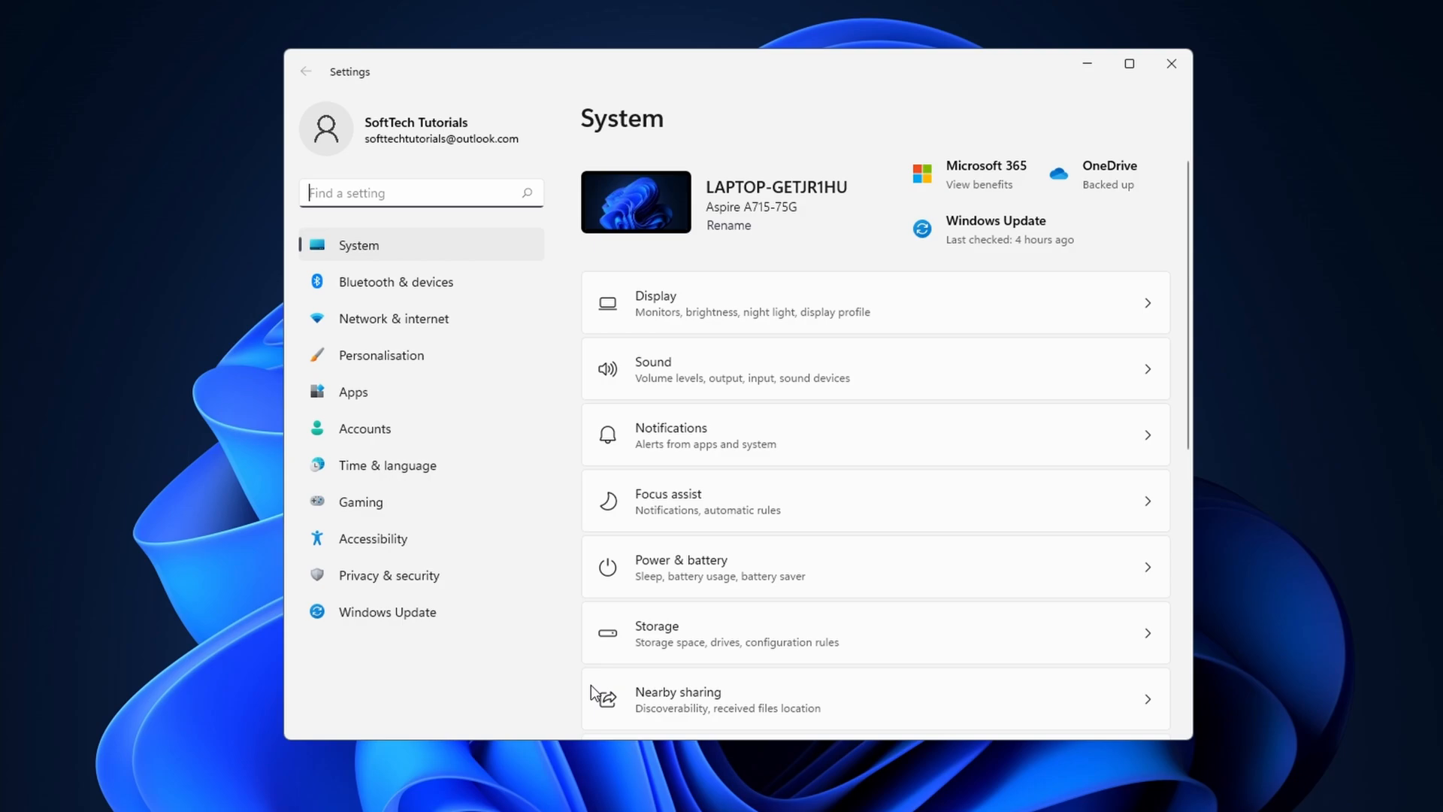
pyautogui.click(657, 633)
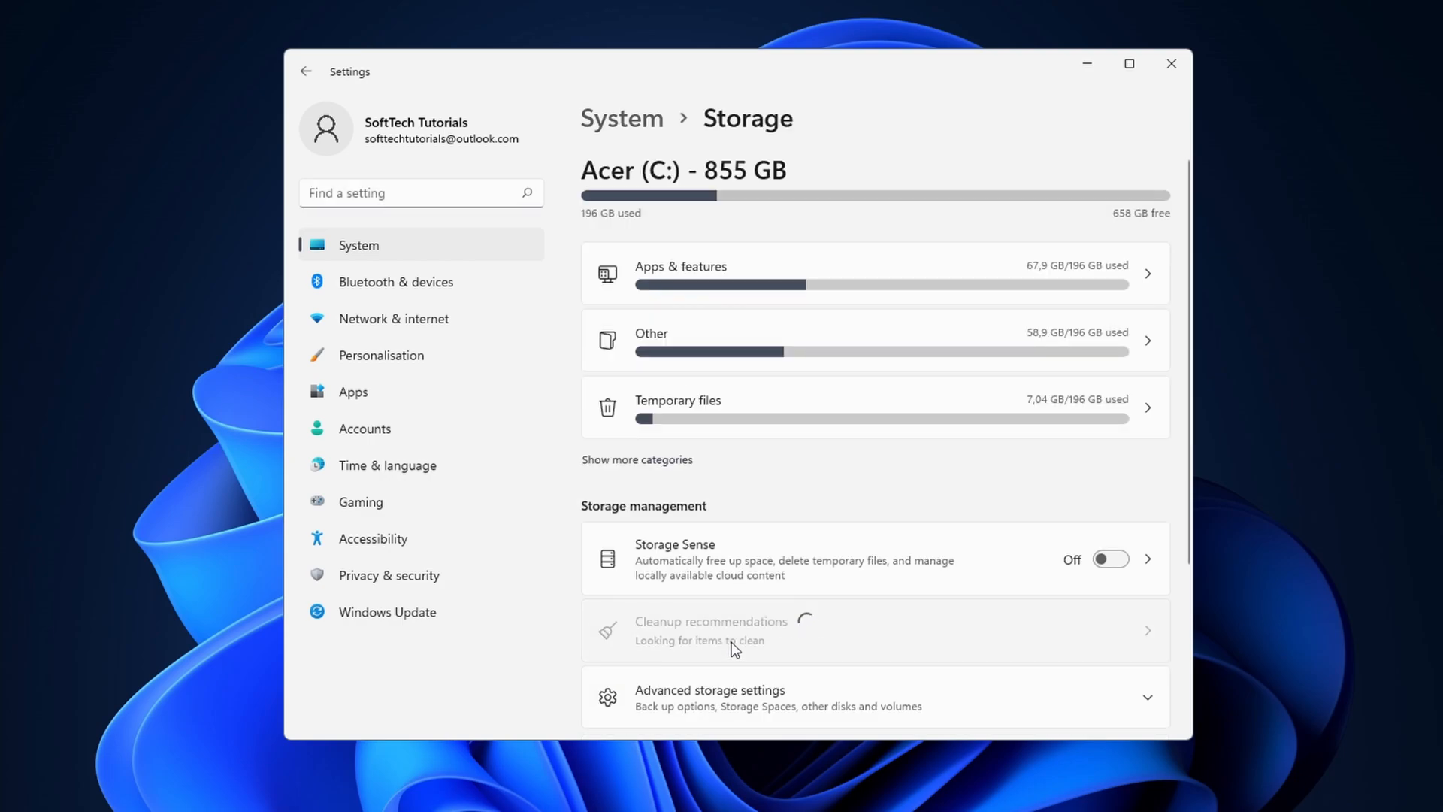
pyautogui.click(678, 400)
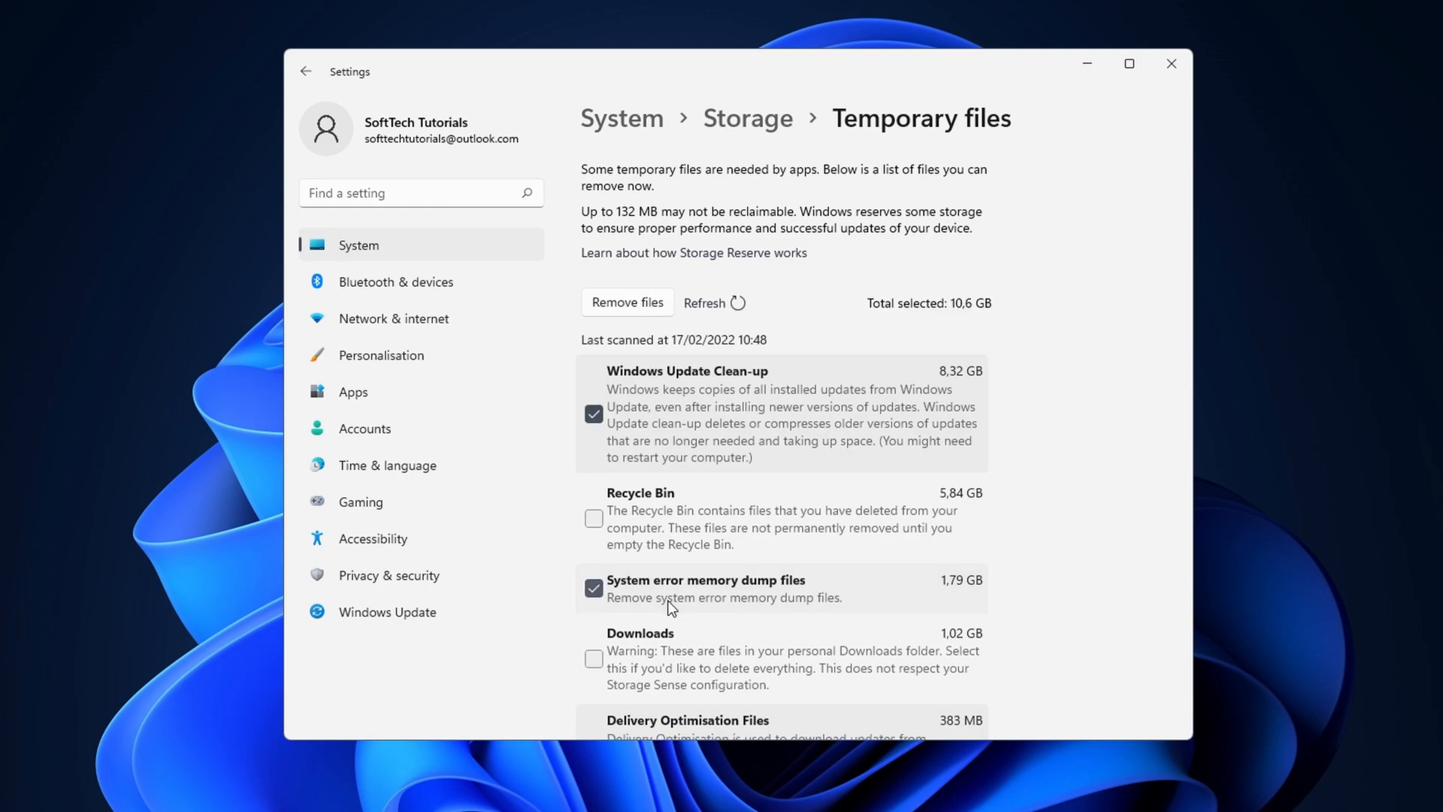
# Remove the checked temporary files (10,6 GB) and confirm permanent deletion.
pyautogui.scroll(-3)
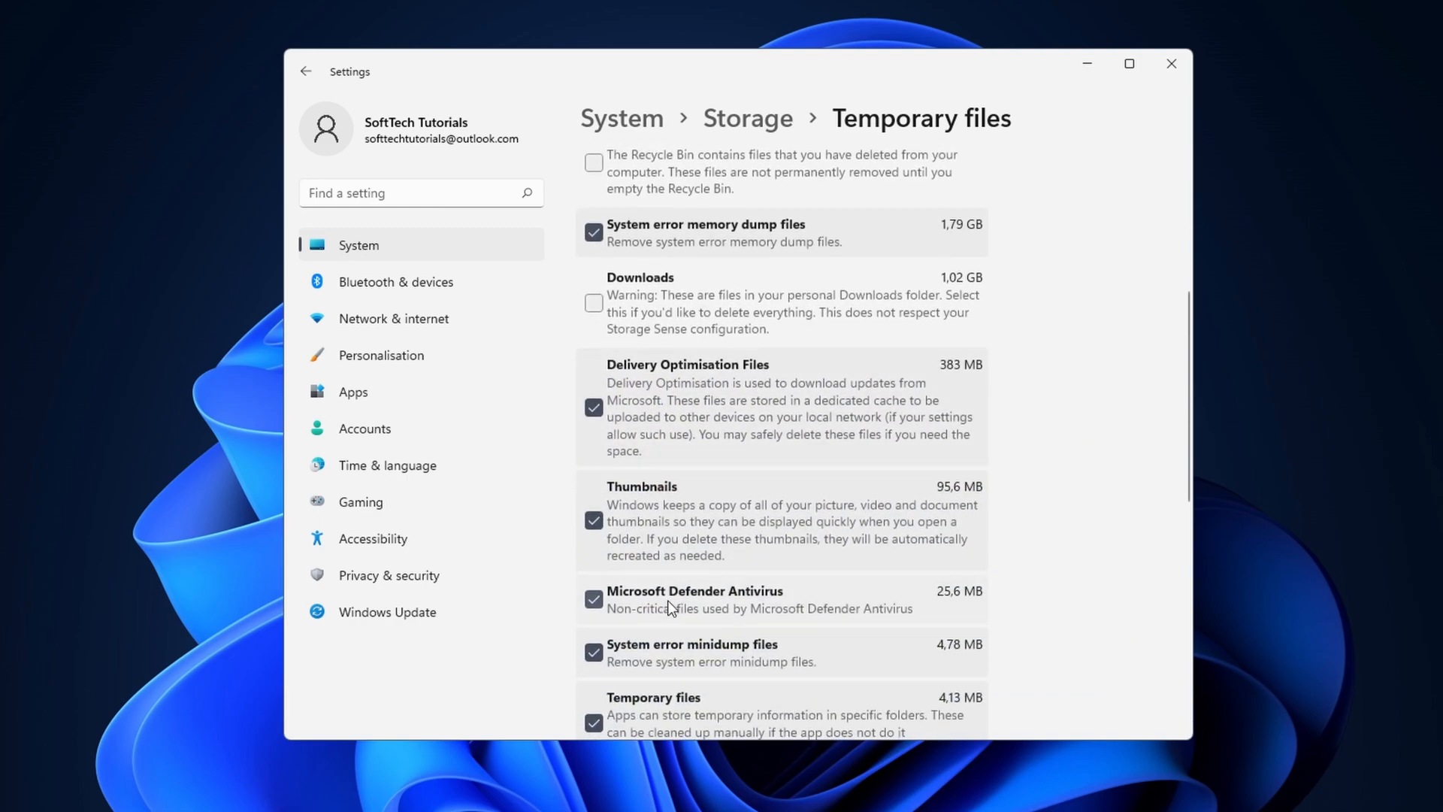
pyautogui.scroll(-3)
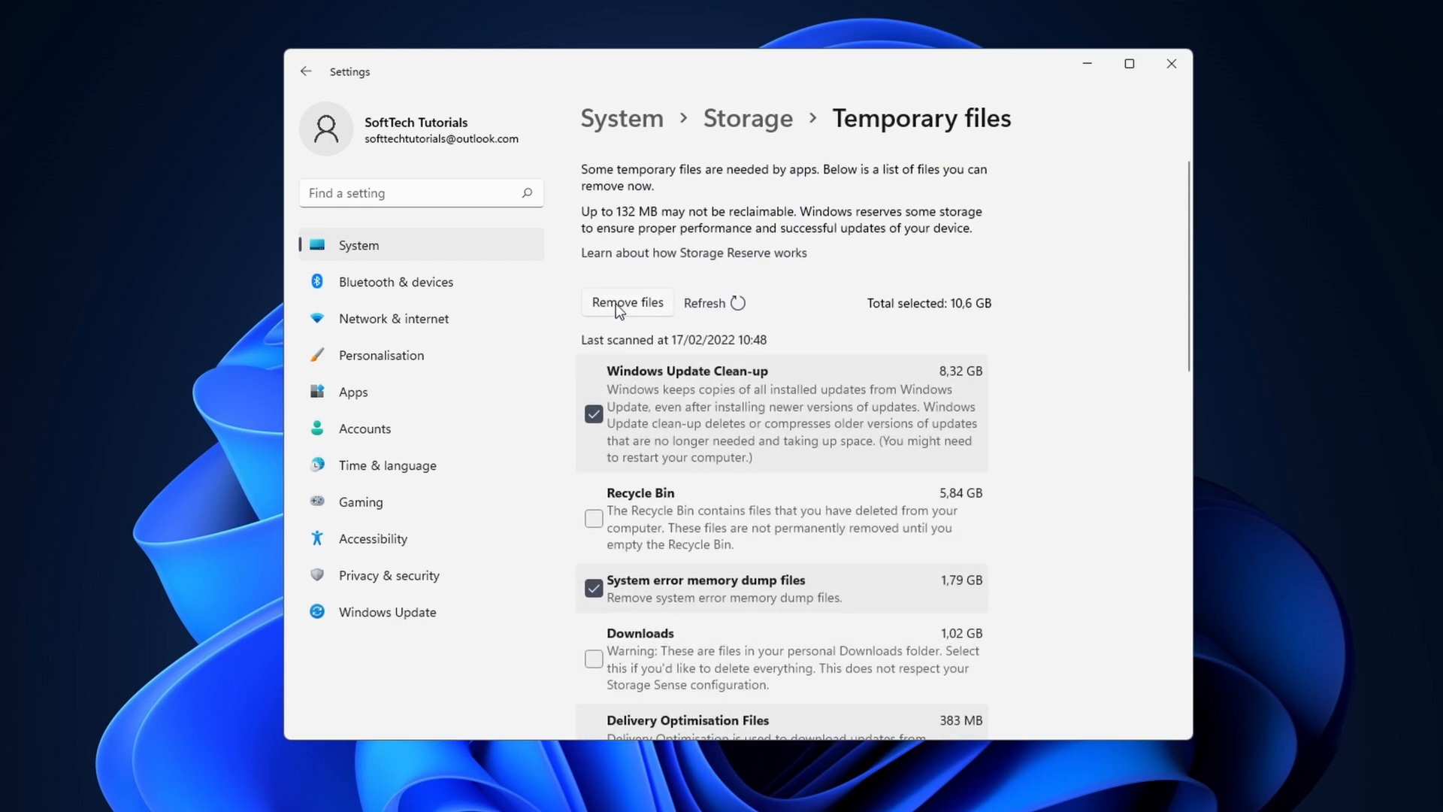
pyautogui.click(627, 302)
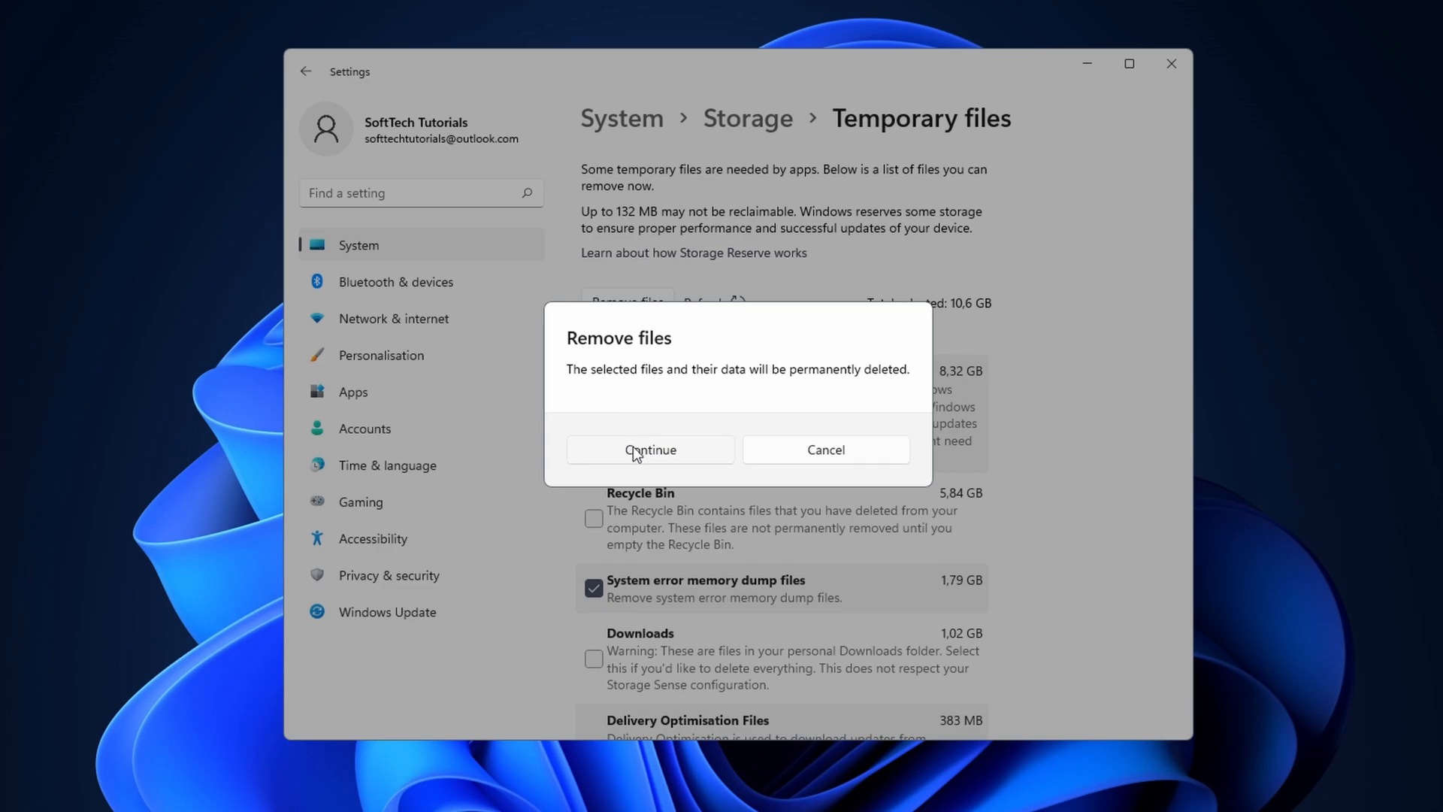
pyautogui.click(649, 449)
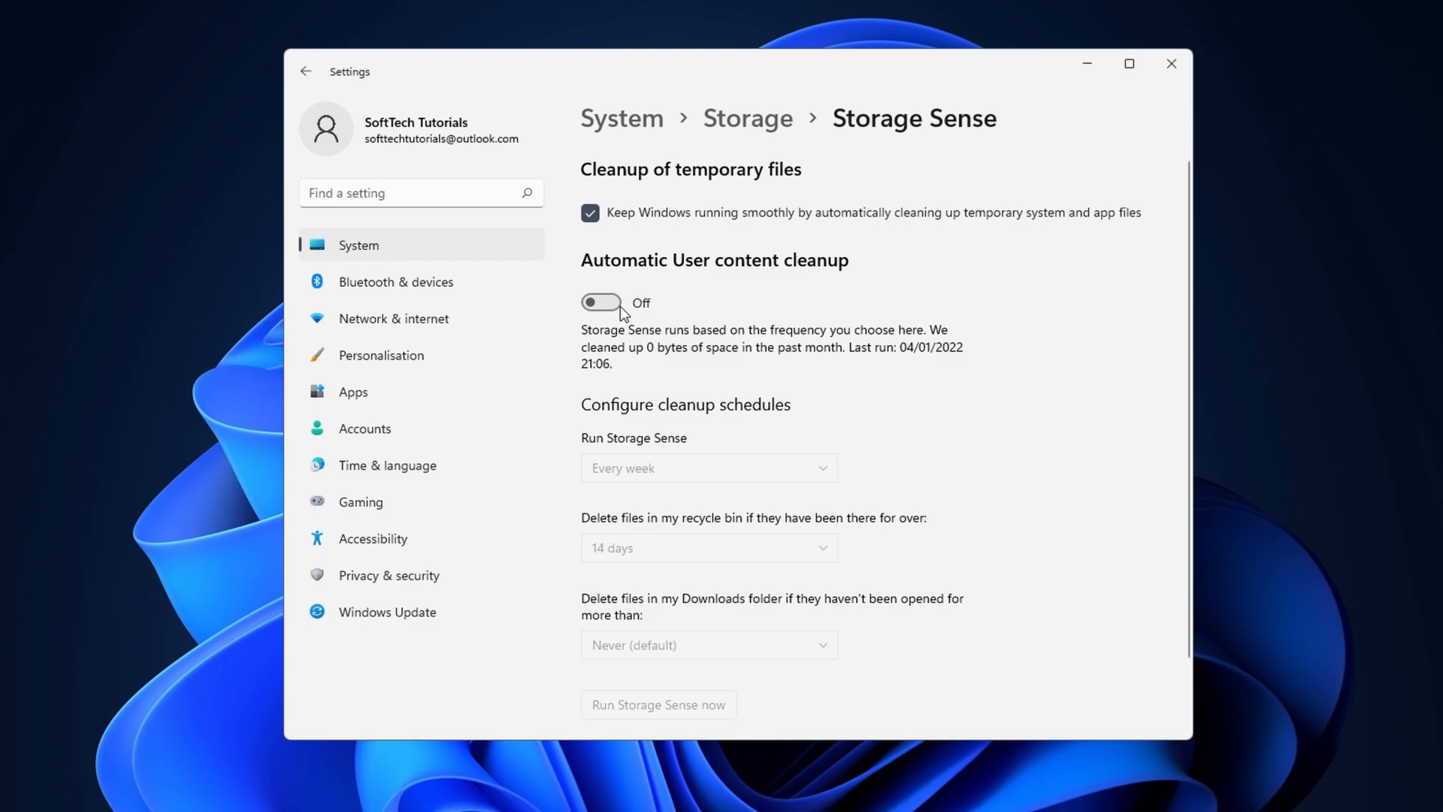
# Enable Storage Sense cleanup weekly with recycle bin files deleted after 14 days, then bring up Run.
pyautogui.click(600, 302)
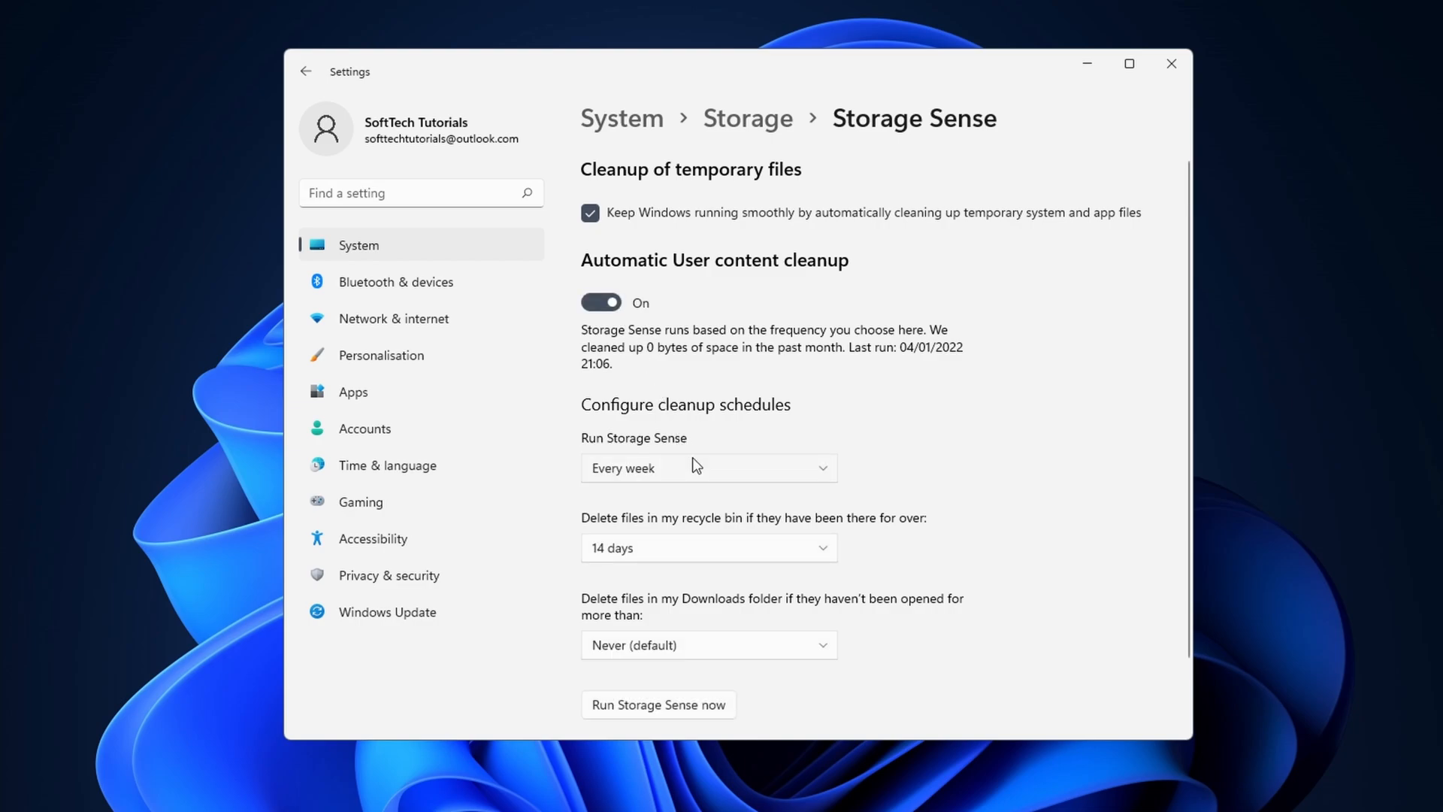
pyautogui.click(708, 466)
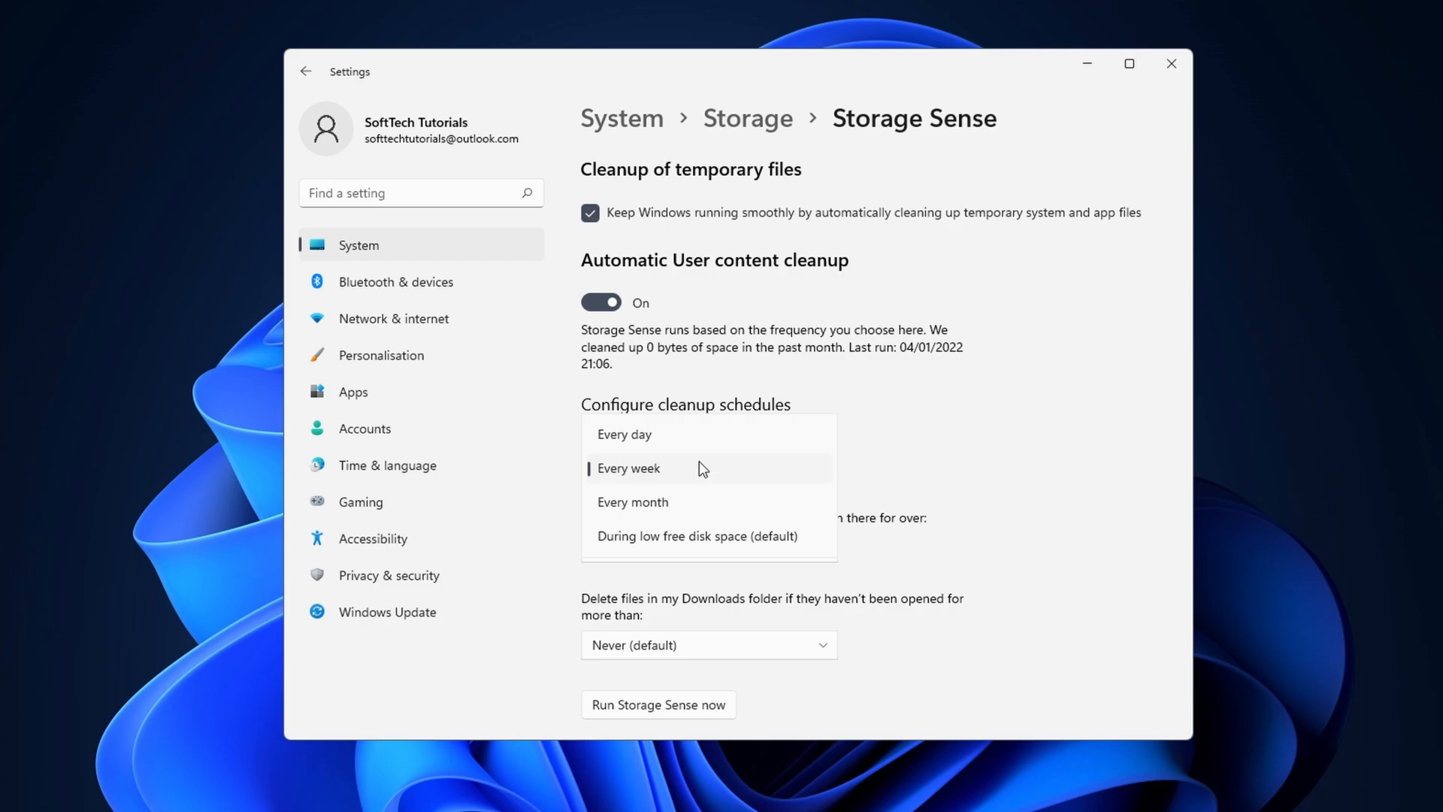
pyautogui.moveTo(911, 496)
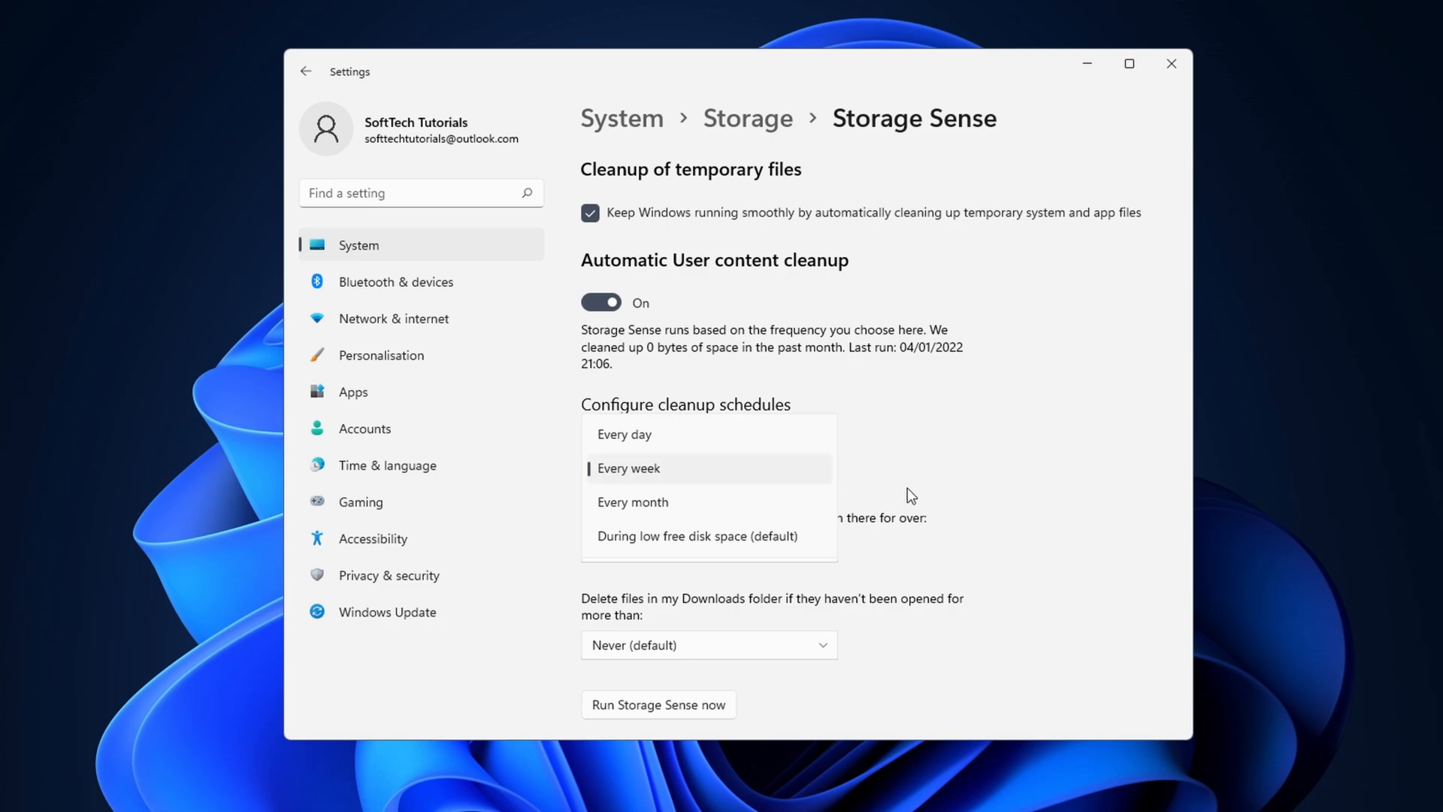
pyautogui.click(628, 467)
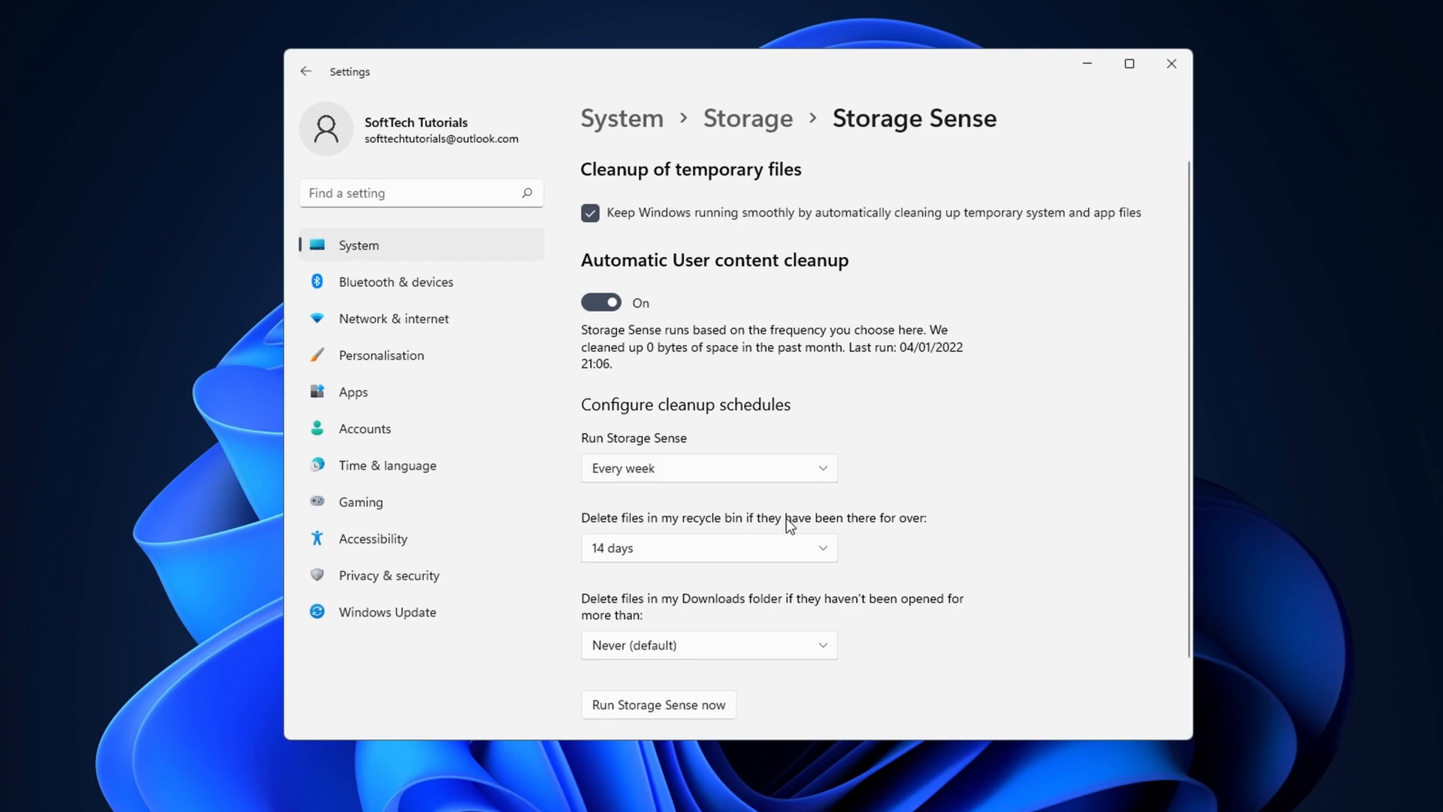
pyautogui.click(708, 547)
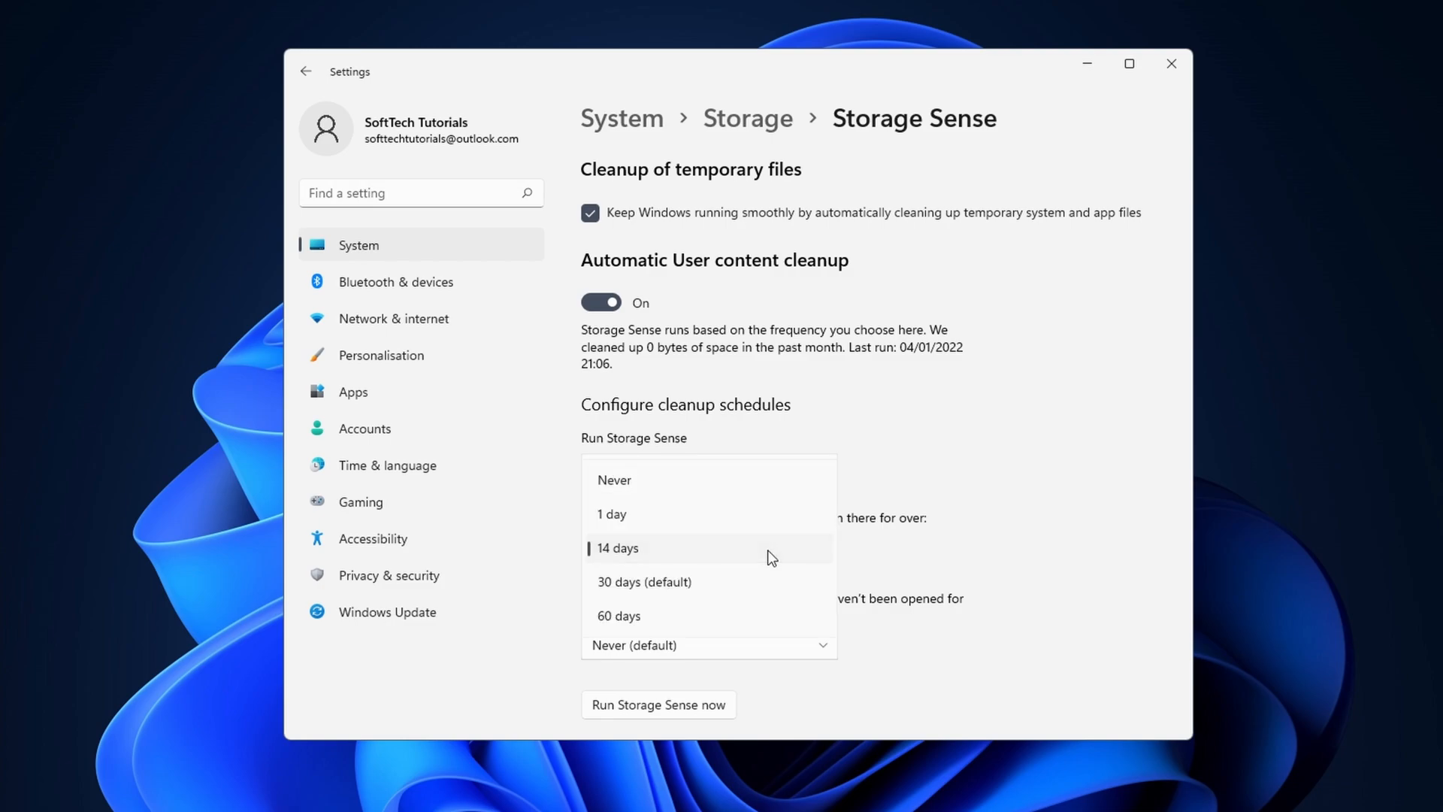
pyautogui.click(644, 547)
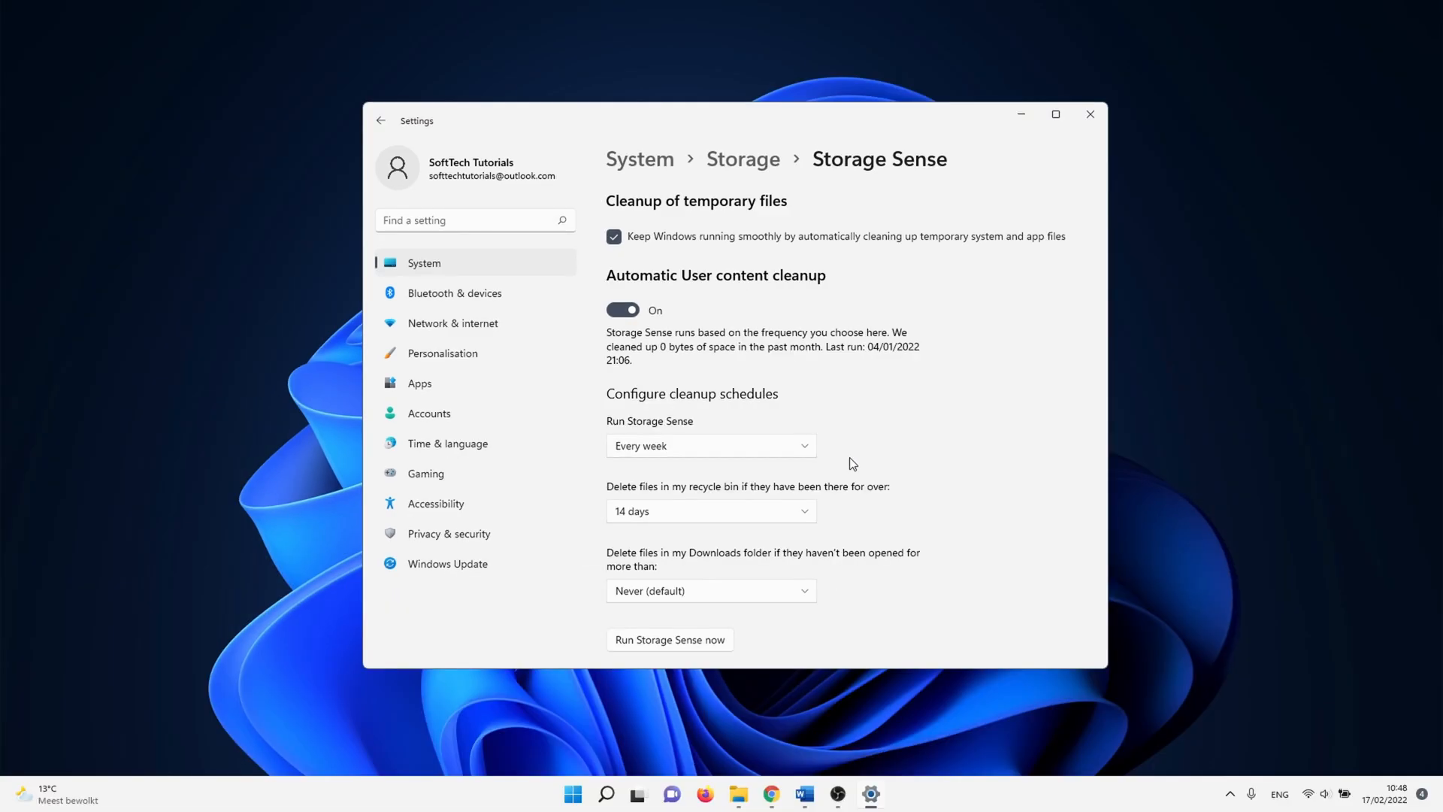
pyautogui.press('Win+r')
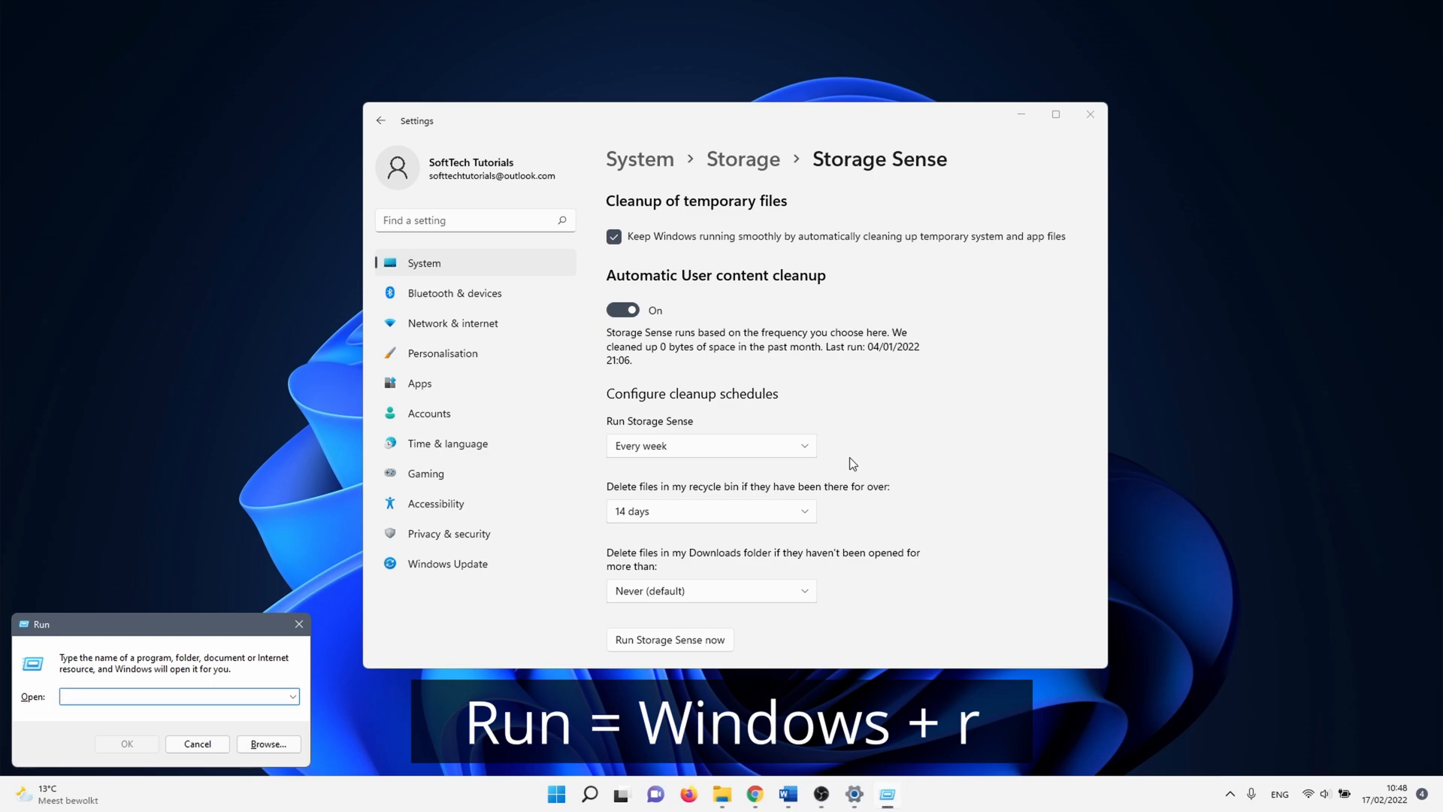
# Run 'temp' and delete everything in the Windows Temp folder, skipping the in-use files.
pyautogui.write('temp')
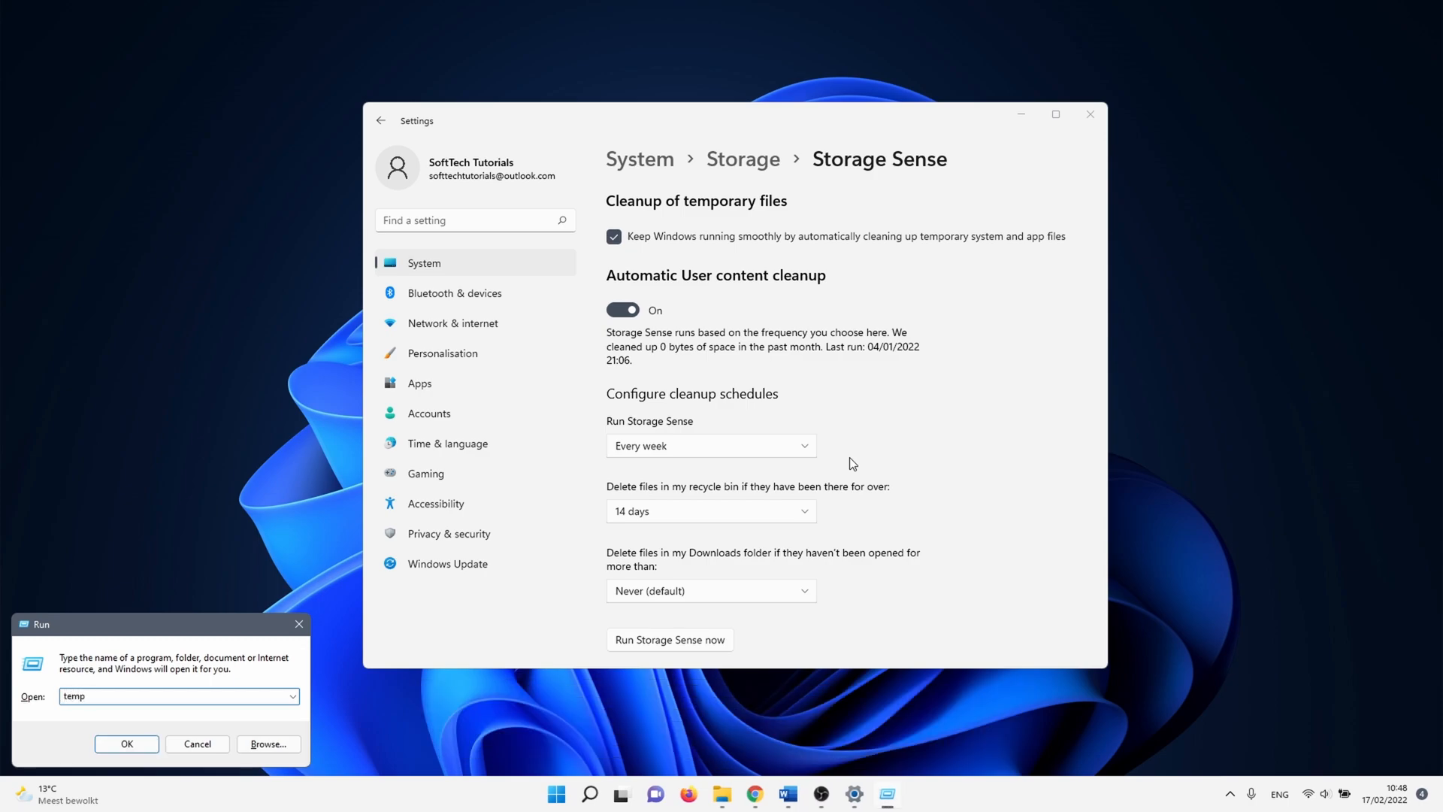
pyautogui.click(298, 622)
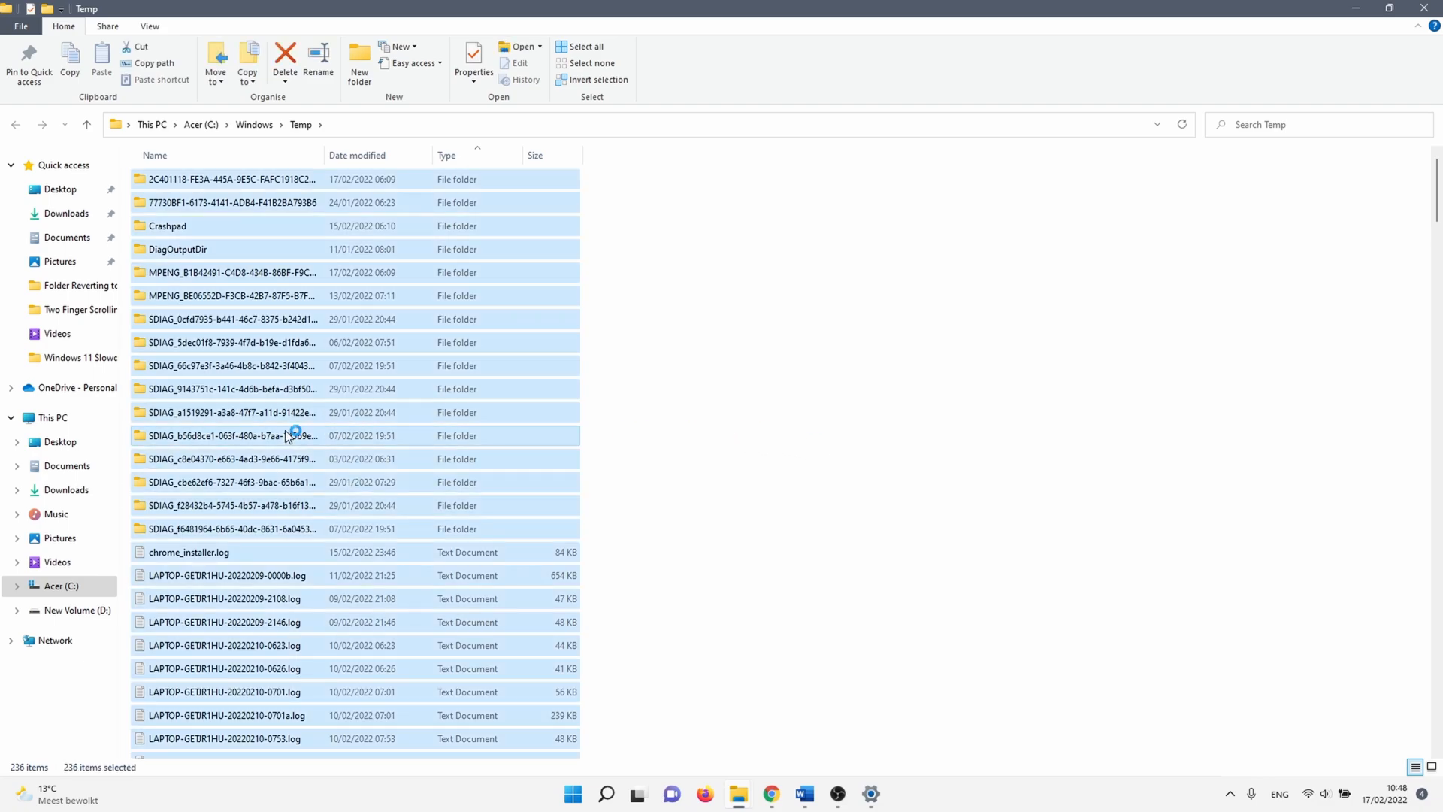
pyautogui.click(284, 56)
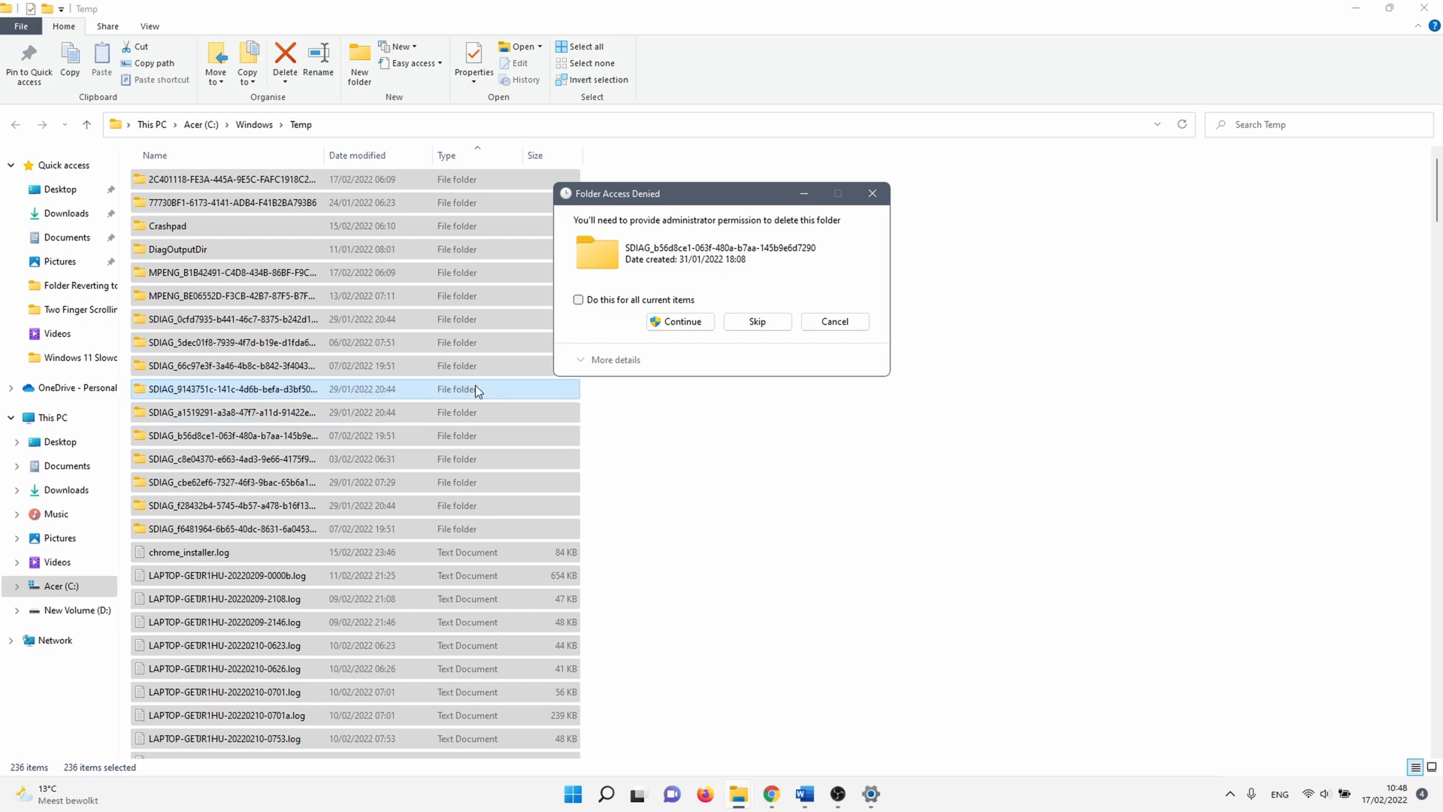
pyautogui.click(577, 299)
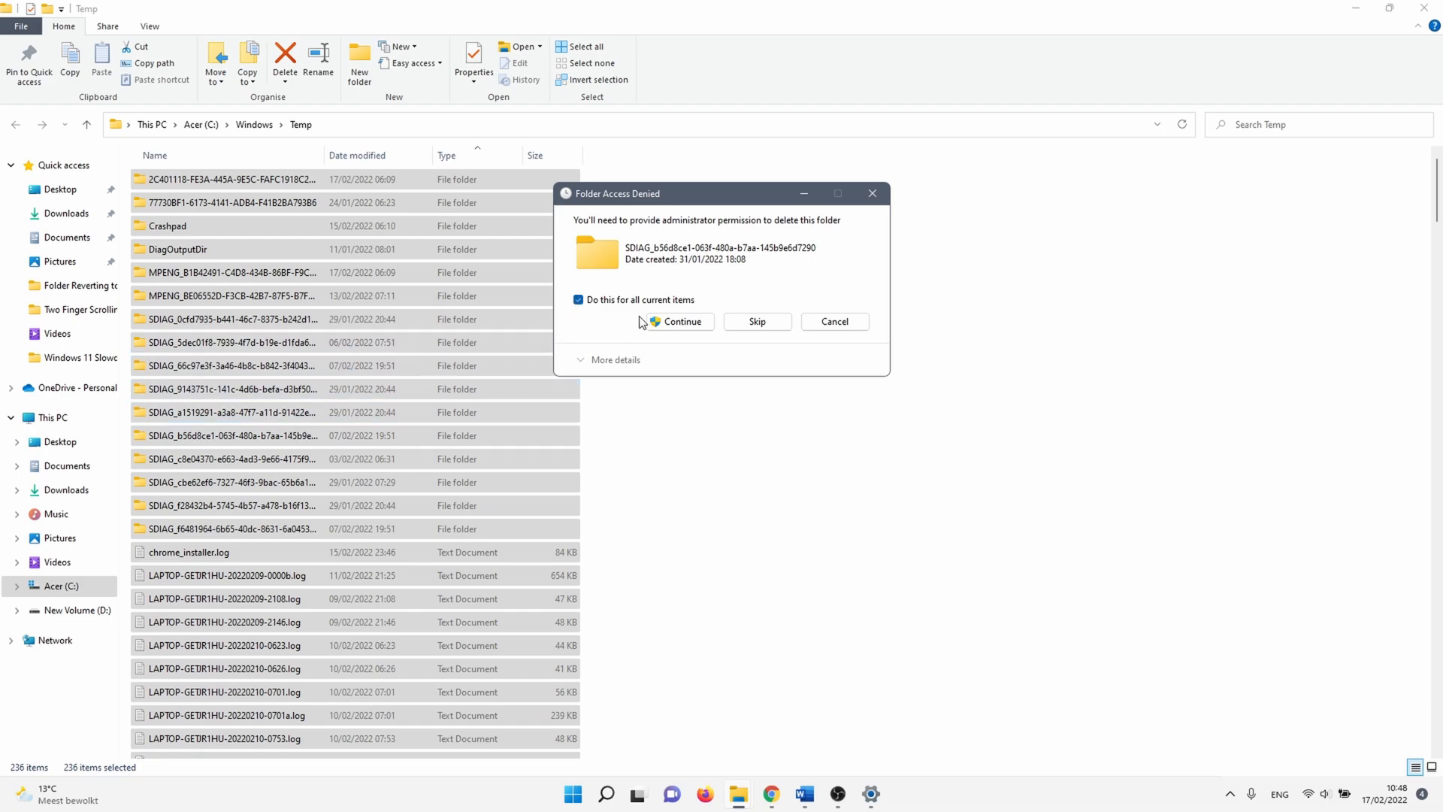
pyautogui.click(681, 322)
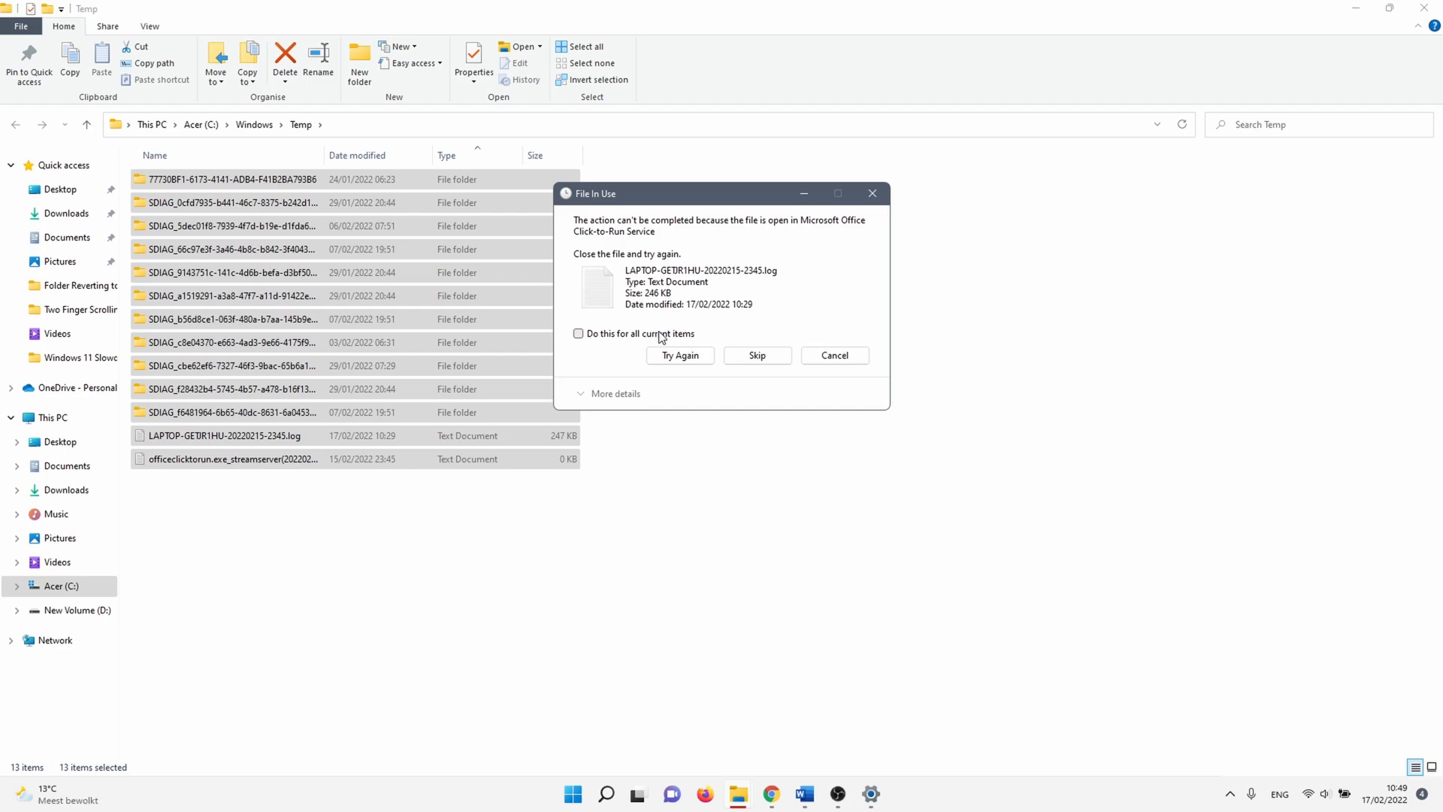
pyautogui.click(756, 354)
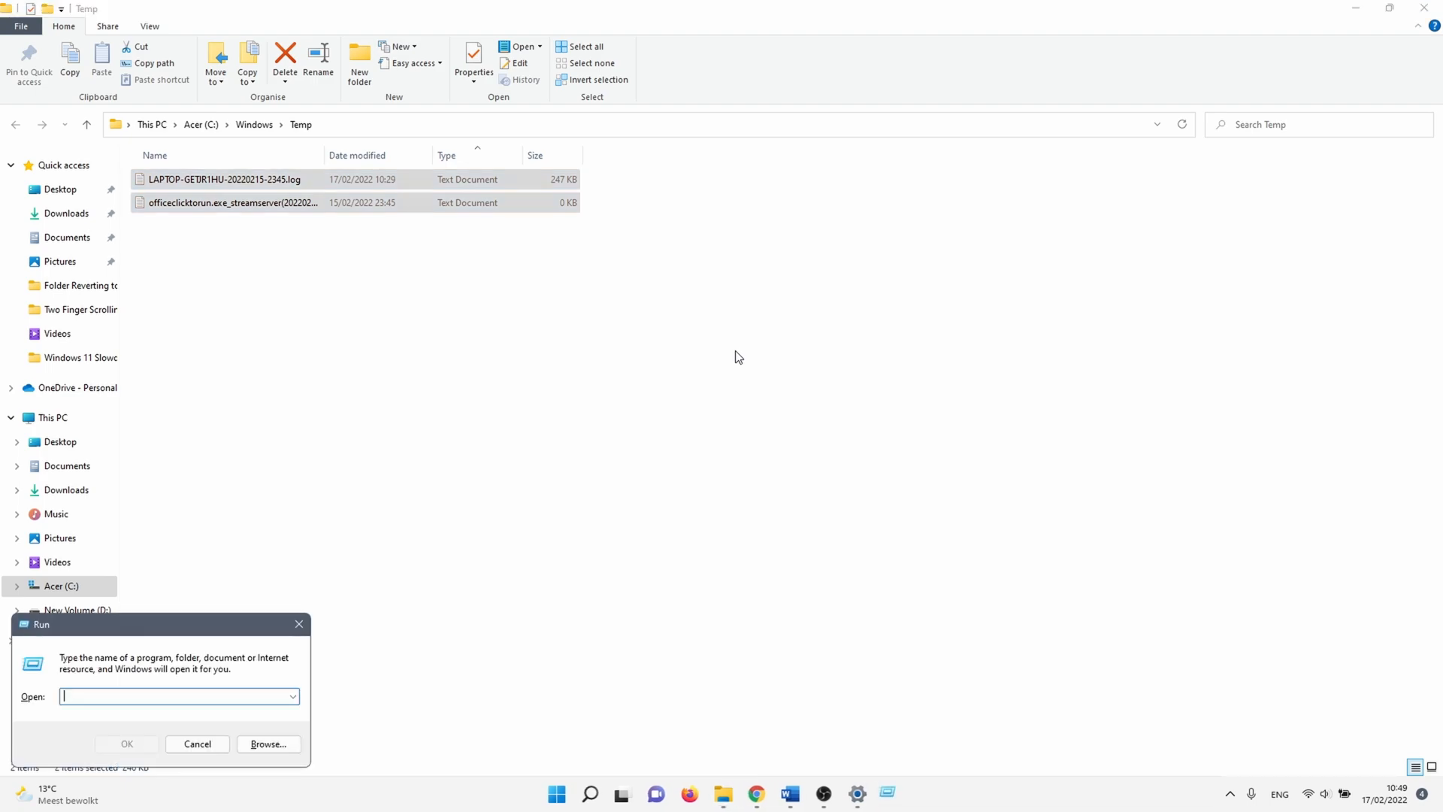
# Open the %temp% folder from Run and delete all its files, confirming for protected items.
pyautogui.write('%temp')
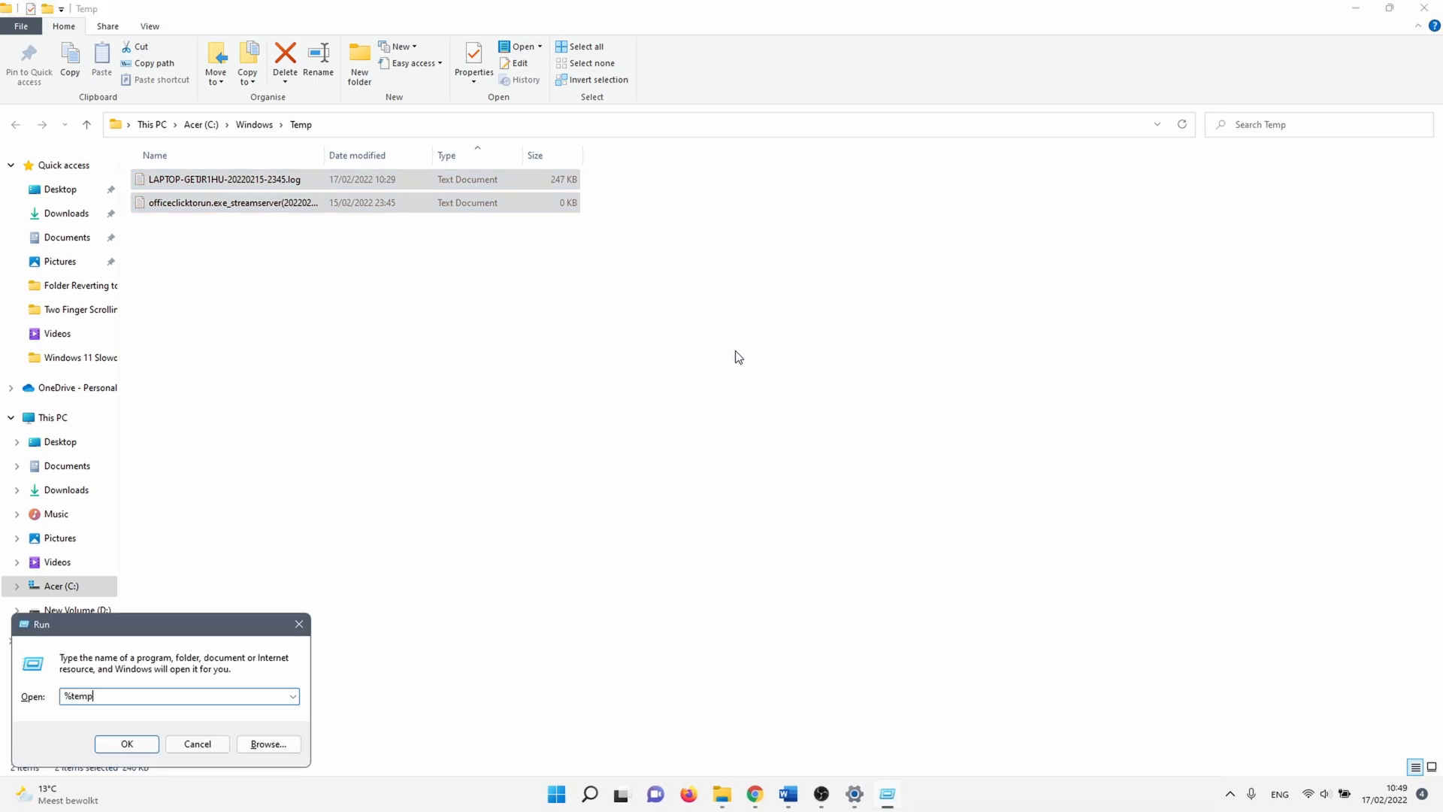
pyautogui.write('%')
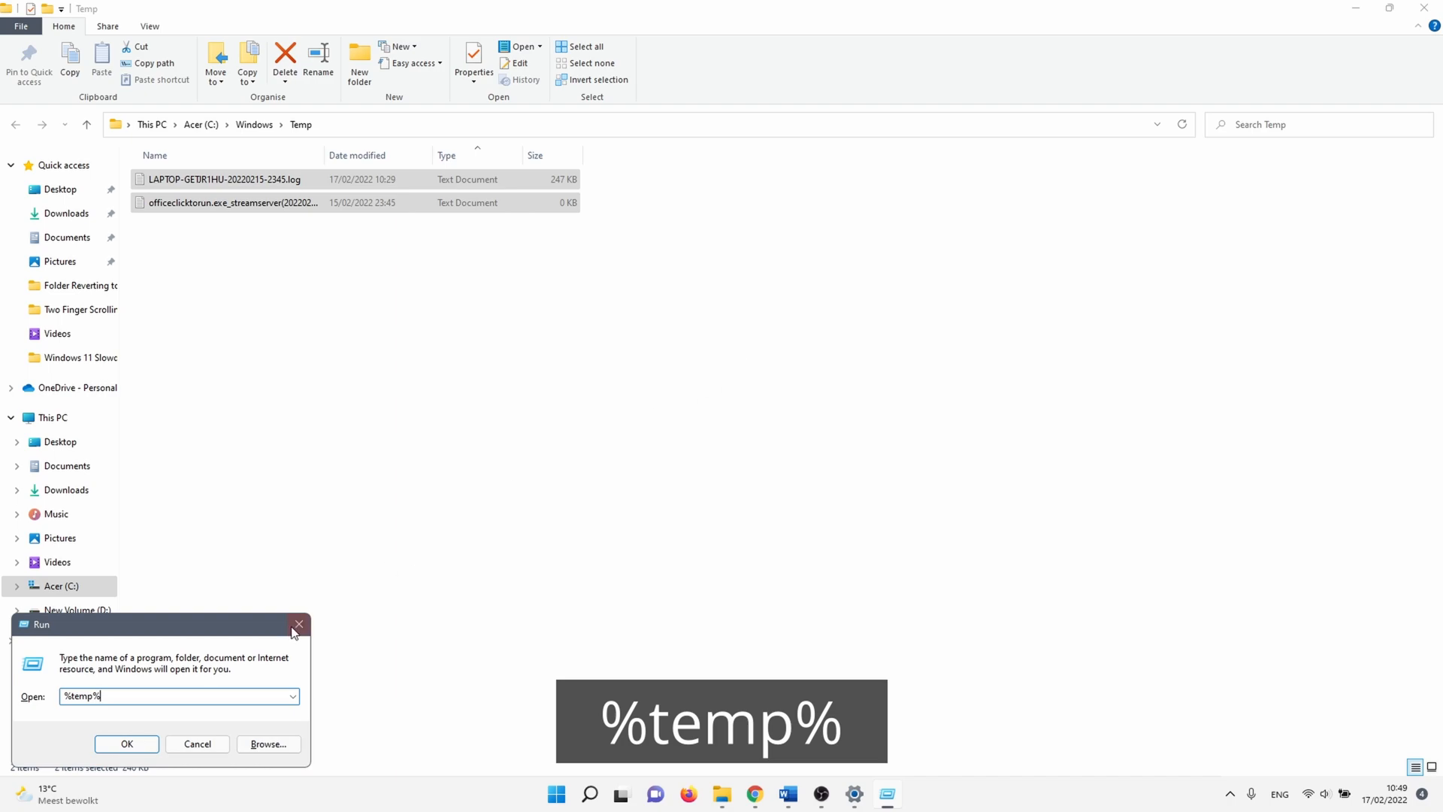
pyautogui.click(126, 744)
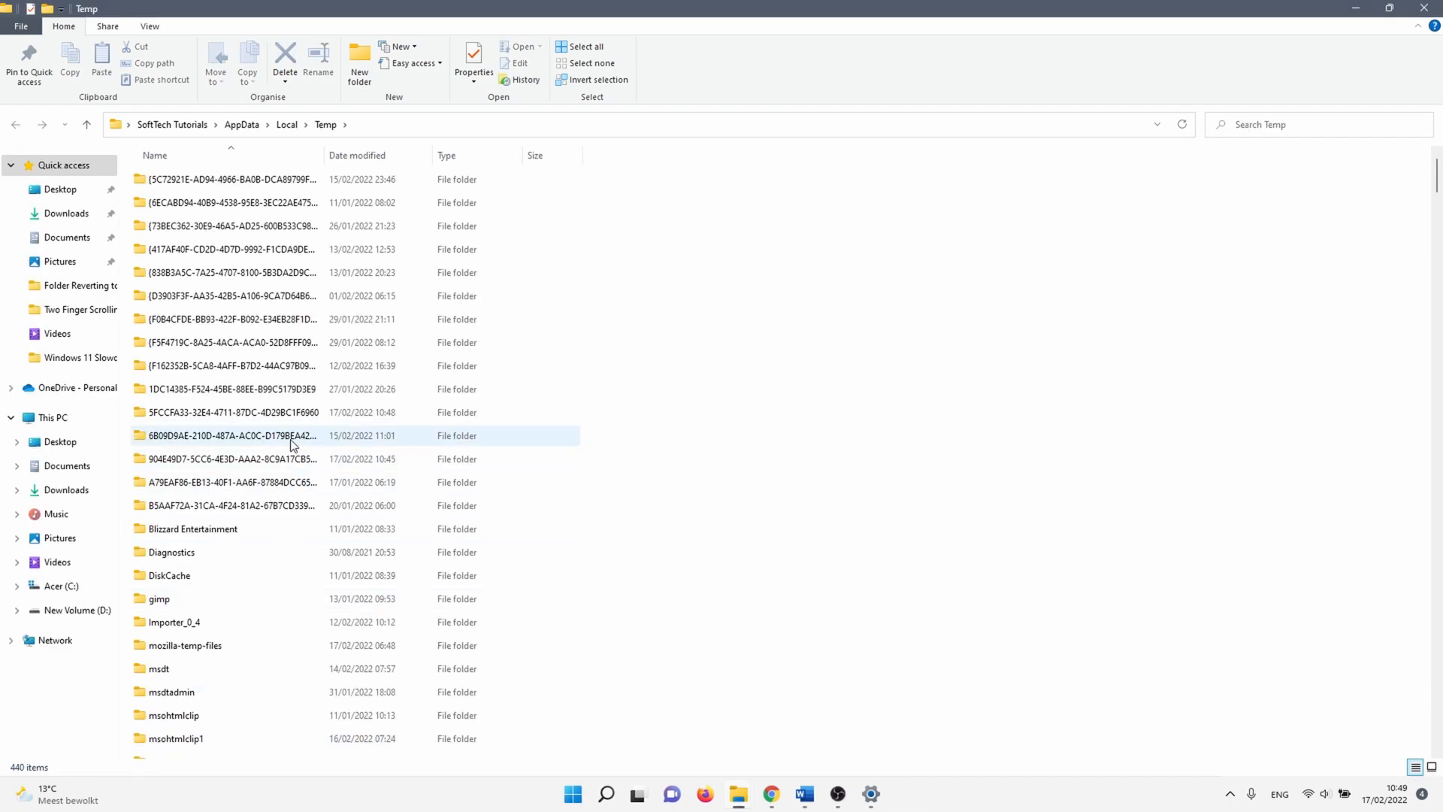
pyautogui.click(285, 60)
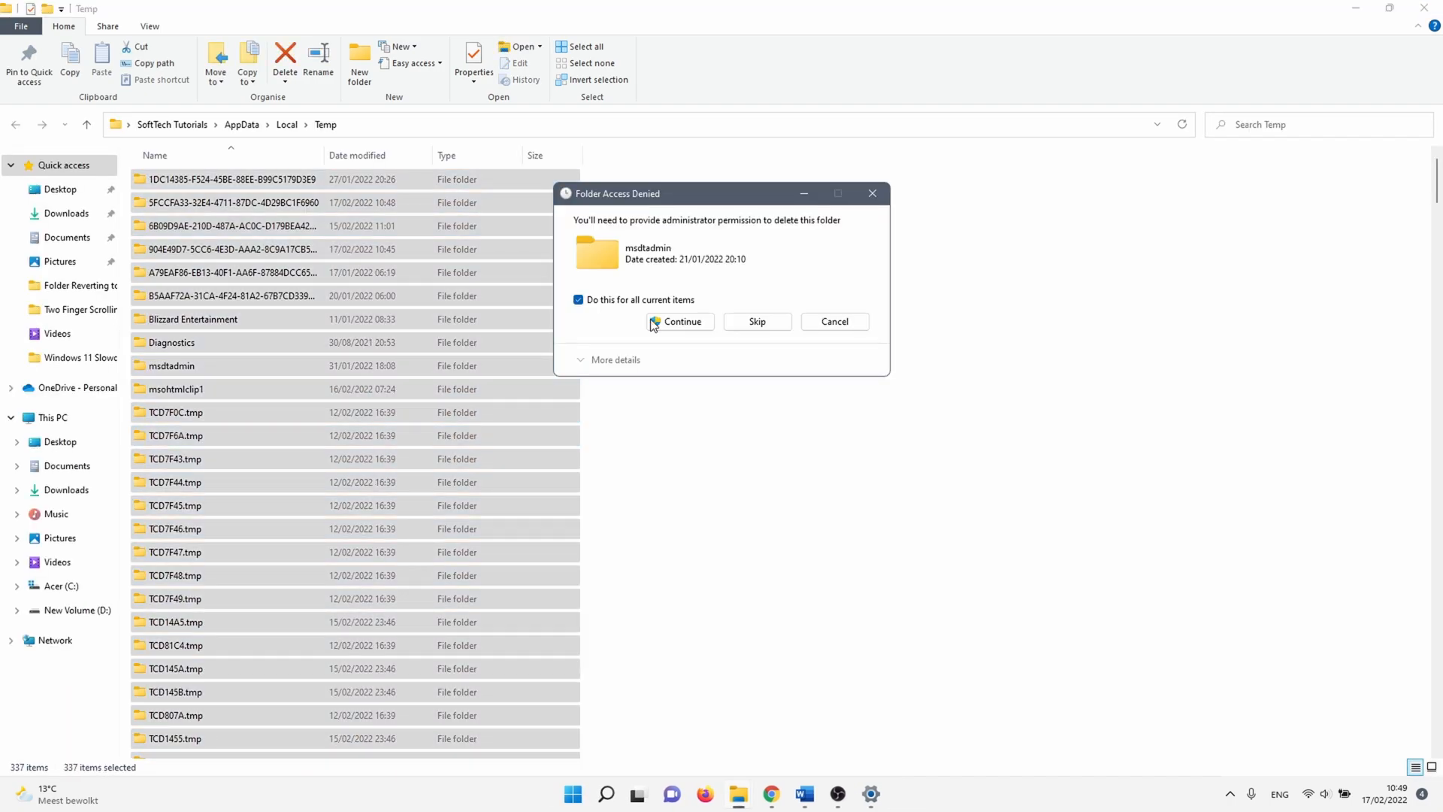
pyautogui.click(683, 322)
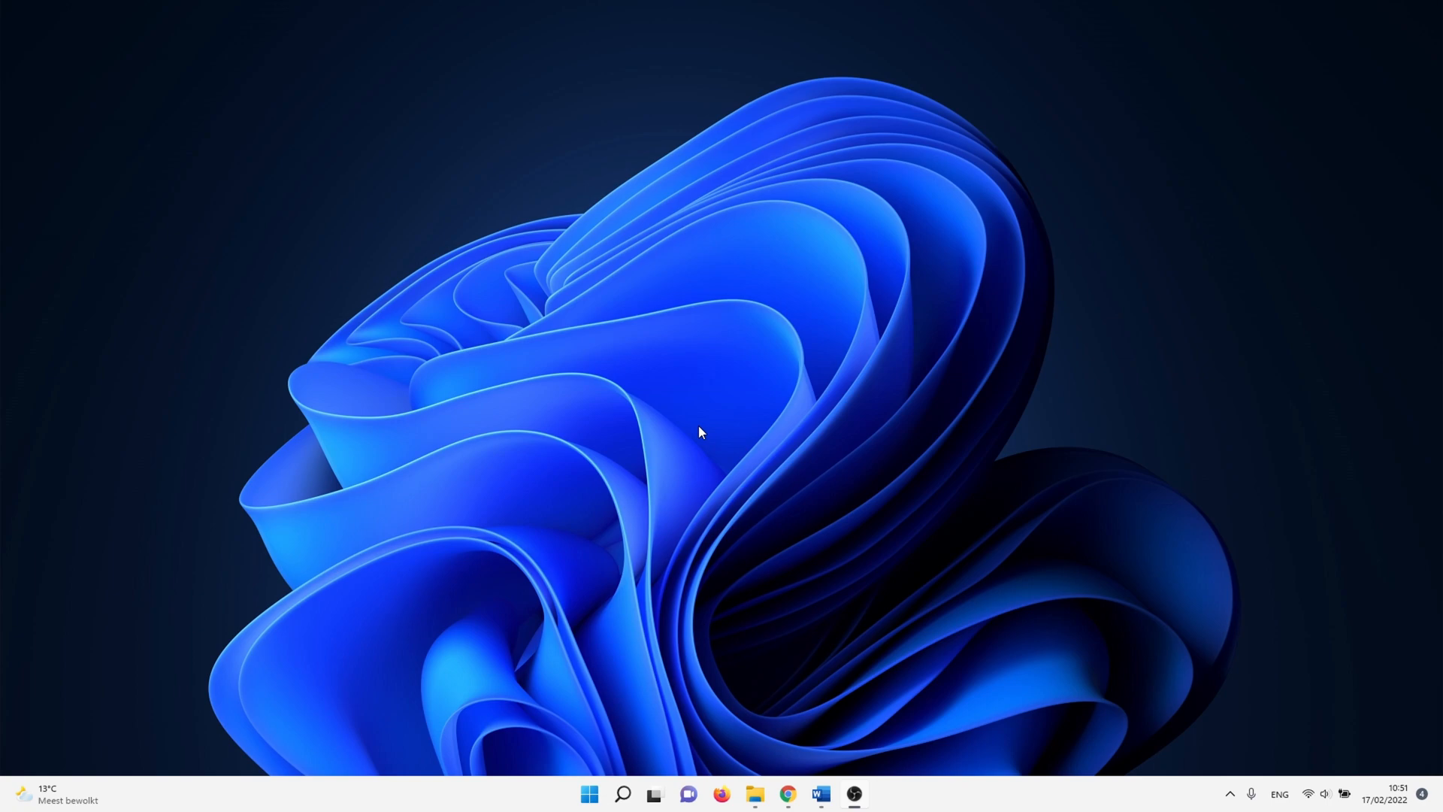
pyautogui.moveTo(691, 454)
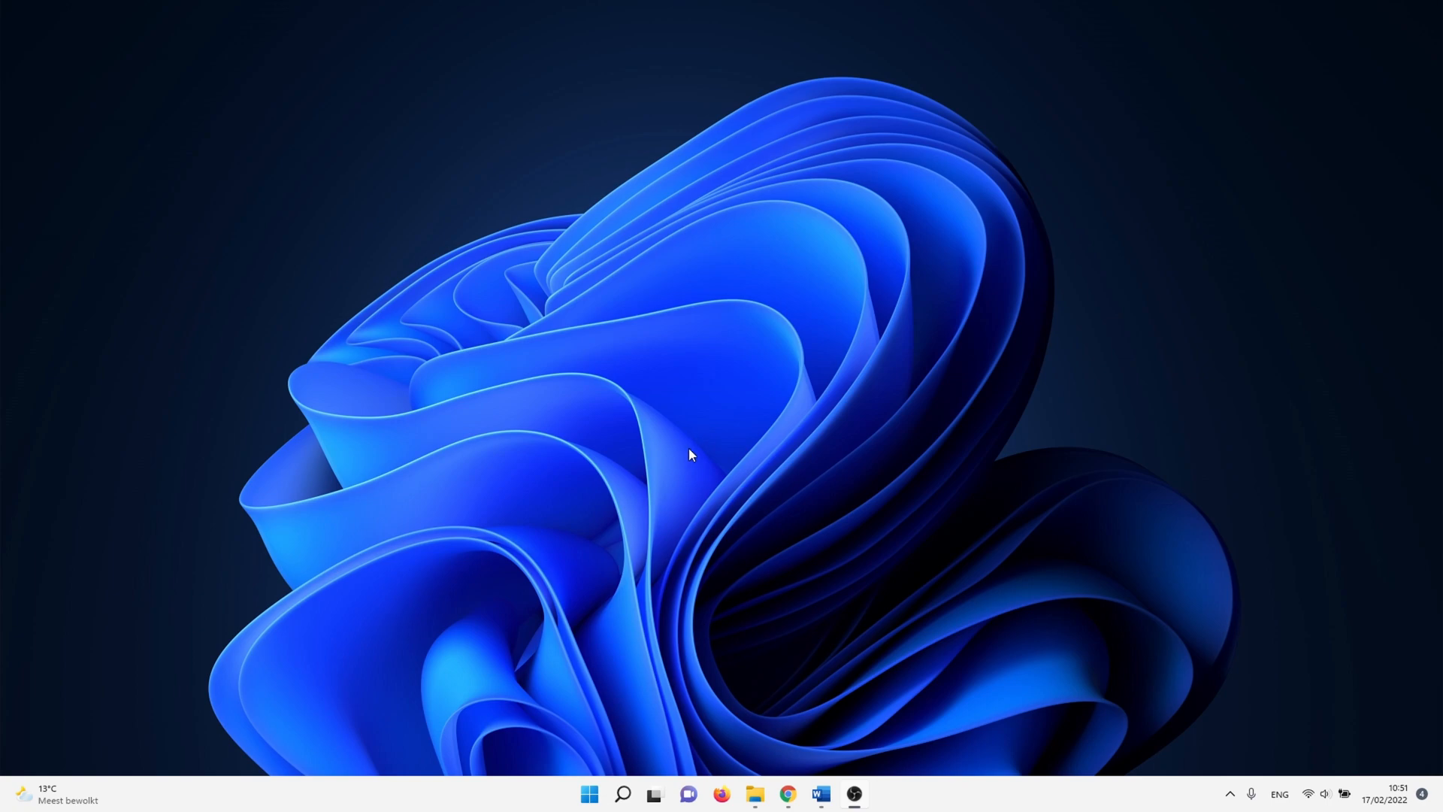
# Find 'choose a power plan' from Start and select the High Performance Plan.
pyautogui.click(622, 794)
pyautogui.write('choose a power')
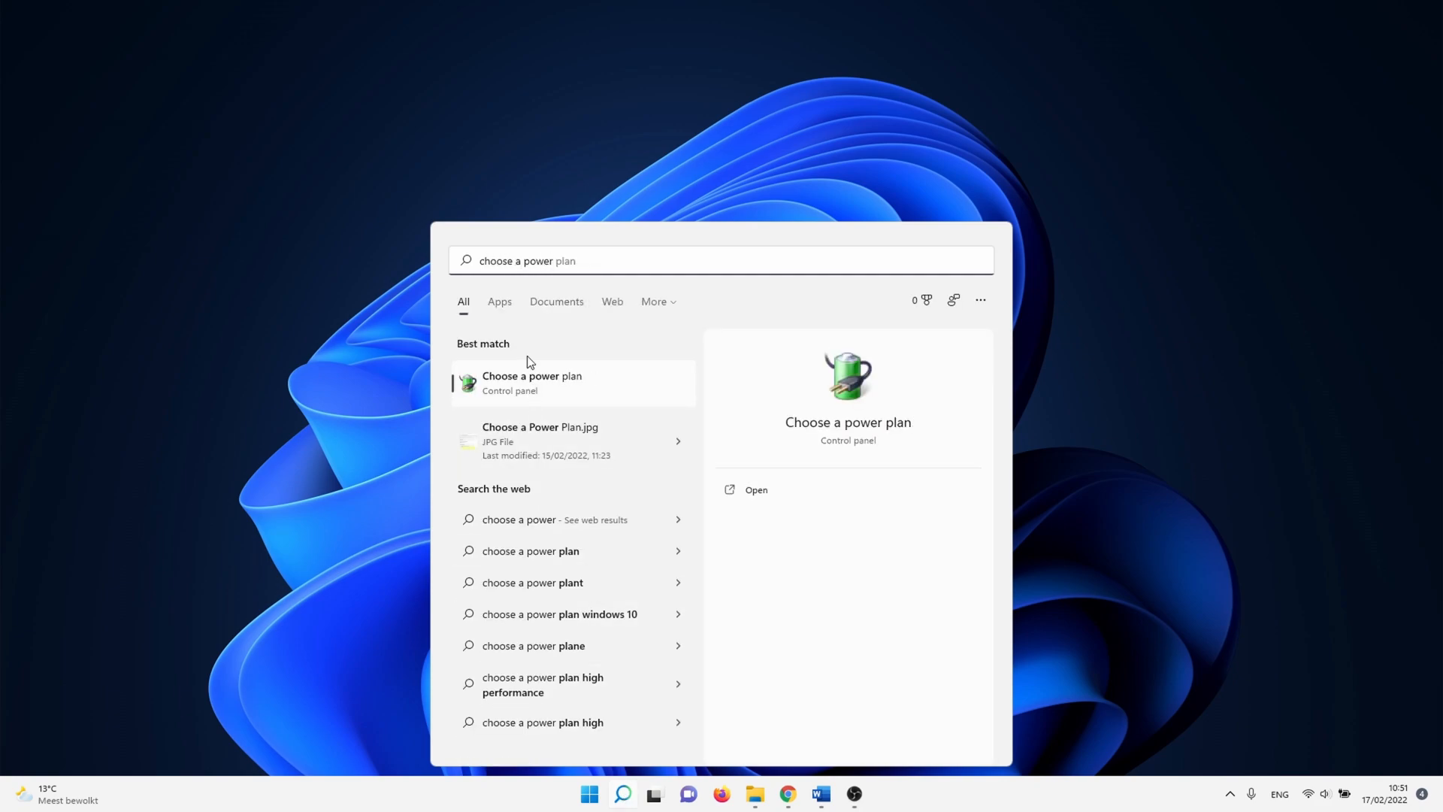
pyautogui.click(530, 382)
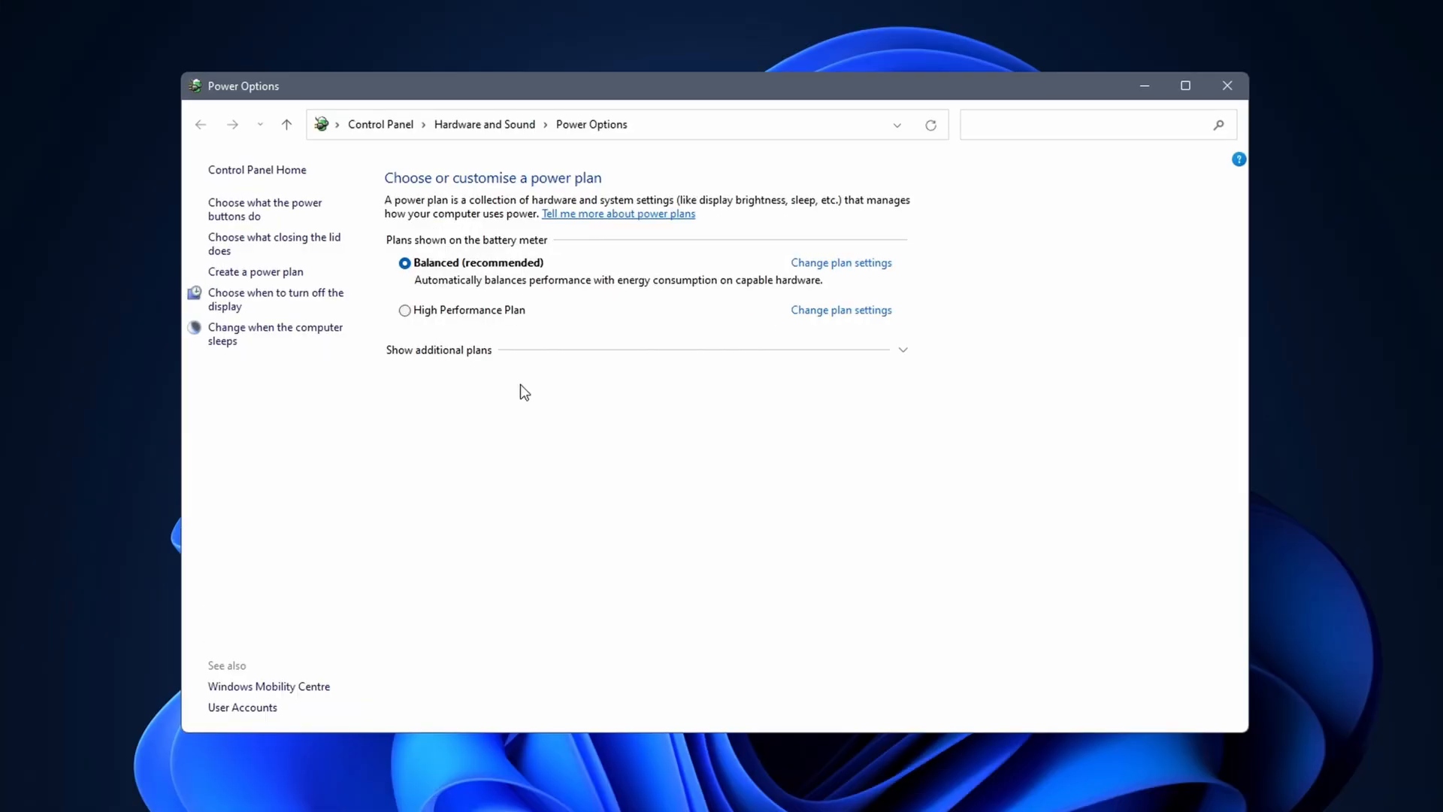
pyautogui.click(439, 350)
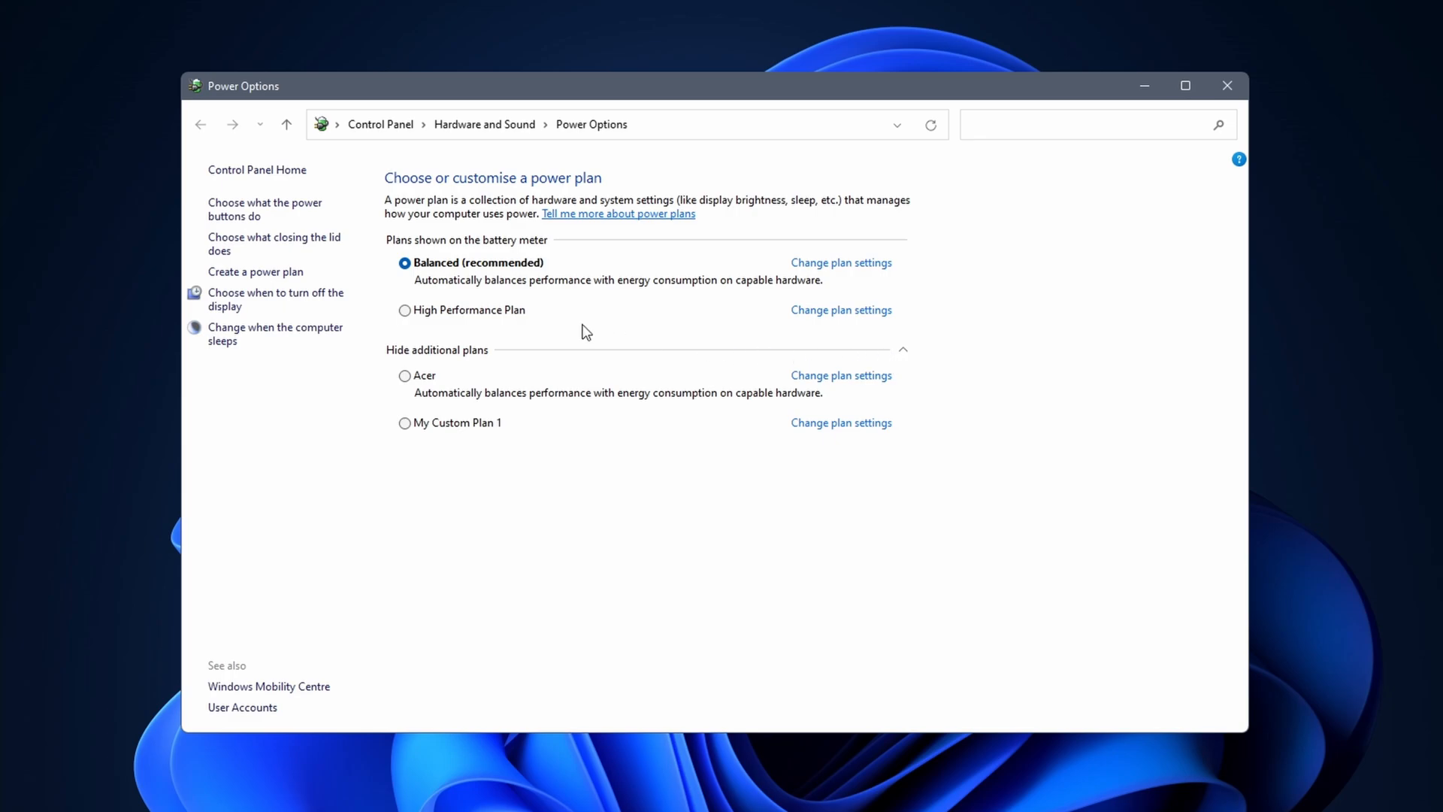
pyautogui.click(404, 309)
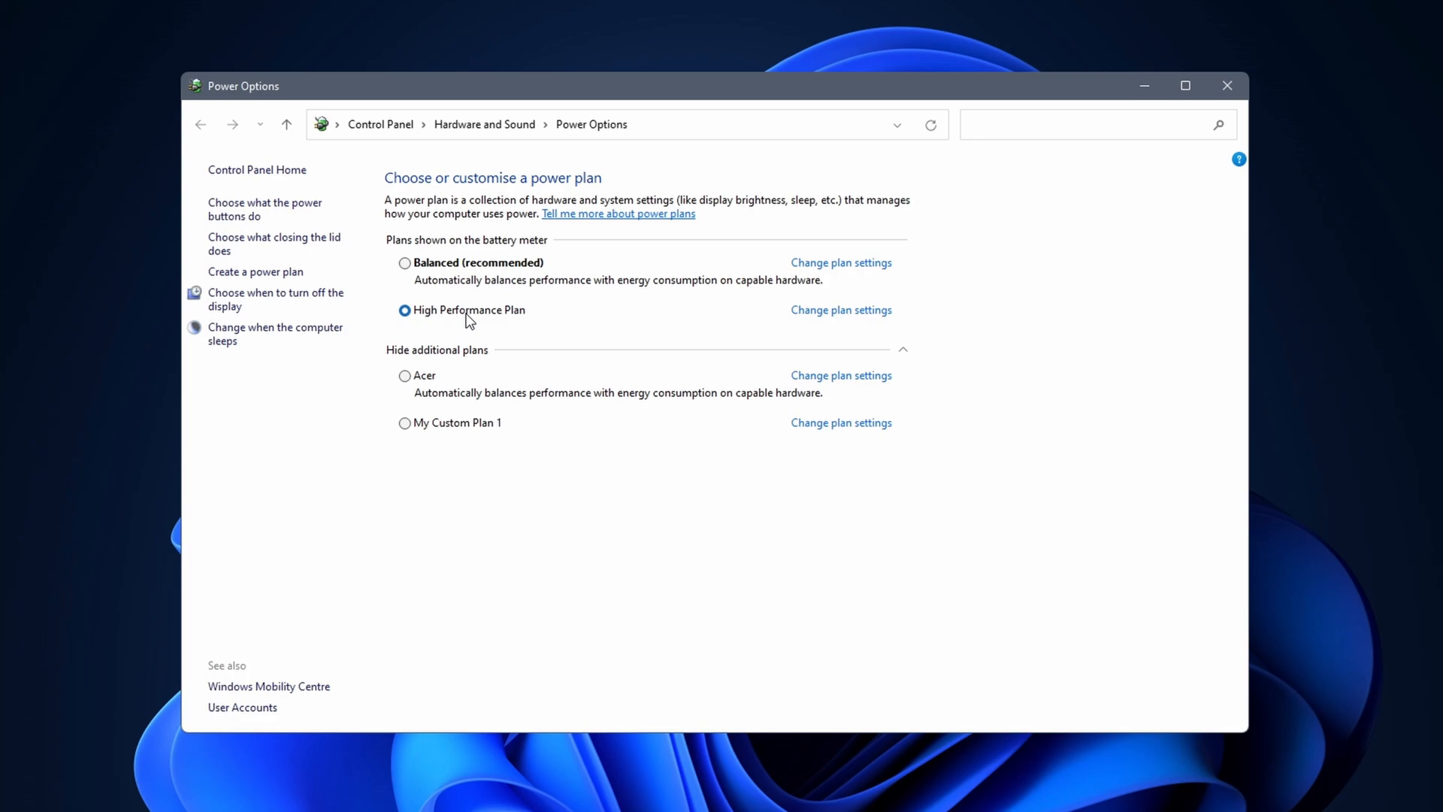
pyautogui.moveTo(462, 319)
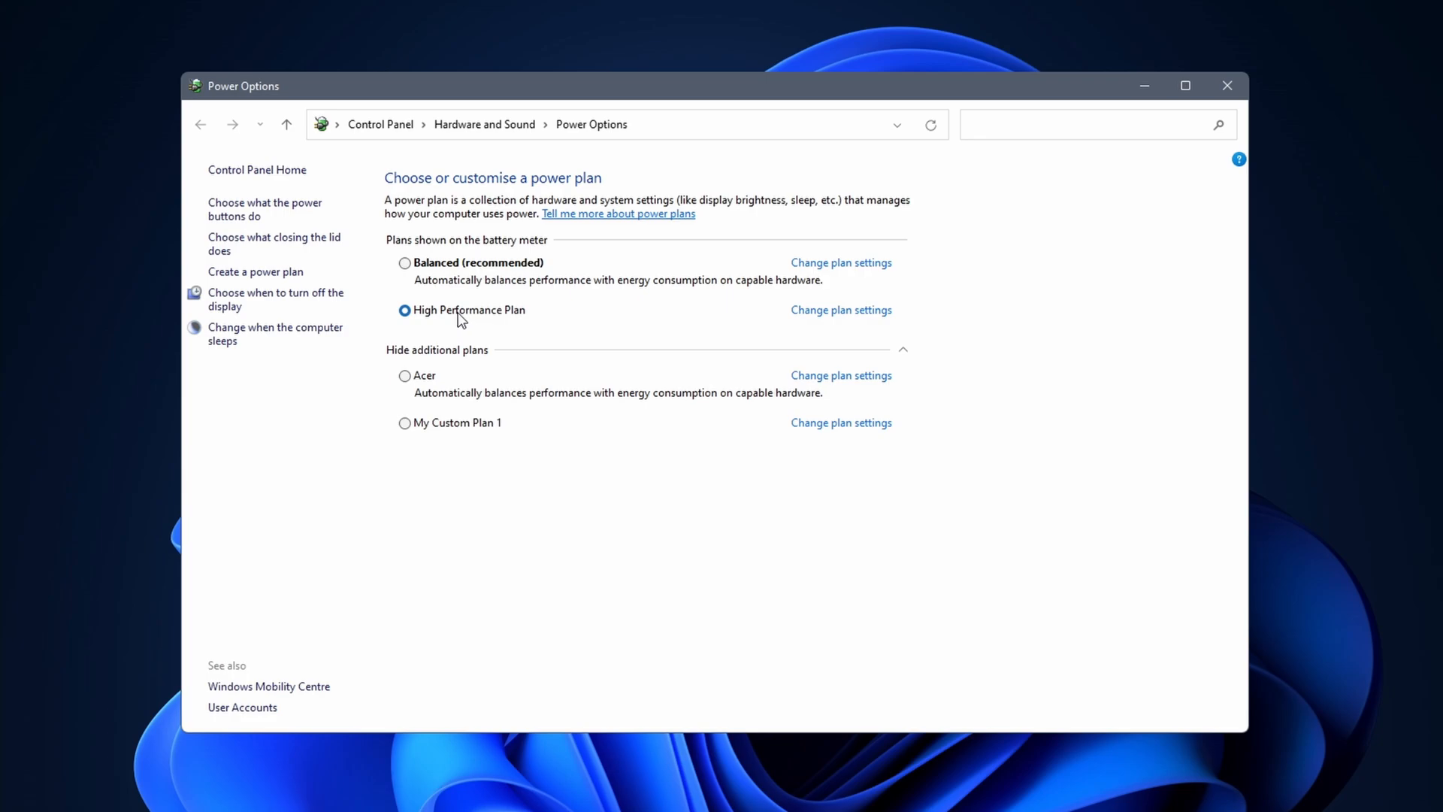
# Create My Custom Plan 2 based on High performance, keeping default display and sleep times.
pyautogui.click(255, 270)
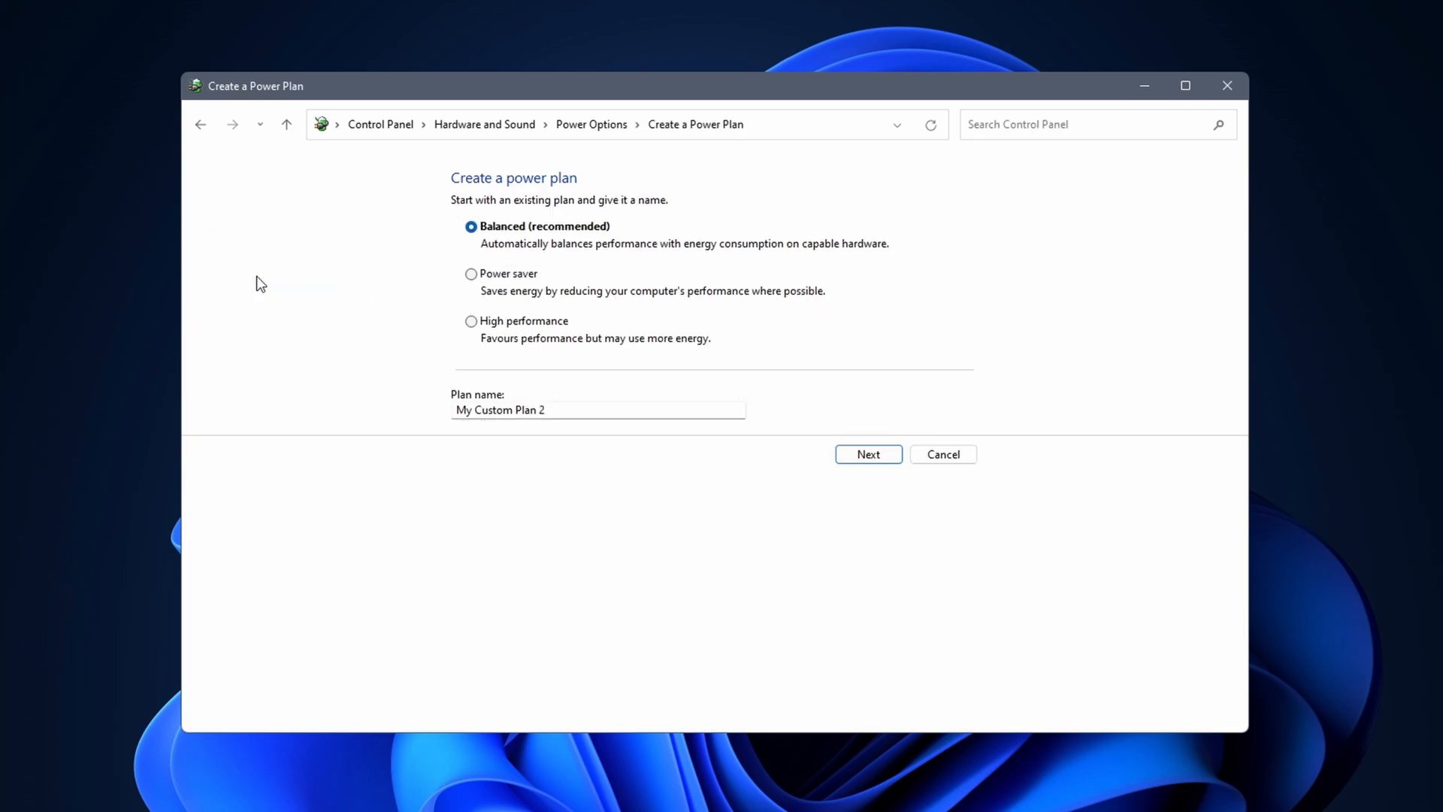
pyautogui.click(470, 320)
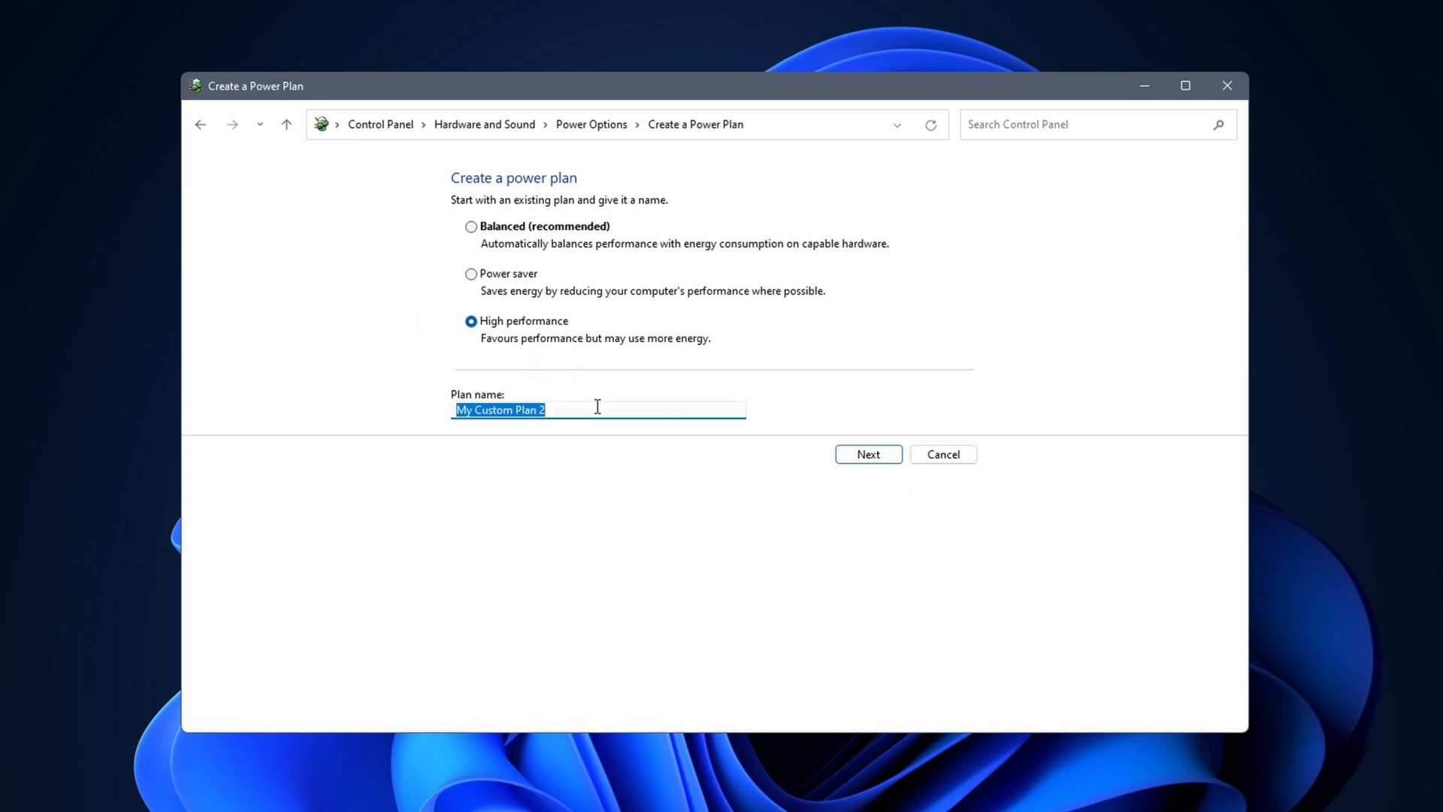
pyautogui.click(865, 454)
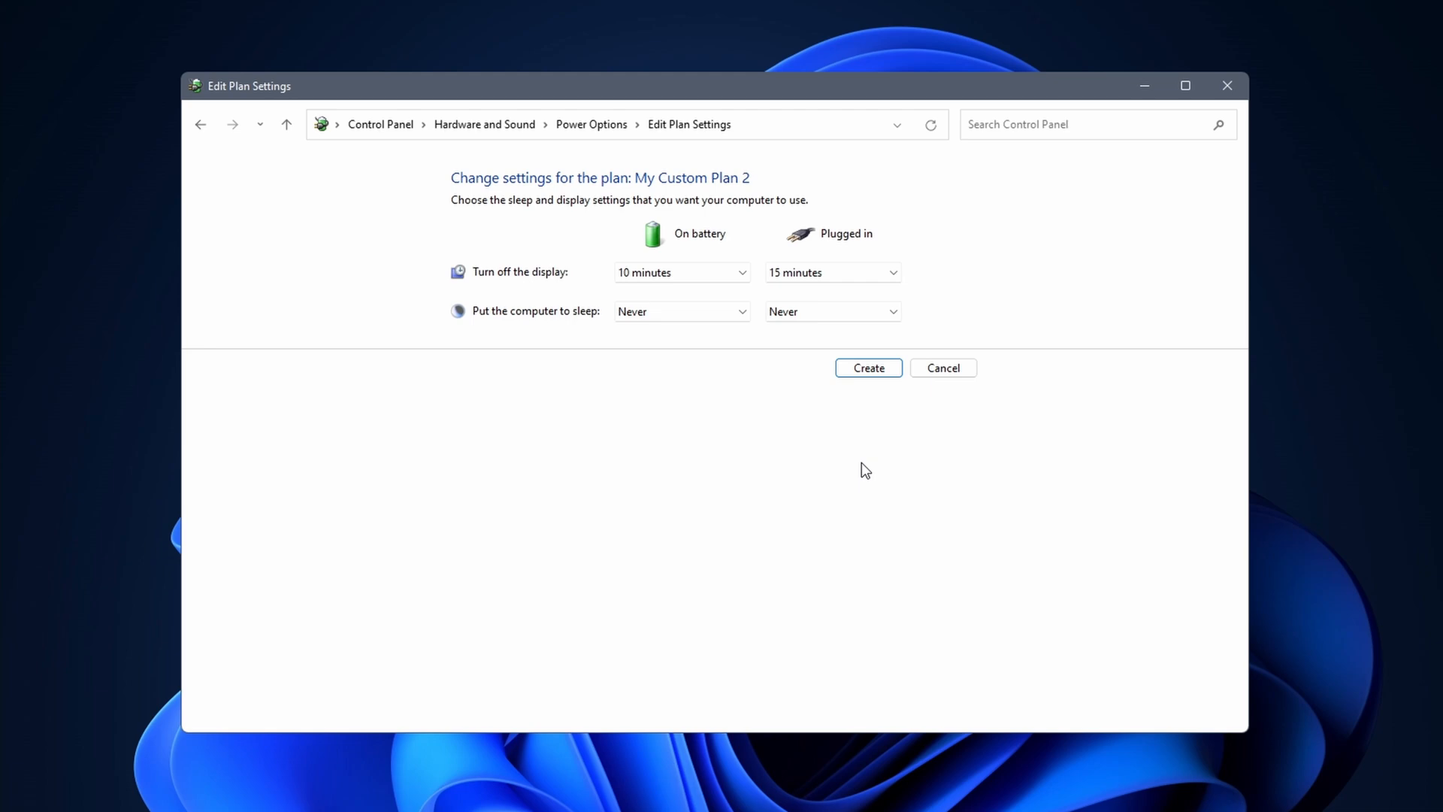
pyautogui.click(680, 272)
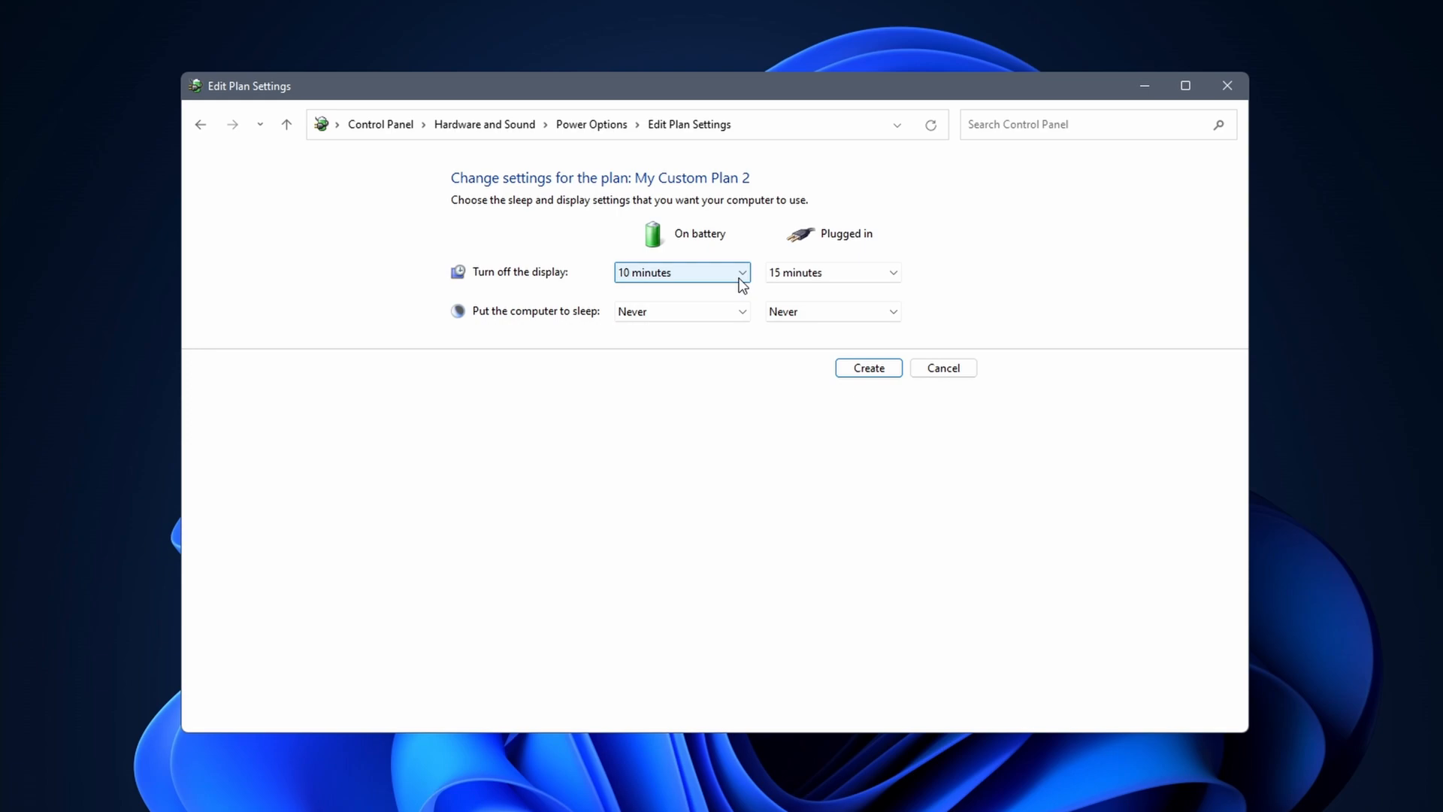
pyautogui.moveTo(831, 347)
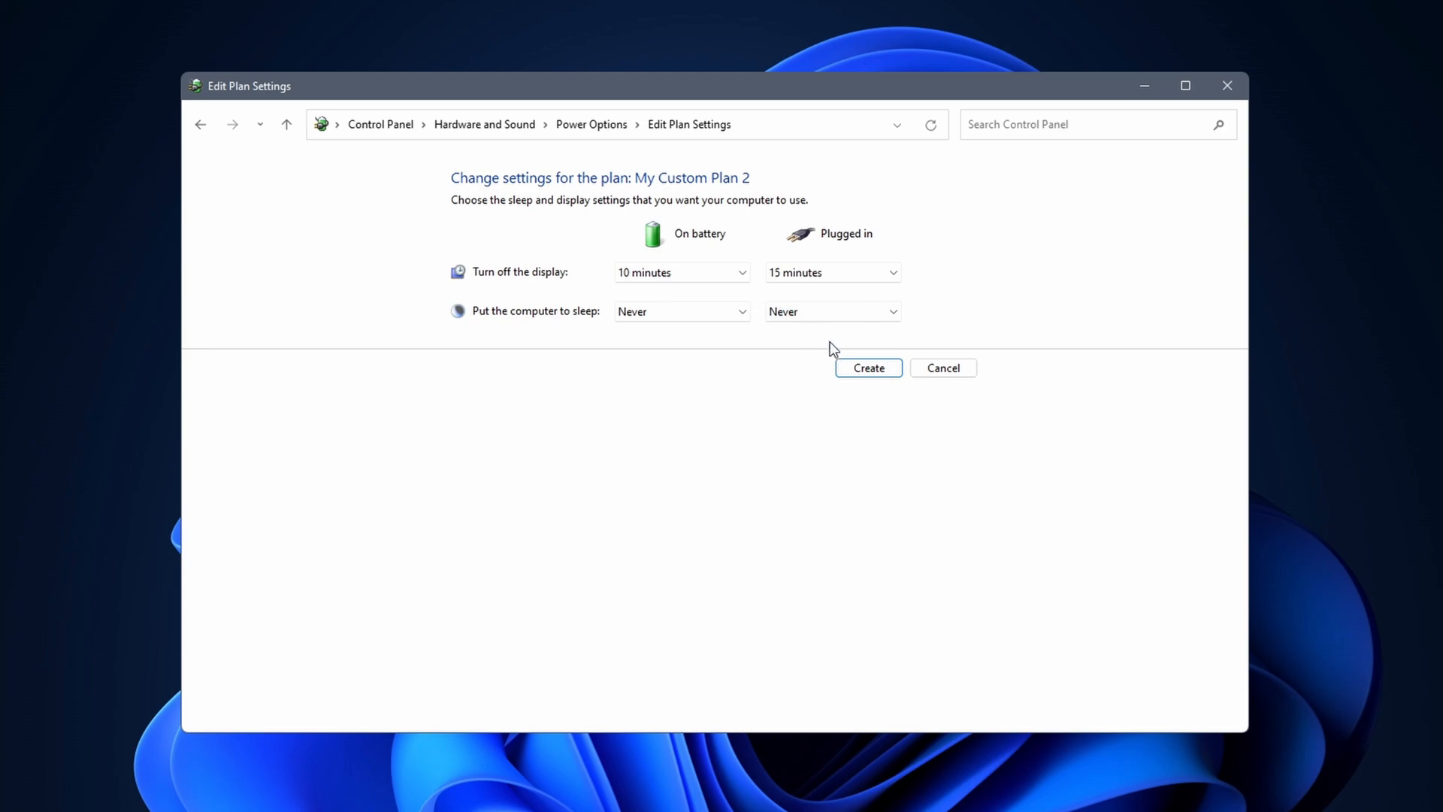
pyautogui.click(866, 366)
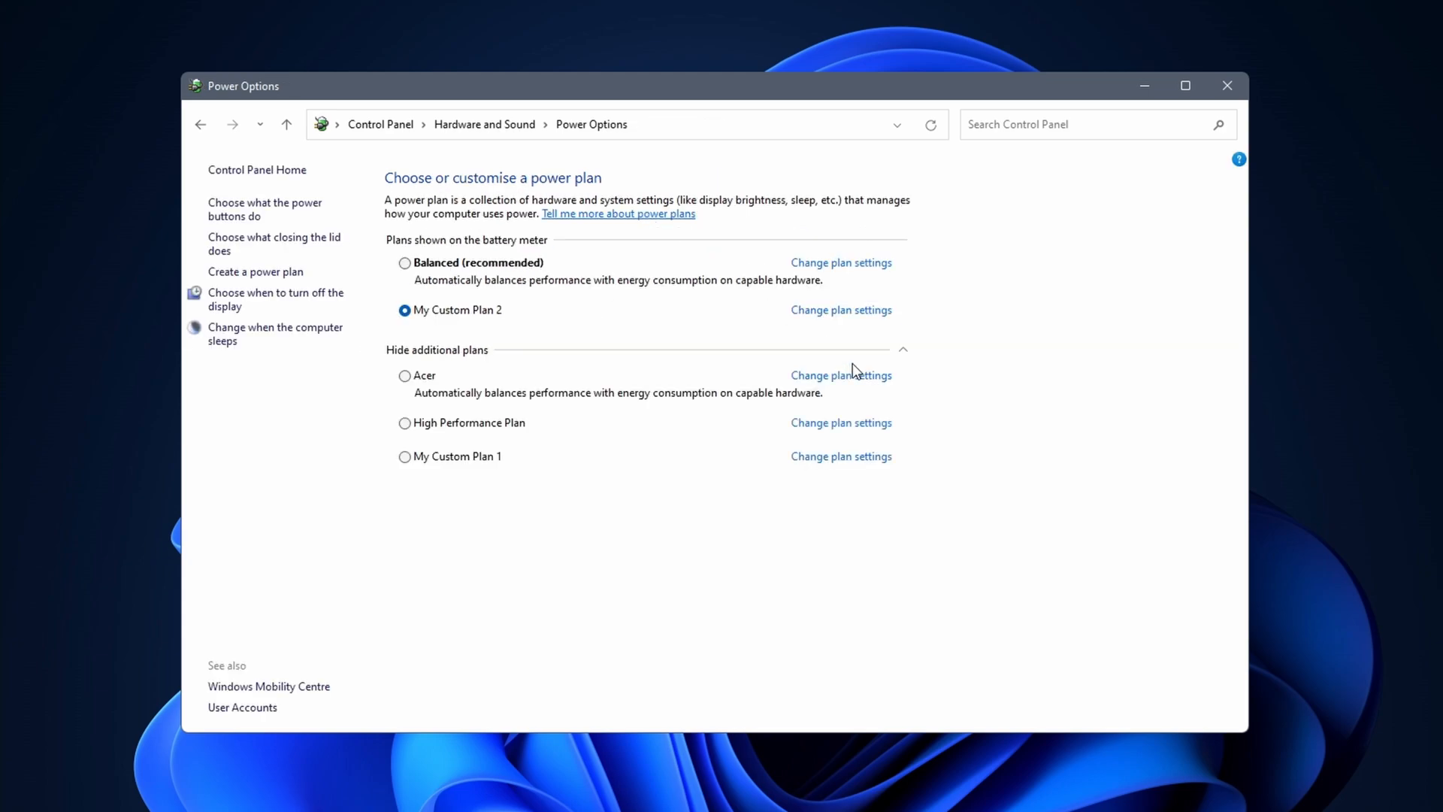